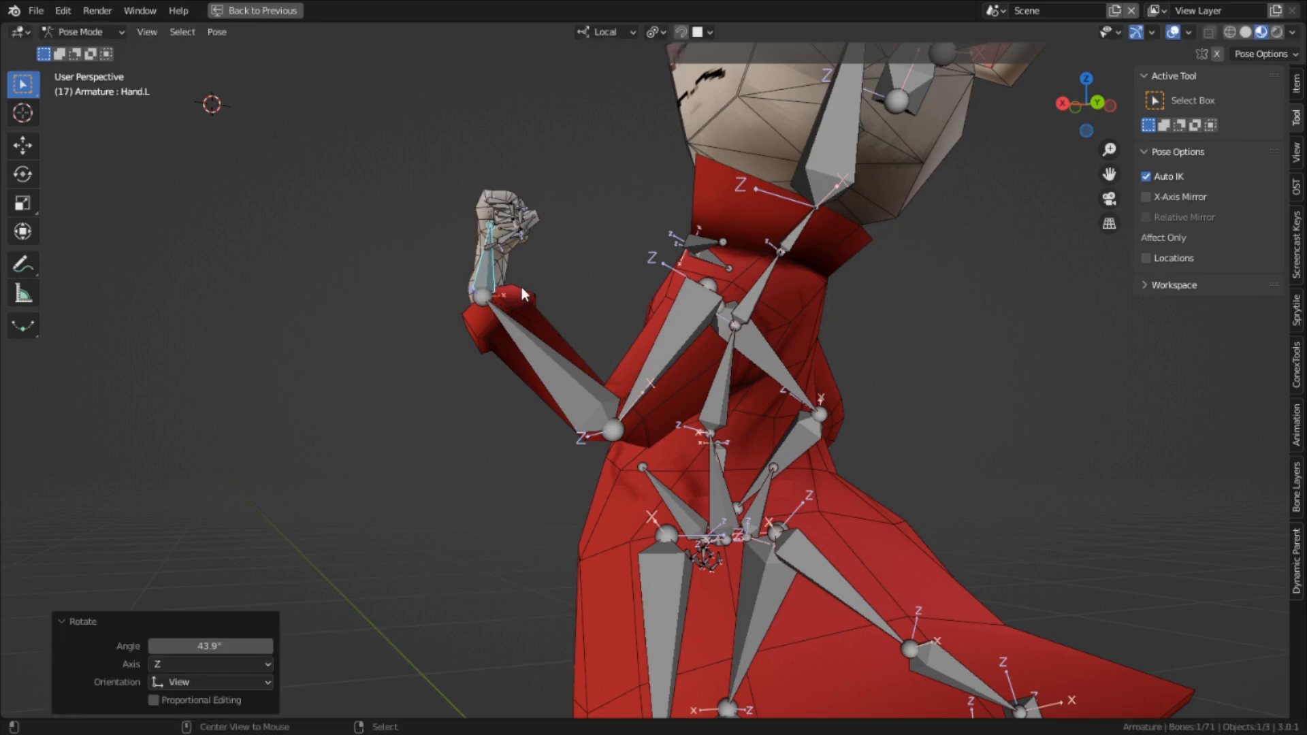
Step: Leave Pose Mode so Mina shows in her rest T-pose with the armature in Object Mode
left_click(834, 11)
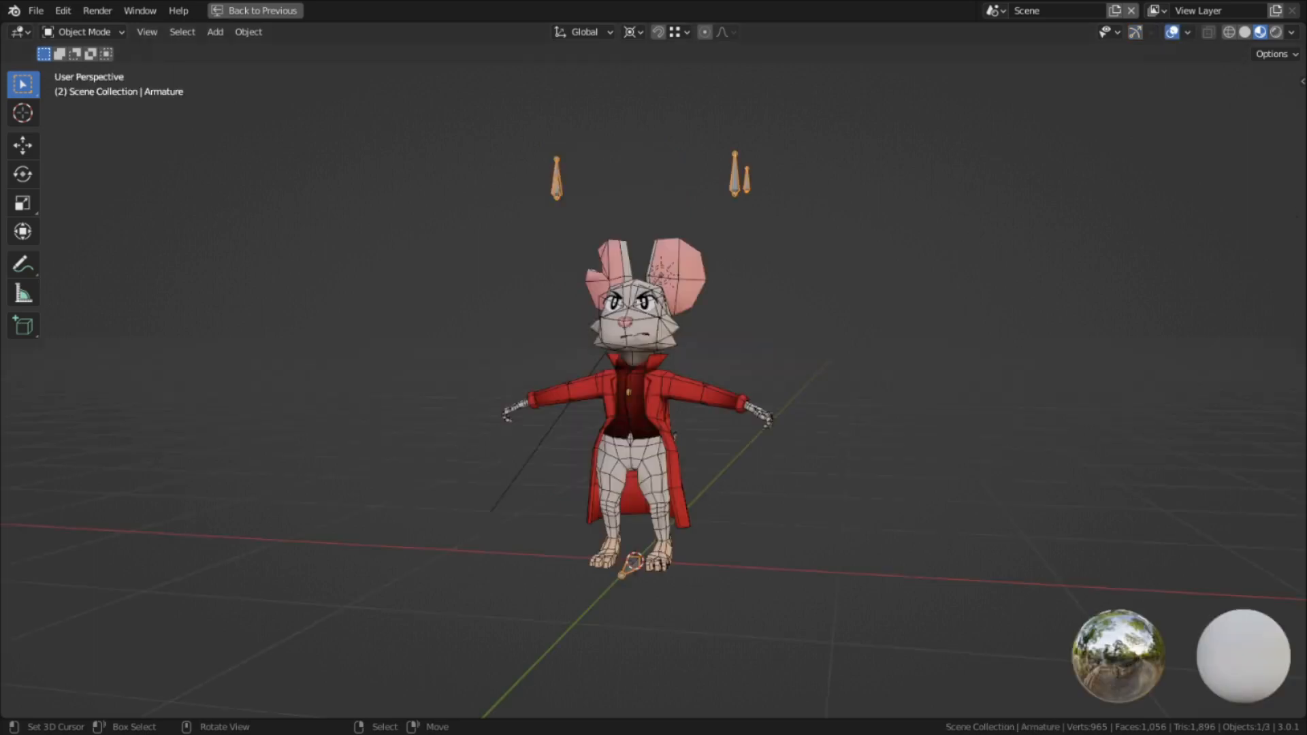
Step: Edit the armature with its properties panel shown and extrude a spine chain from hips to head
left_click(773, 336)
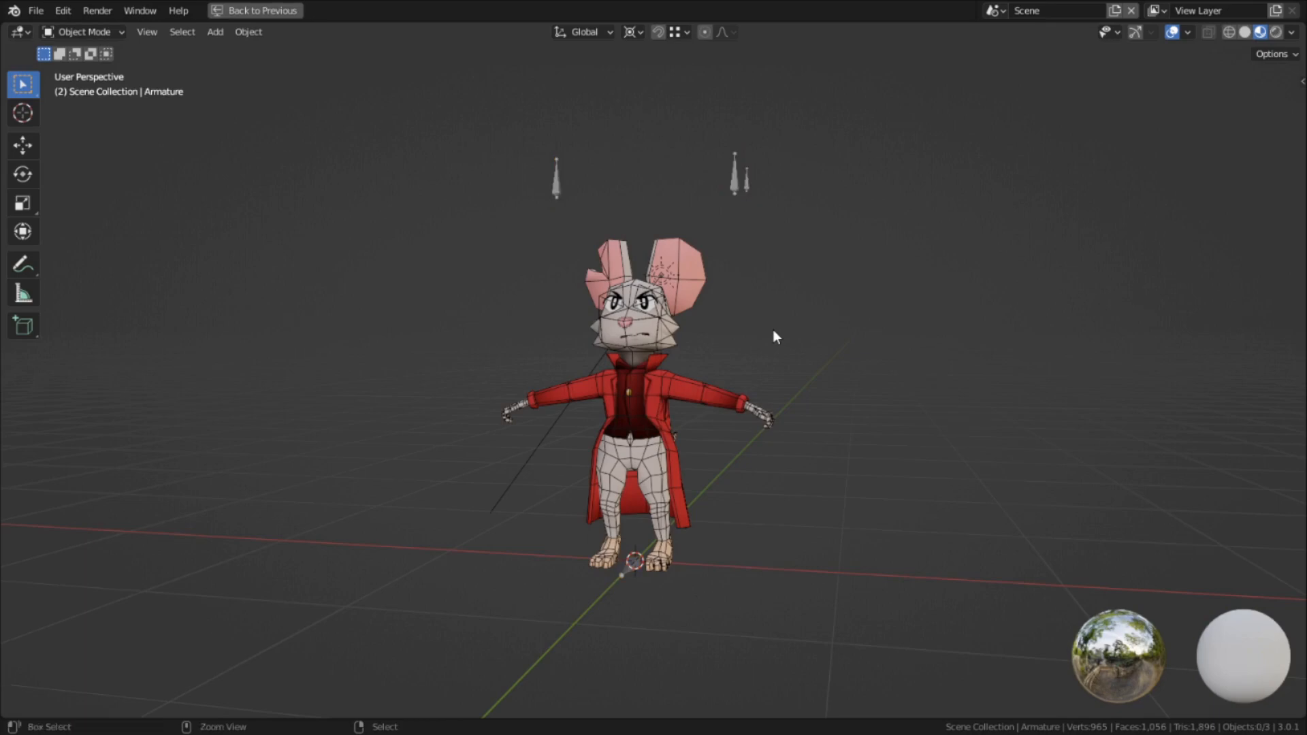
key("Tab")
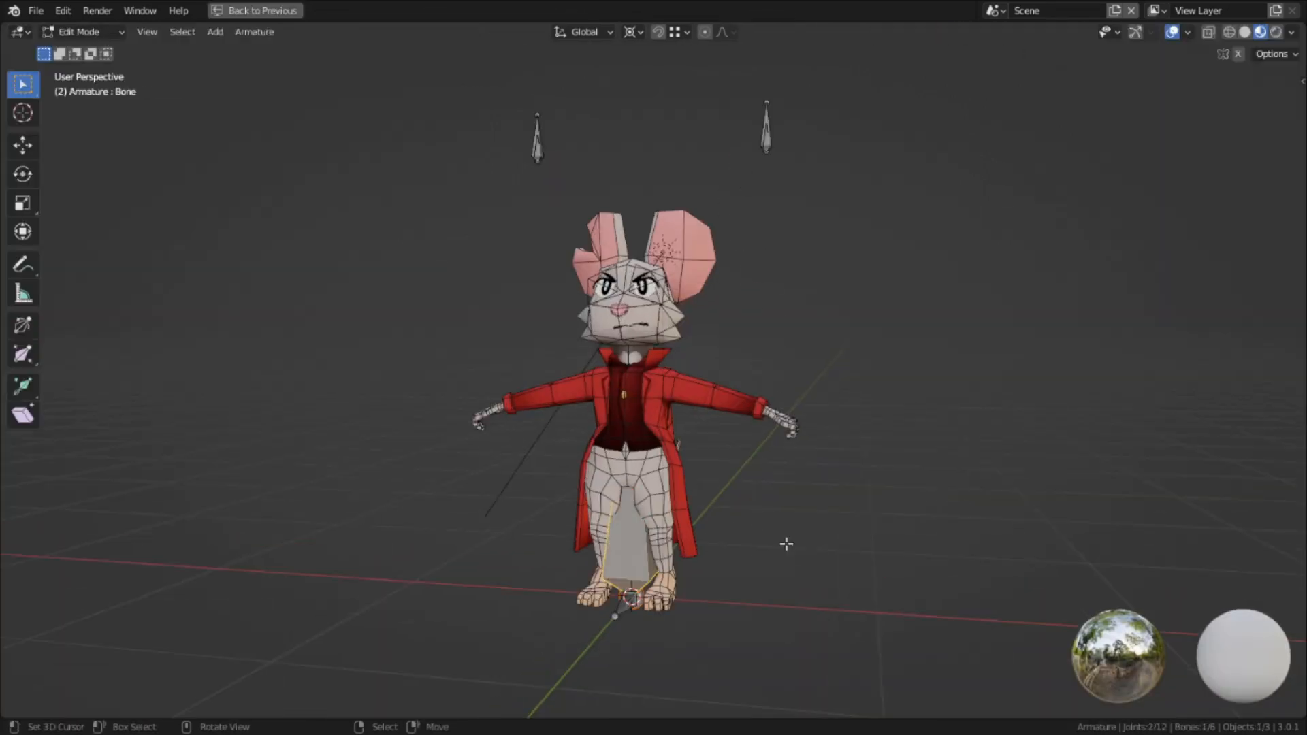
left_click(509, 12)
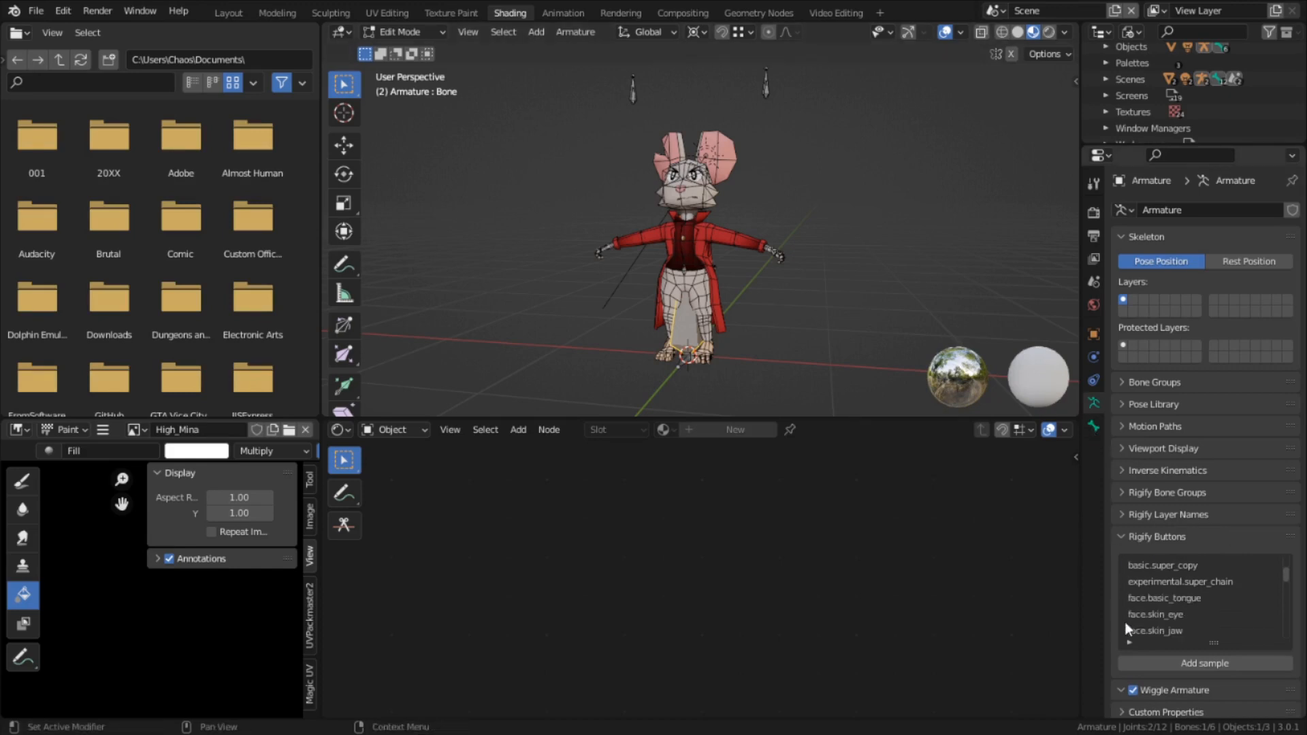
left_click(1156, 537)
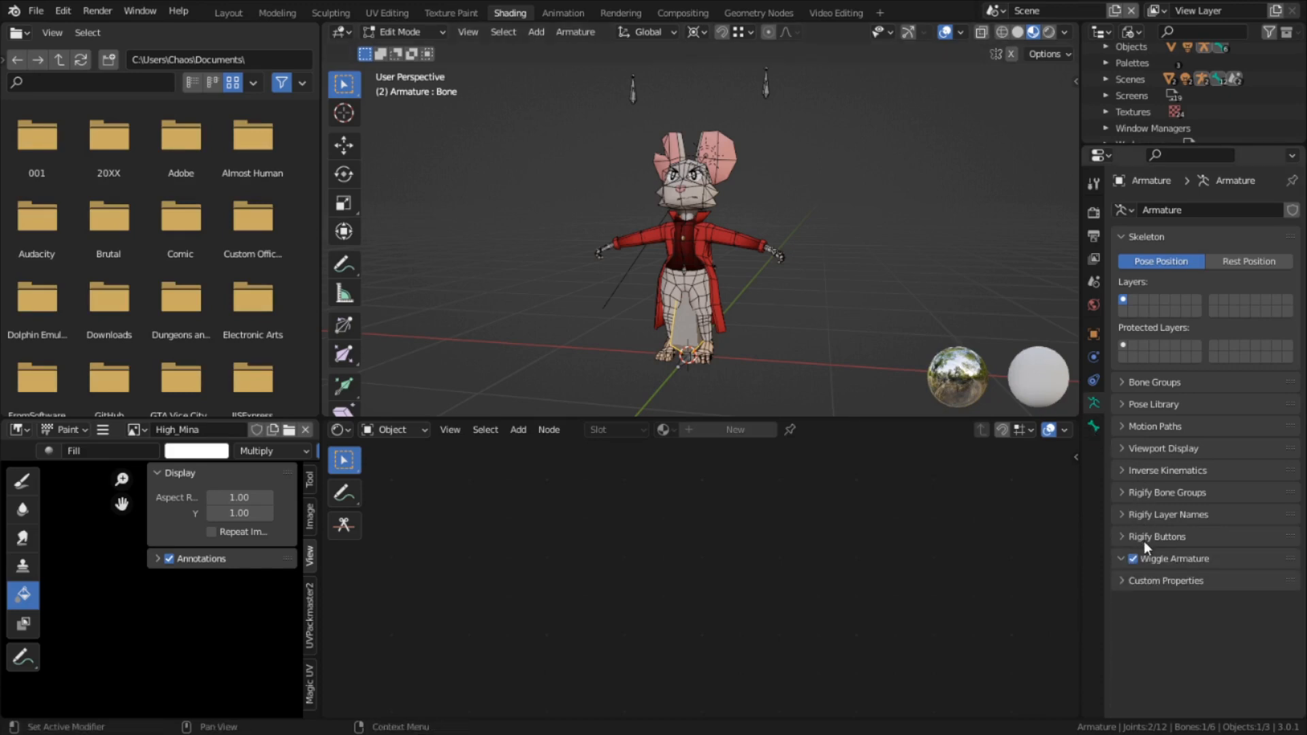
left_click(1159, 448)
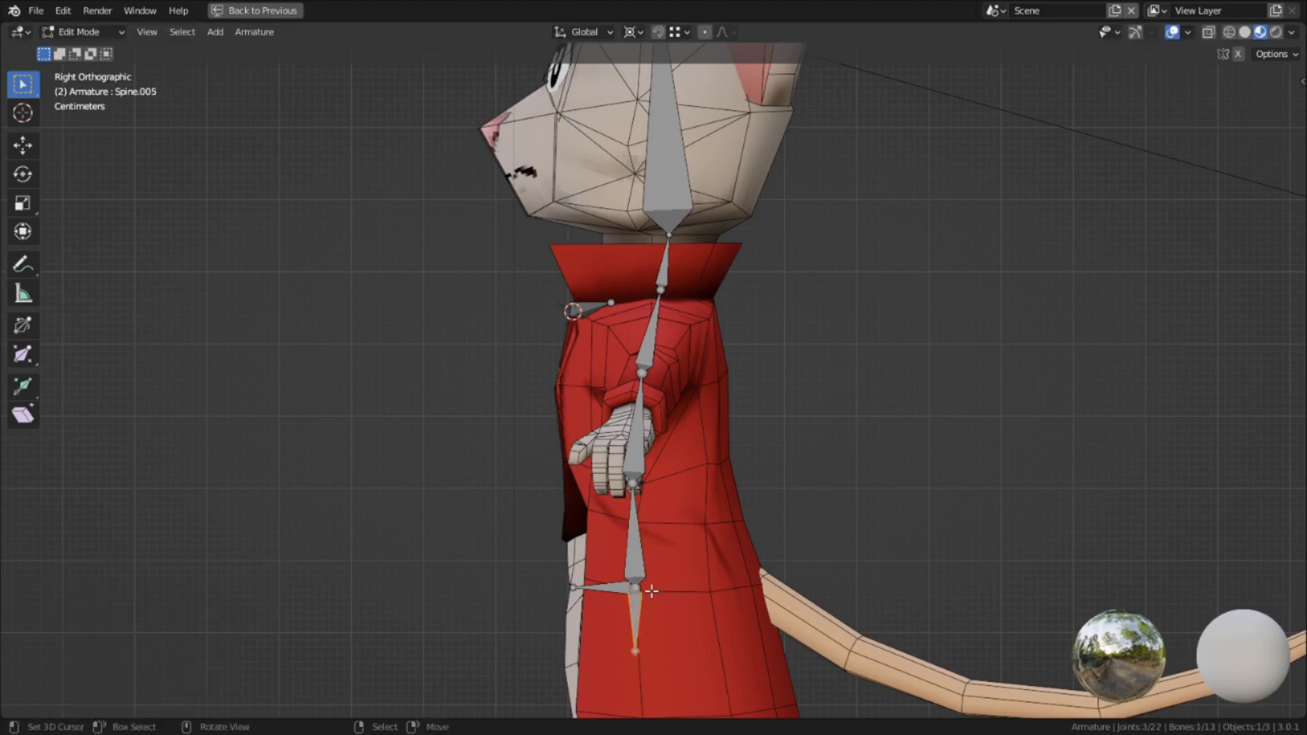
Step: From front view, extrude hip, shoulder, upper-arm and forearm bones along Mina's arm to the wrist
key("ctrl+p")
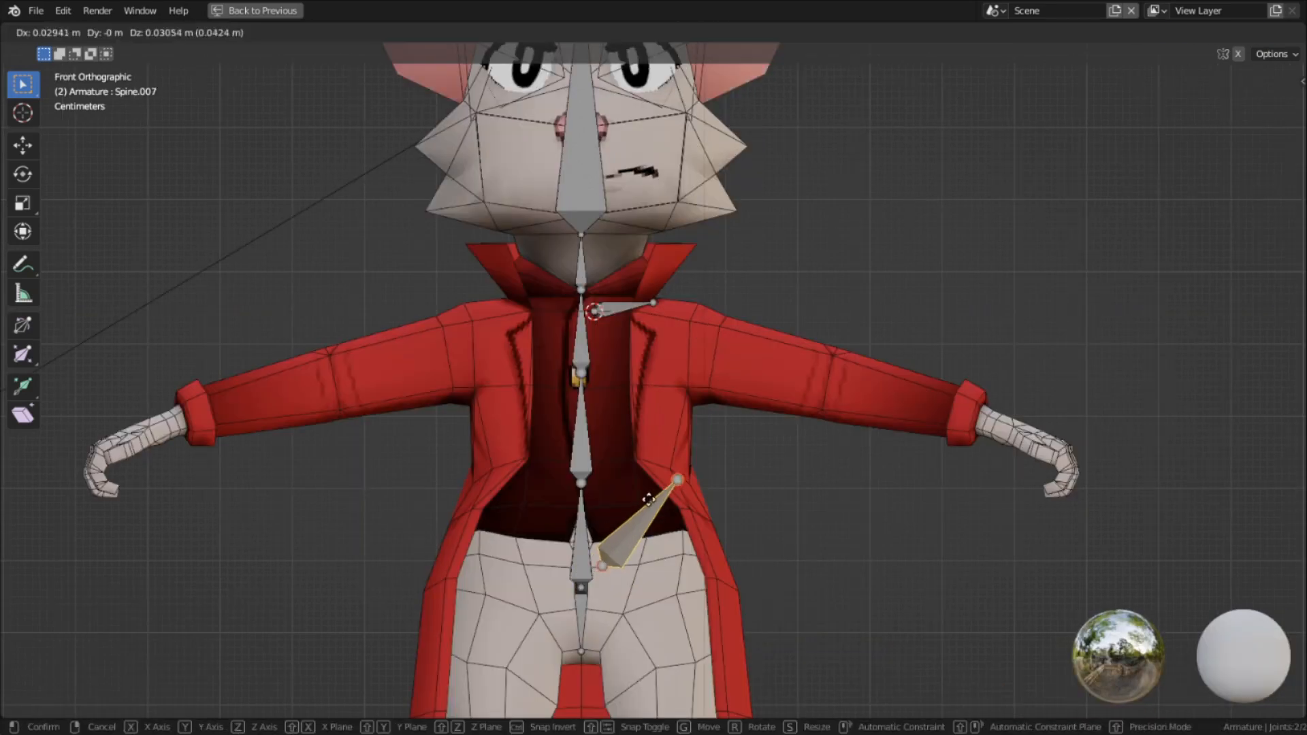
left_click(675, 482)
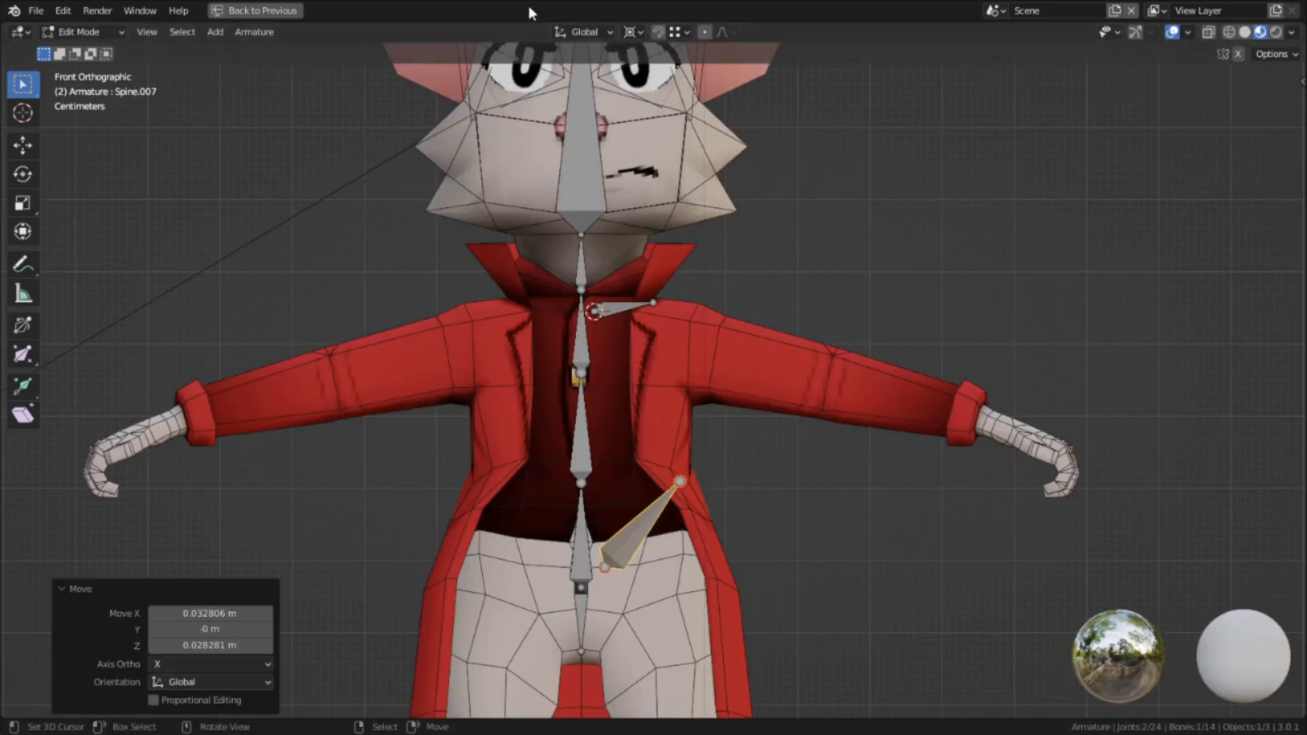
left_click(633, 31)
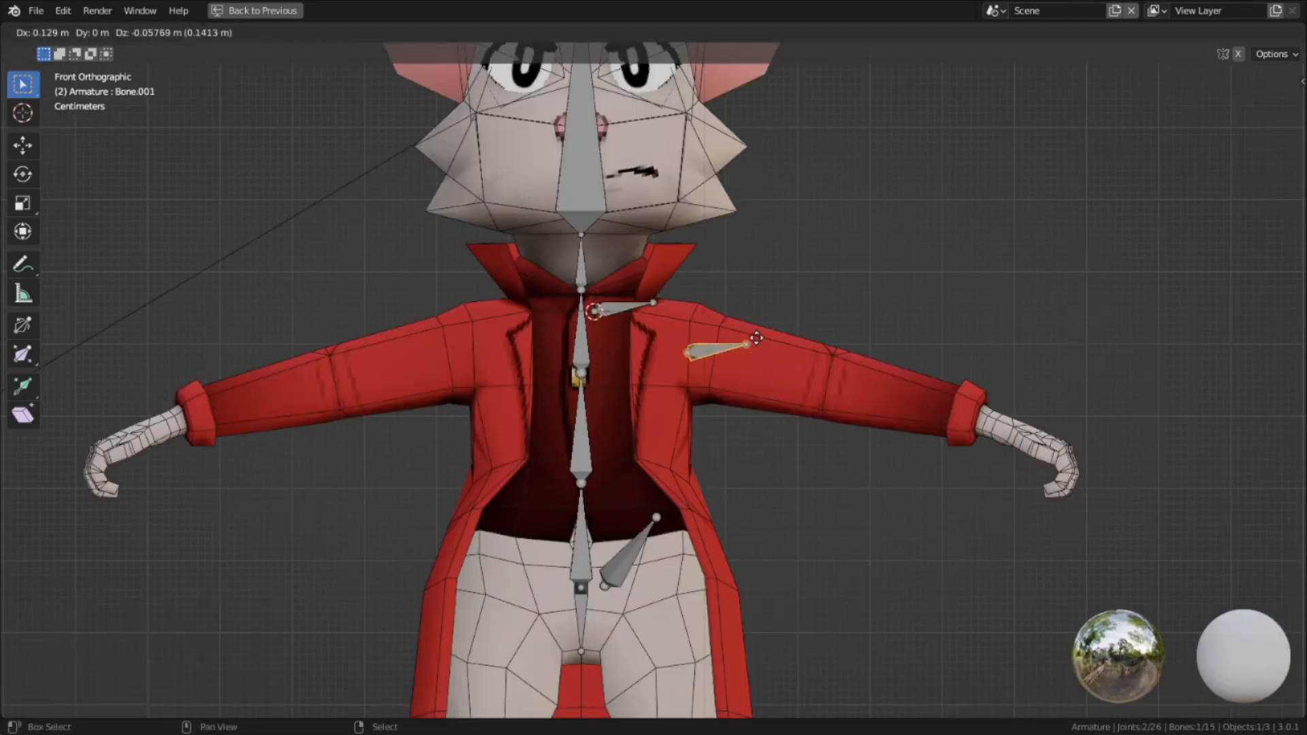
left_click_drag(726, 342, 842, 384)
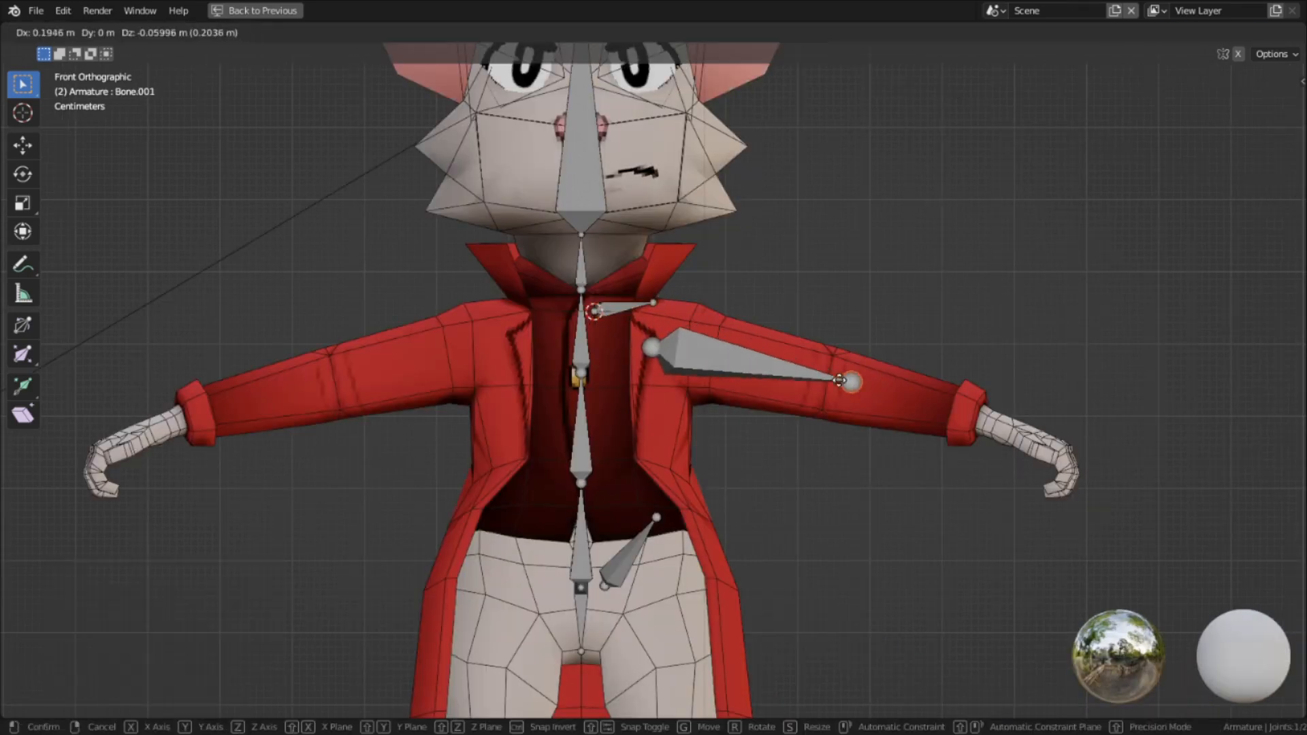
left_click_drag(838, 381, 971, 416)
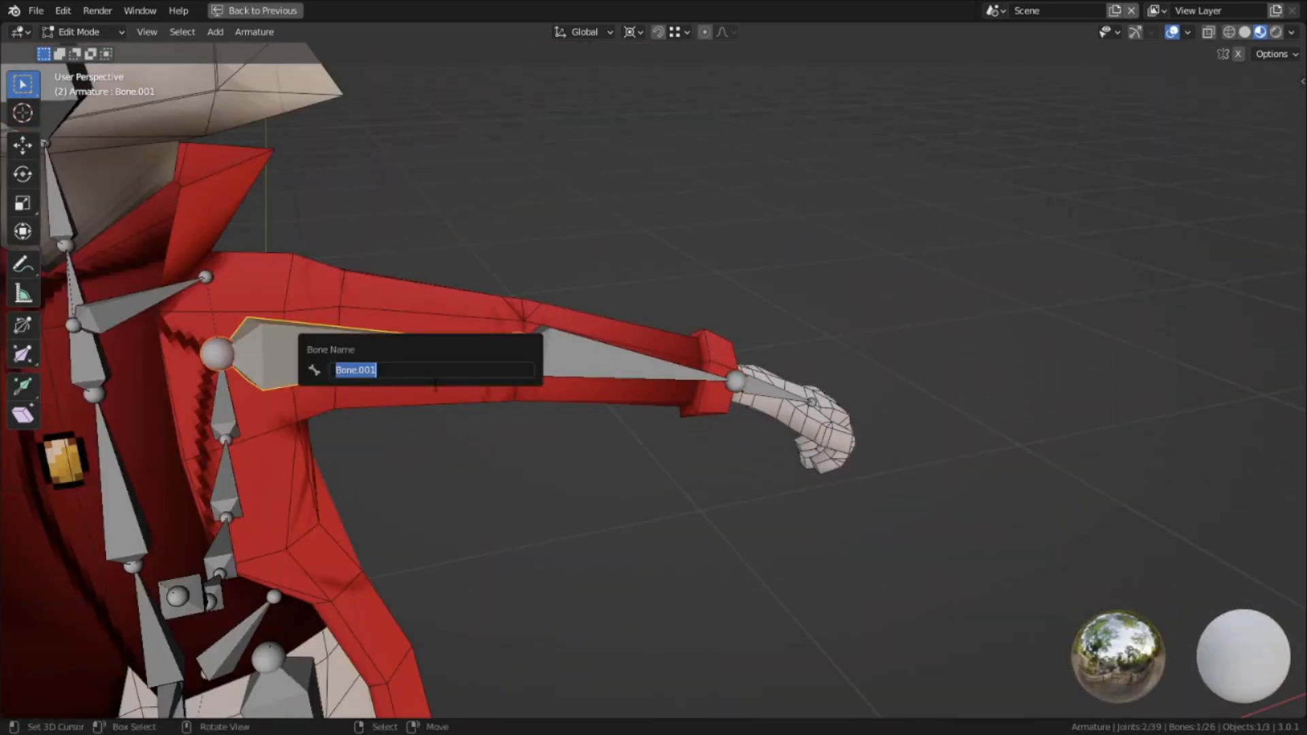
Step: Rename the two arm bones UpperArm and LowerArm
type("UpperArm")
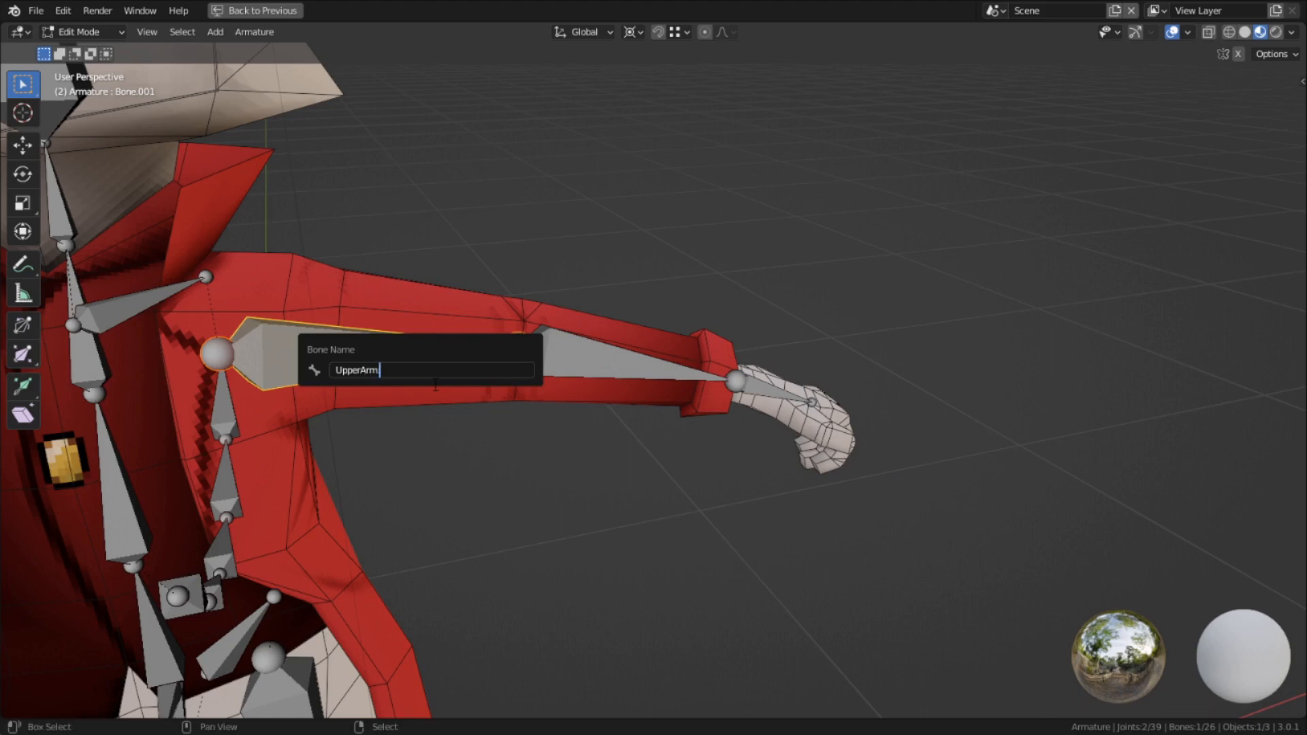
left_click(518, 346)
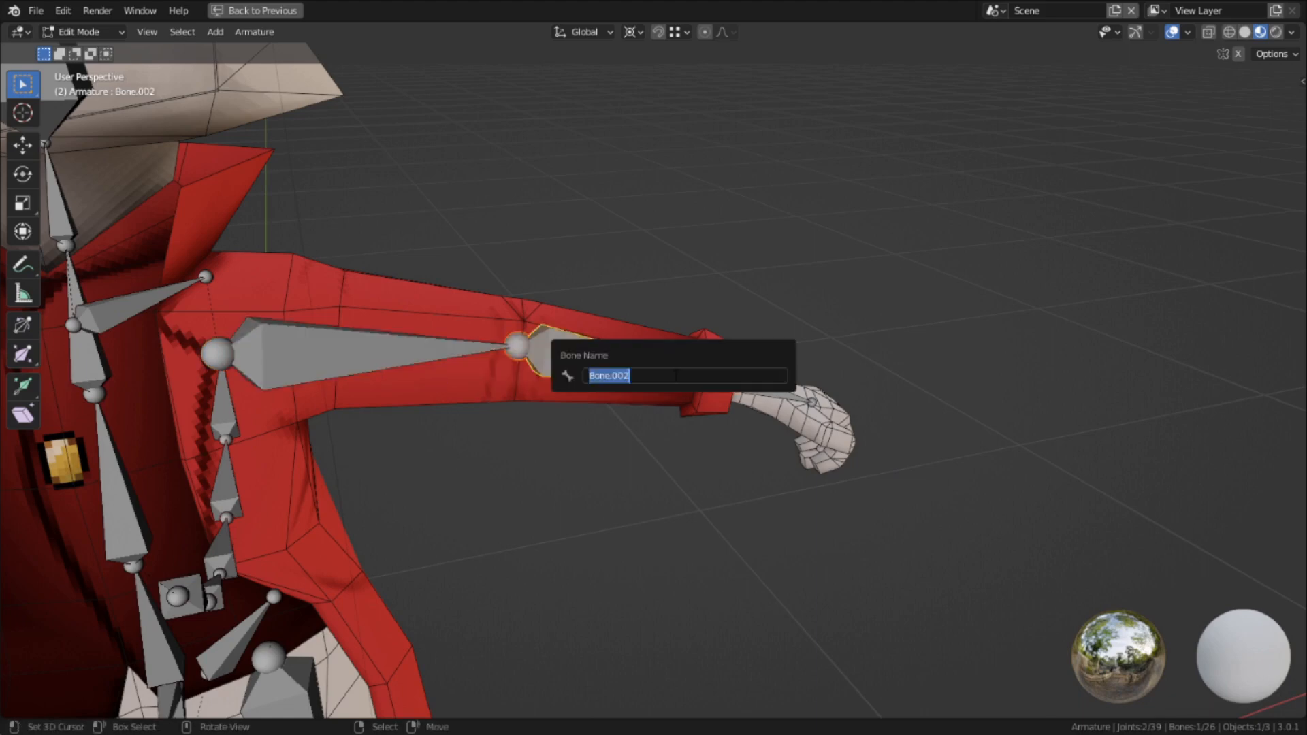
type("Lowerarm")
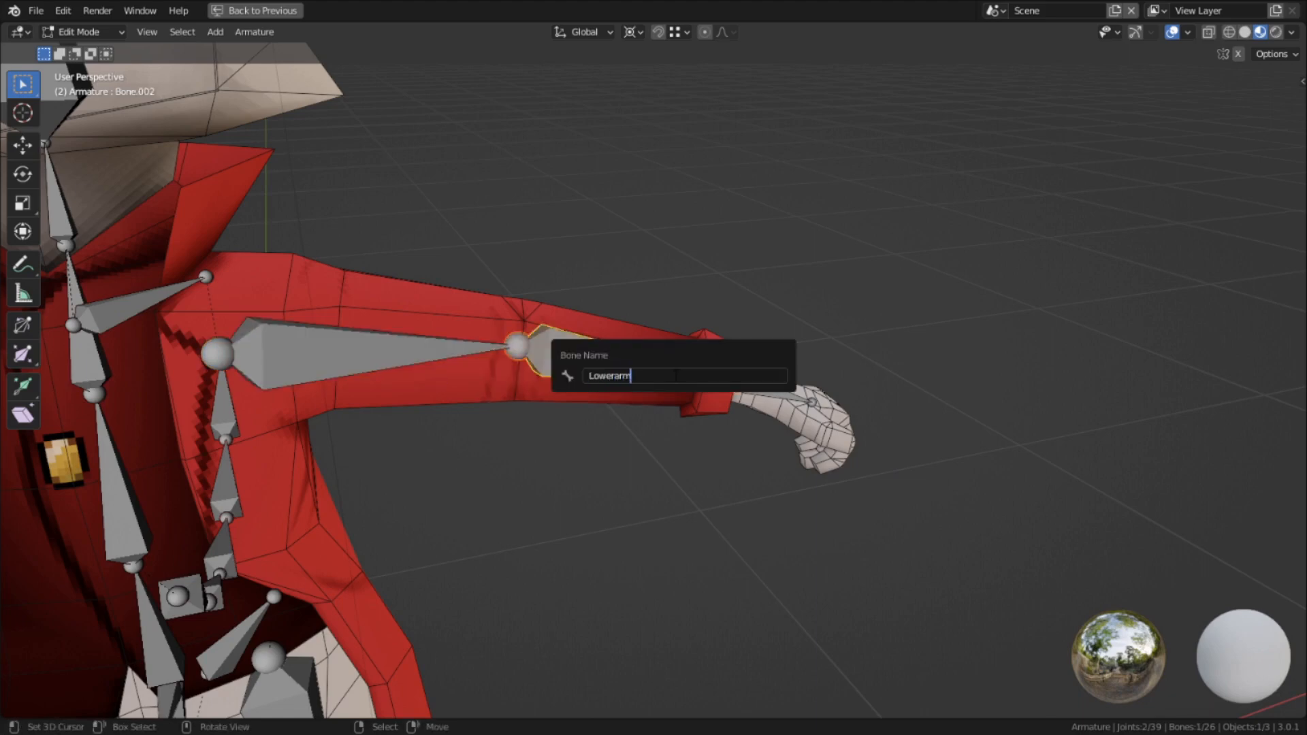
type("LowerArm")
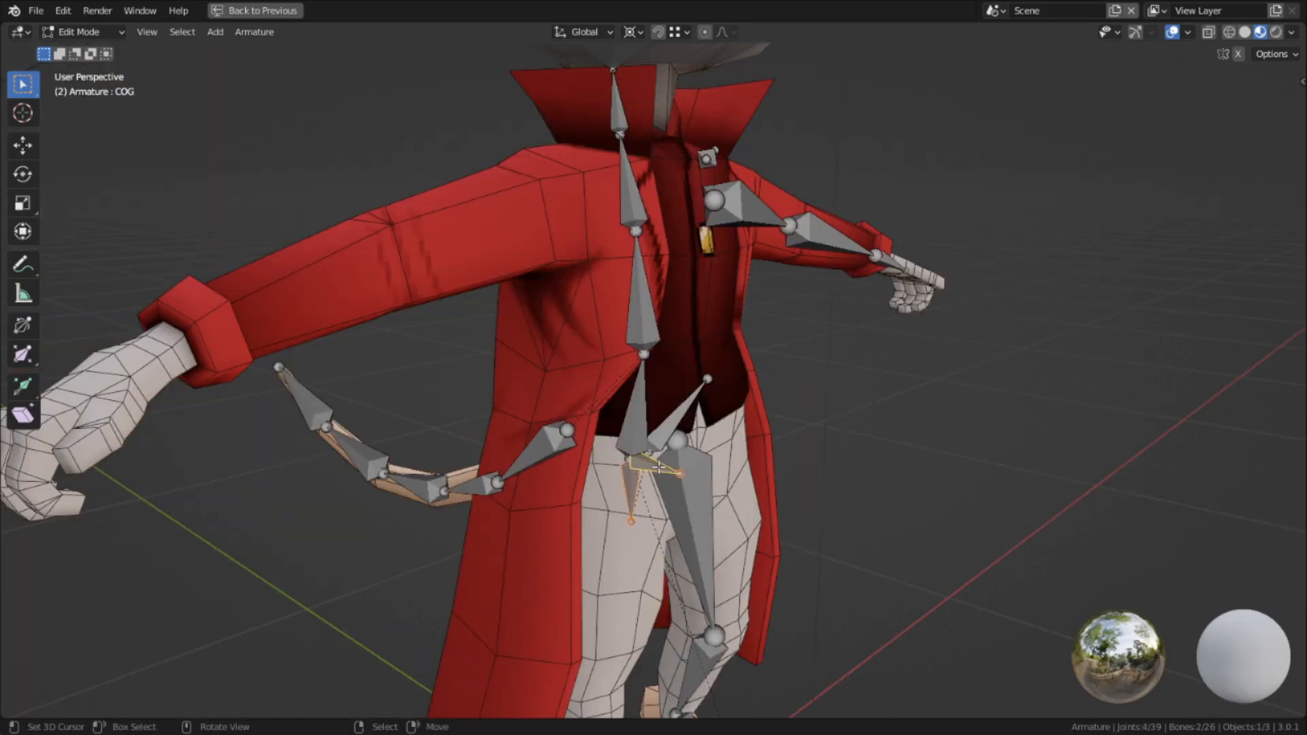
Step: Disable Deform on the selected bones (Alt+W) and start Save As for Mina1.blend
key("alt+w")
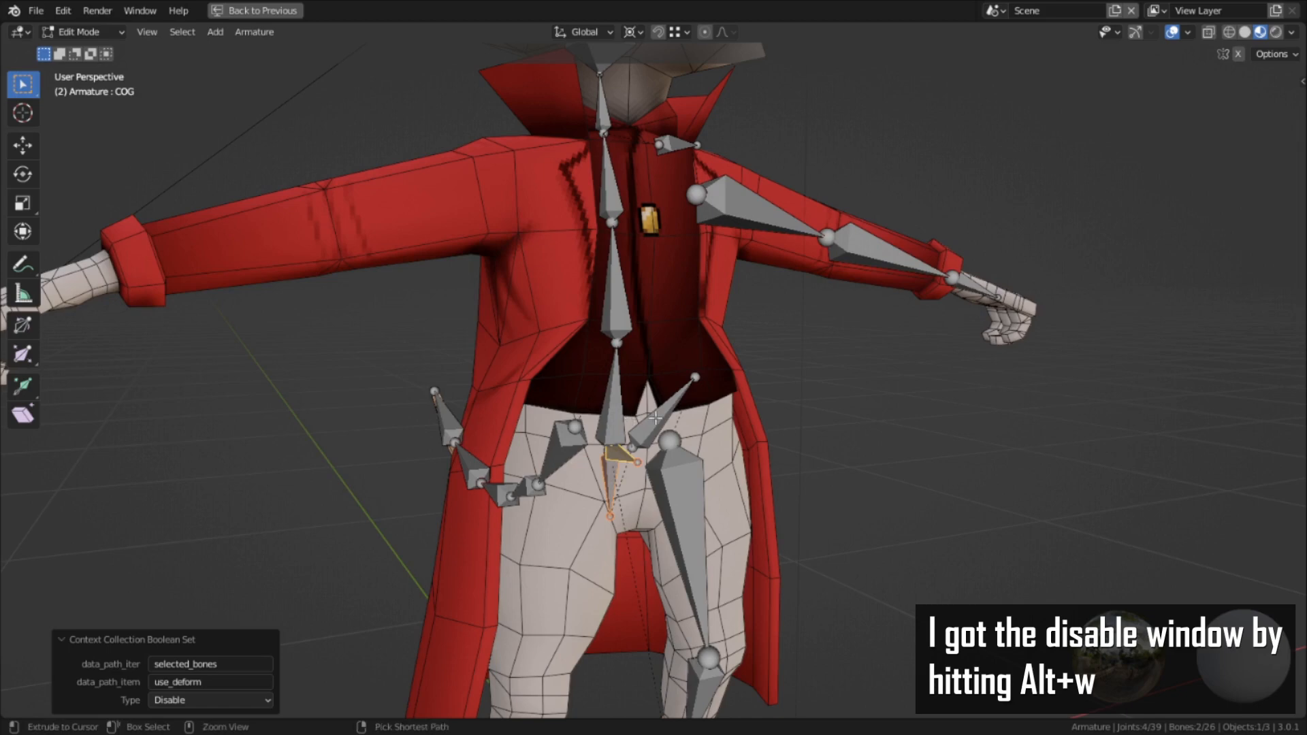
left_click(509, 12)
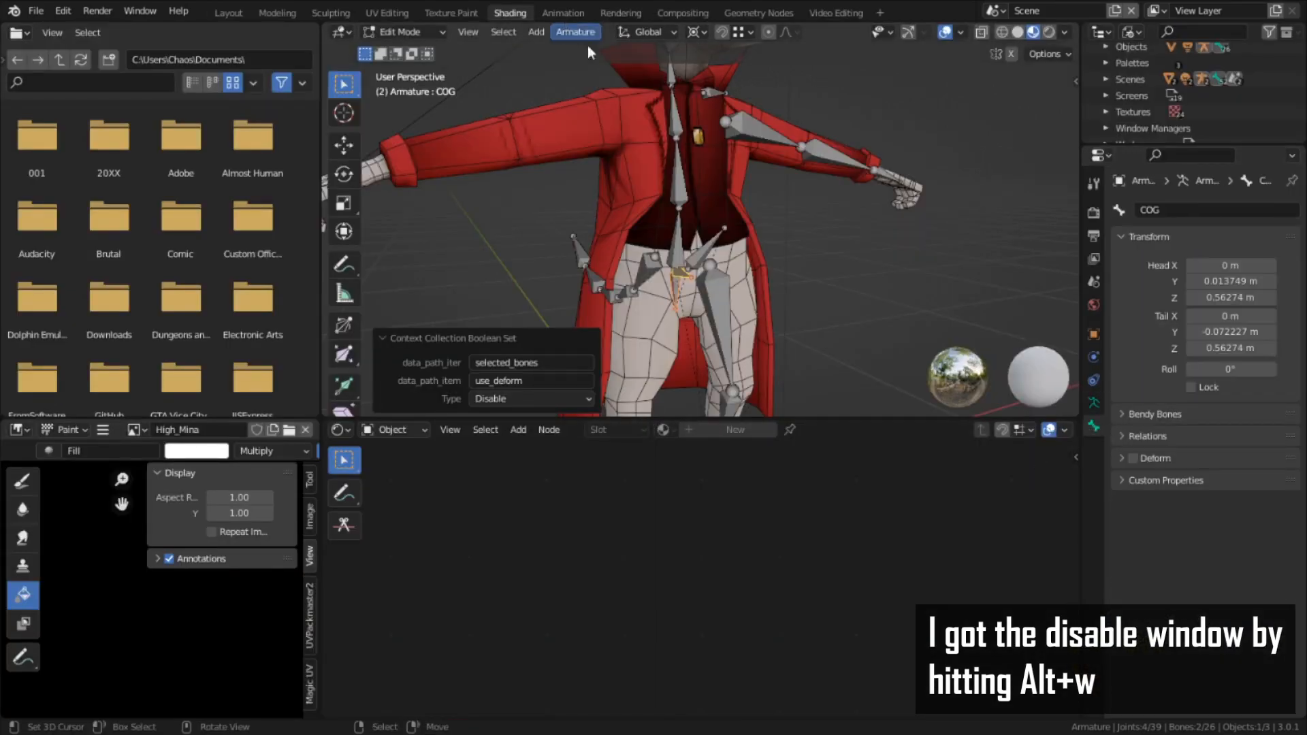
left_click(228, 13)
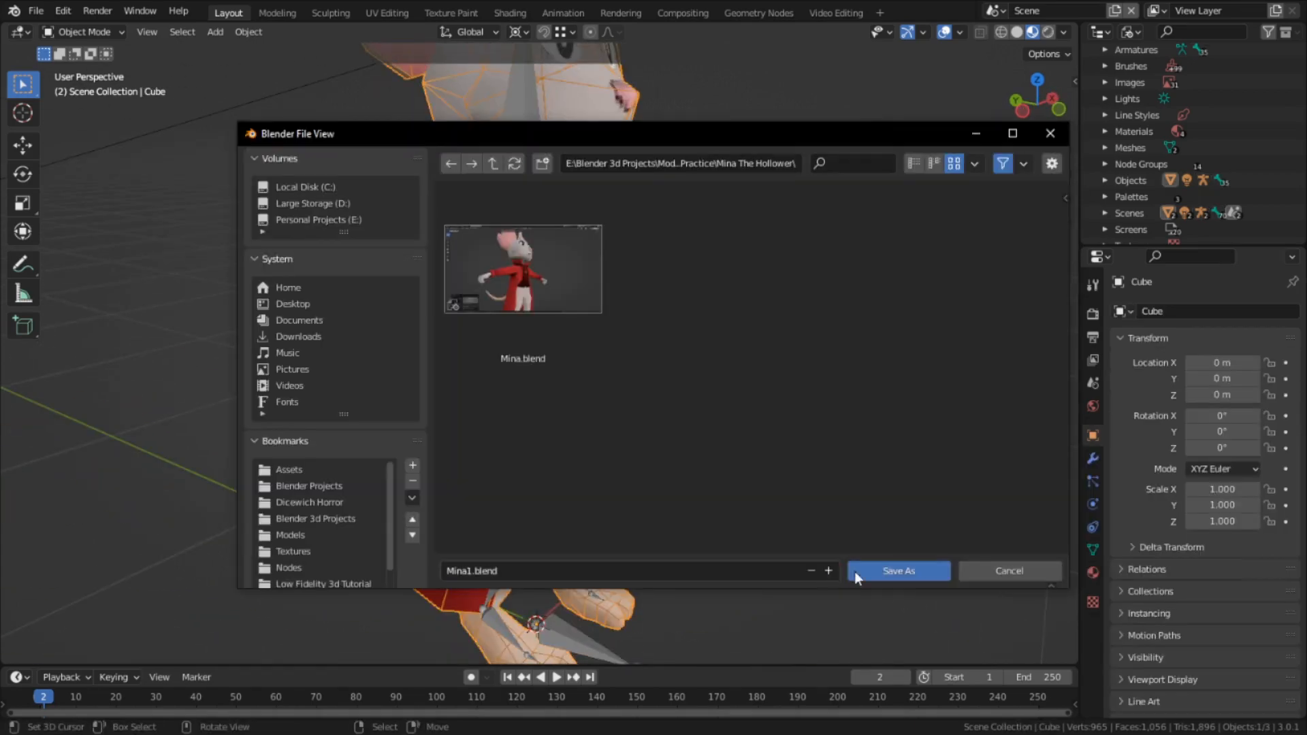
left_click(898, 571)
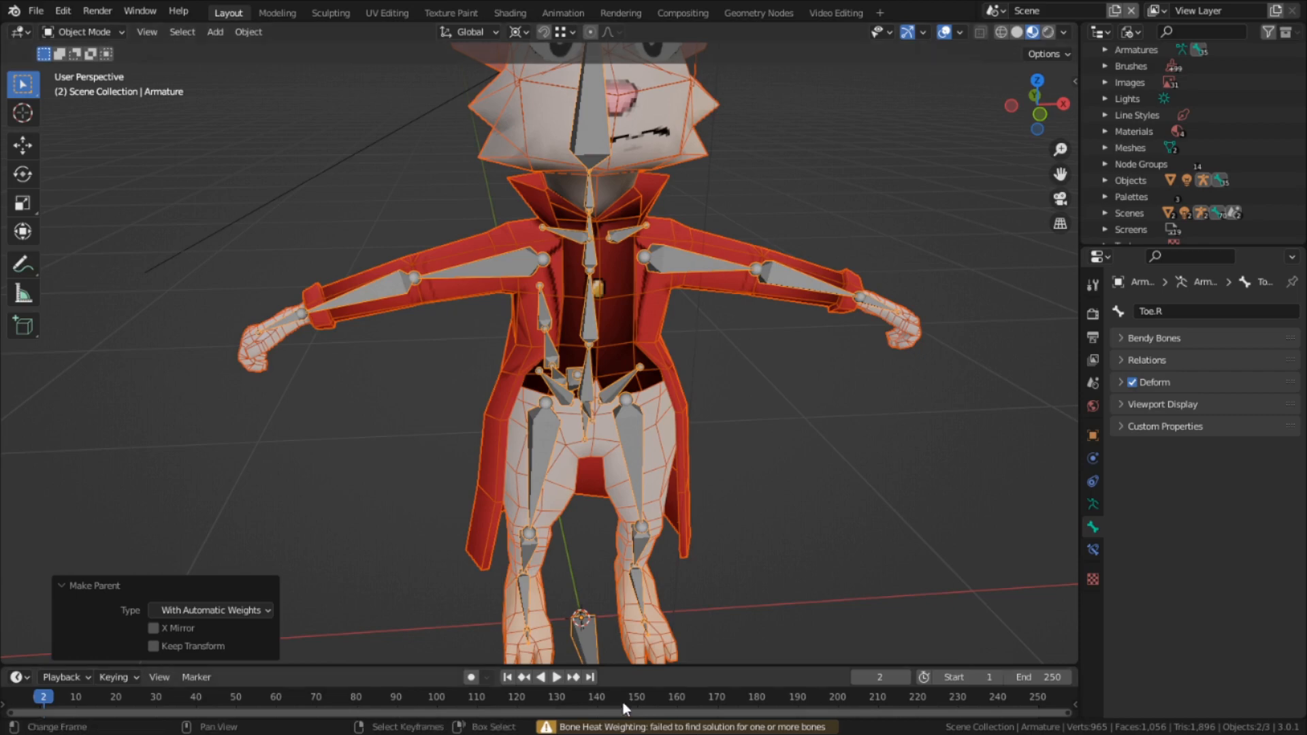
mouse_move(719, 316)
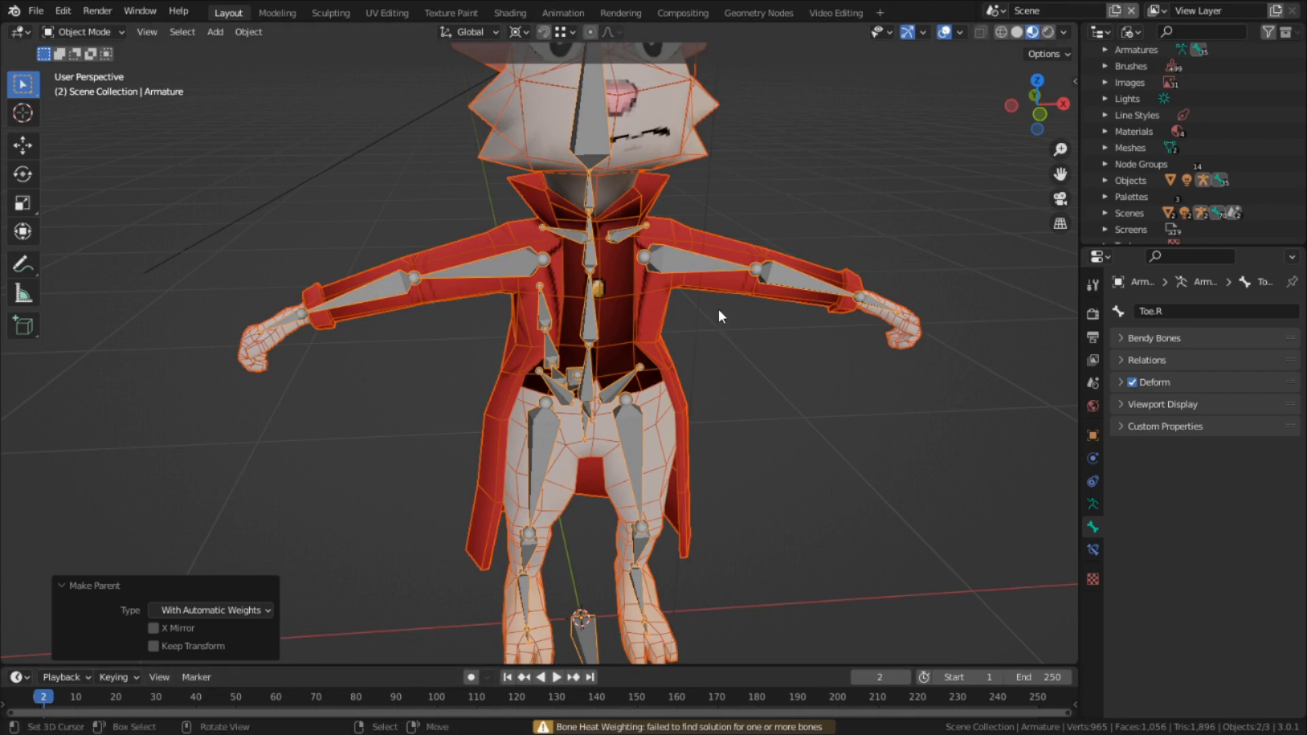
mouse_move(752, 289)
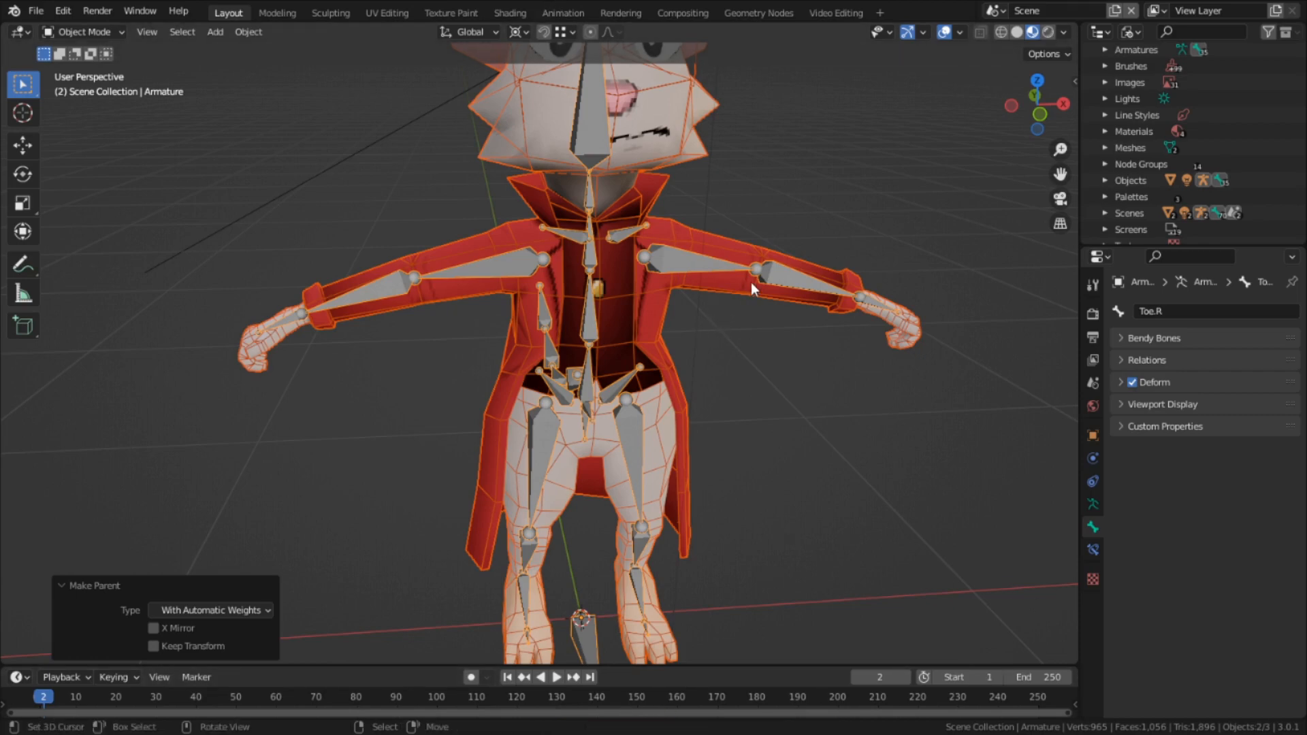
mouse_move(725, 287)
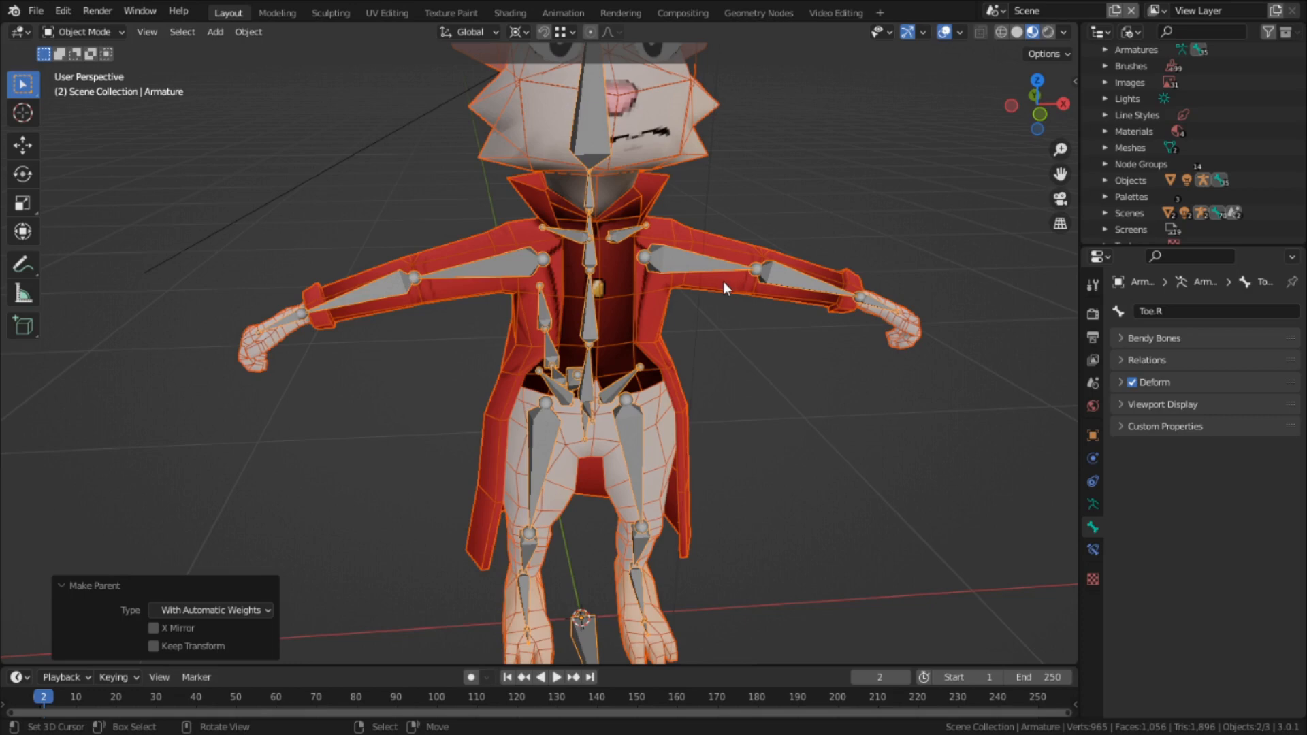
mouse_move(690, 282)
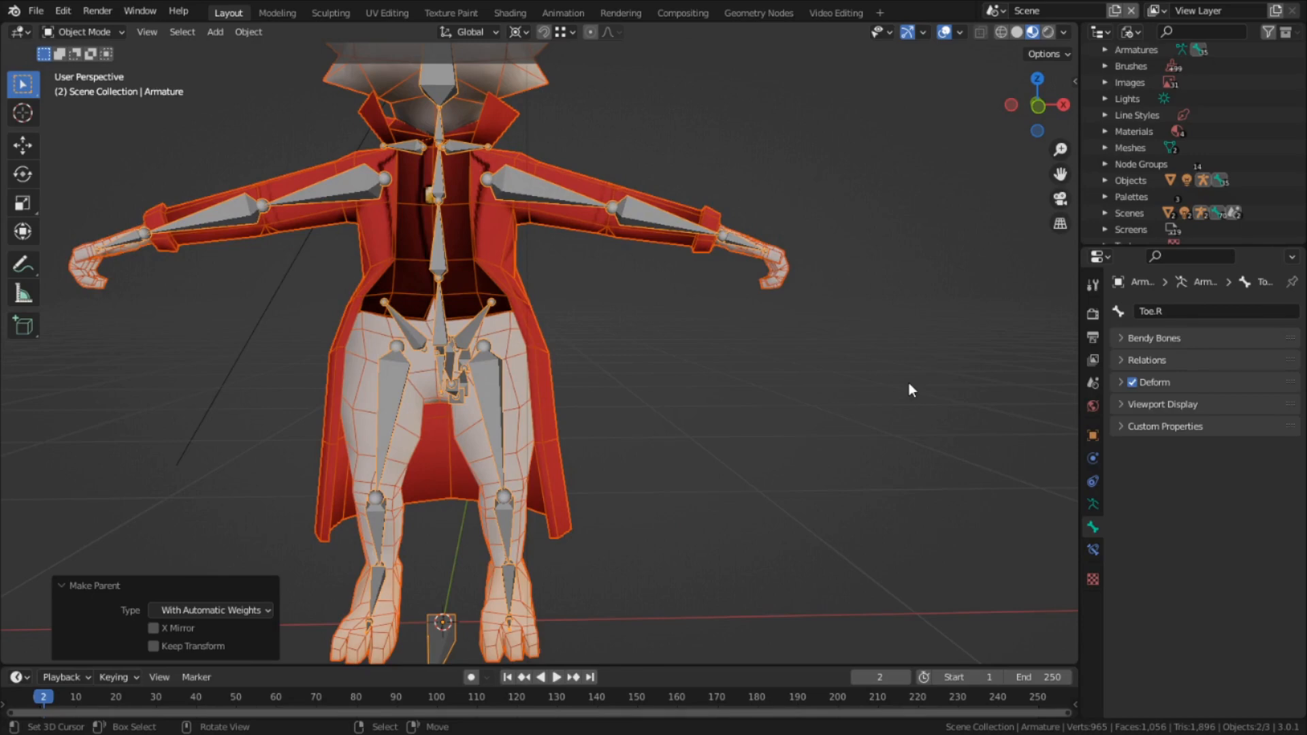
mouse_move(738, 336)
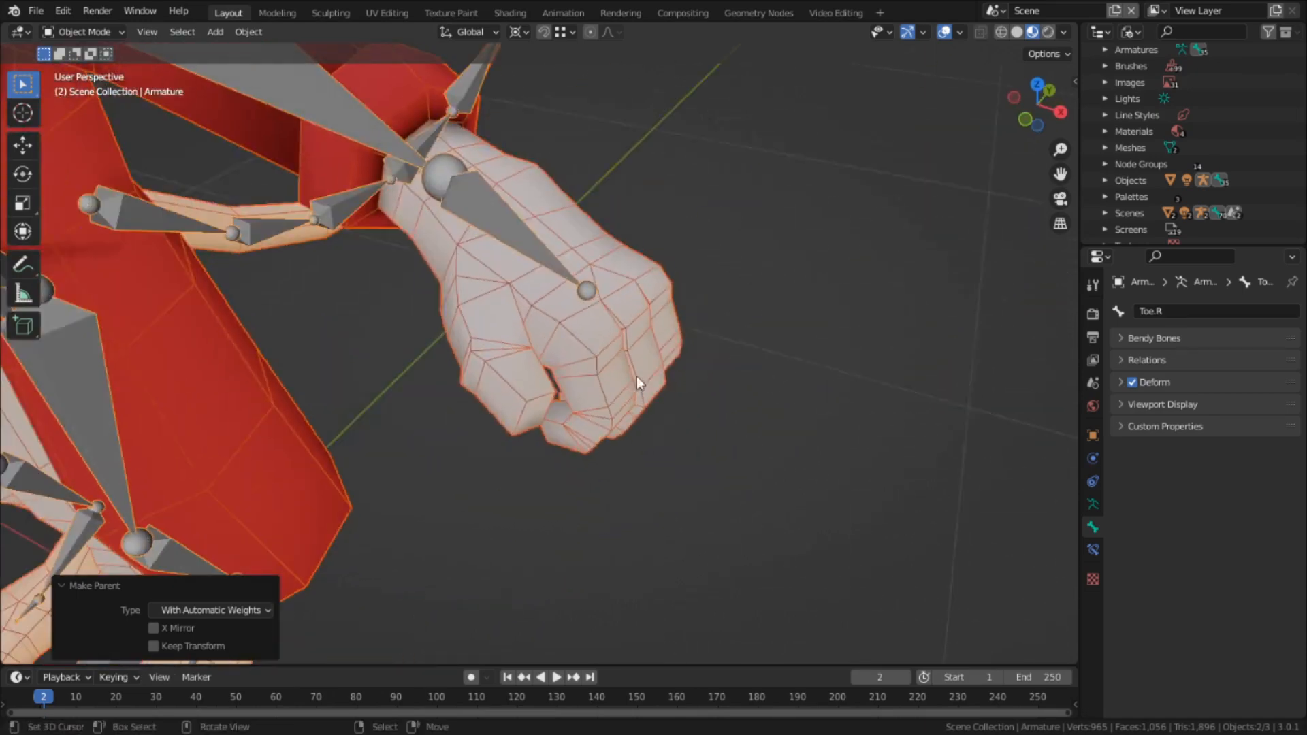
Step: Orbit the view to inspect the fist and armpit area of Mina's mesh
left_click_drag(637, 384, 455, 256)
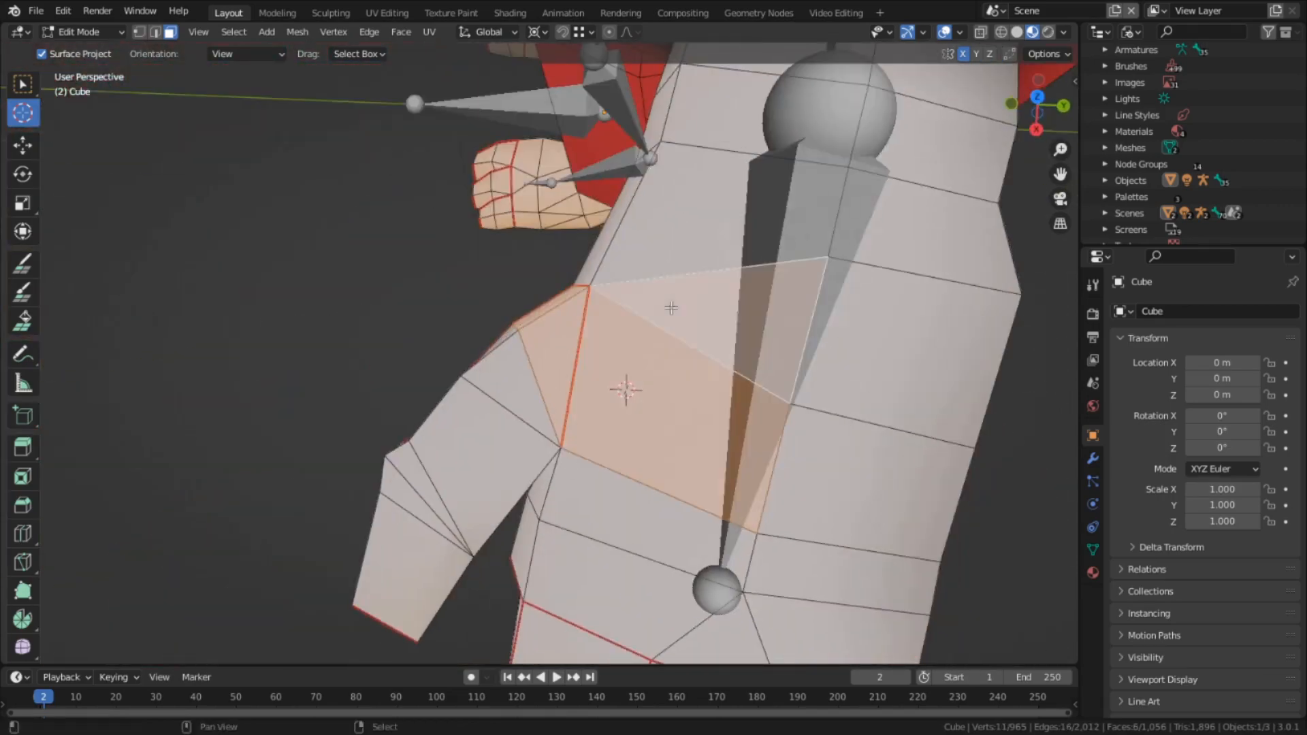
Step: Snap the 3D cursor to the selected fist faces to place the finger bones
key("shift+s")
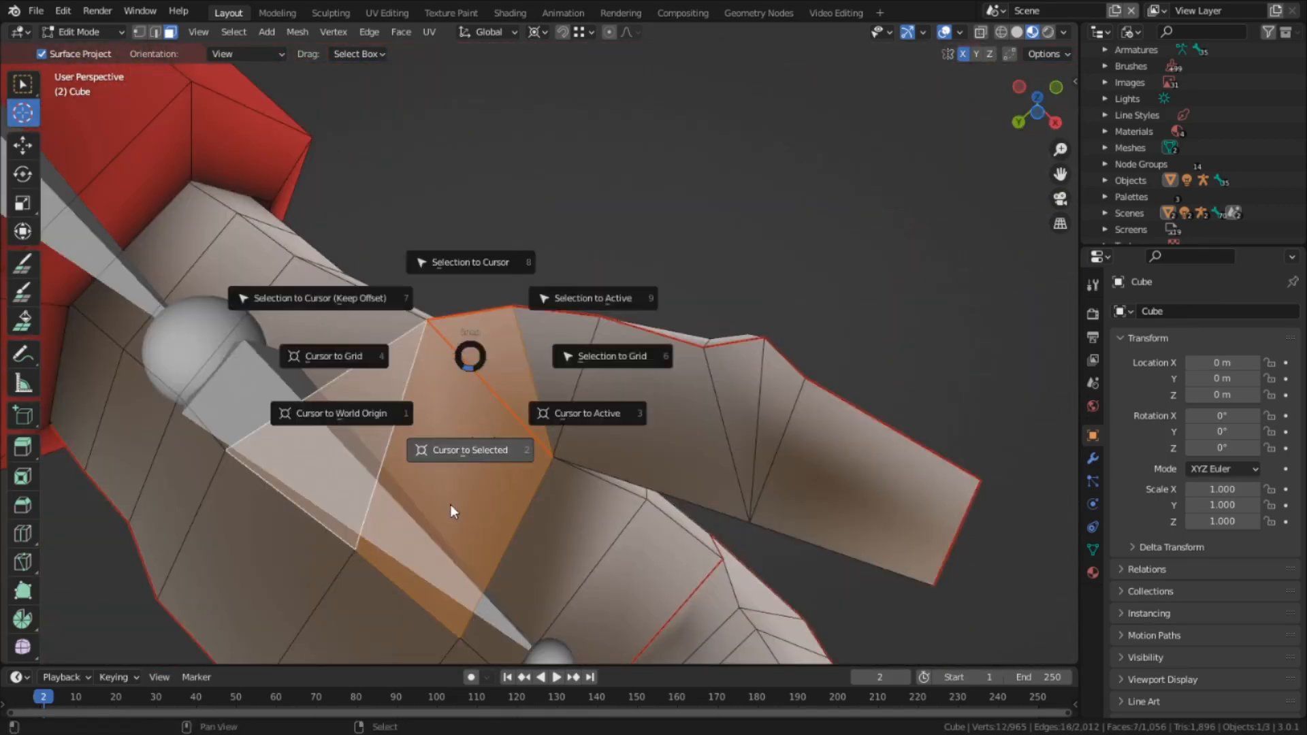
left_click(469, 449)
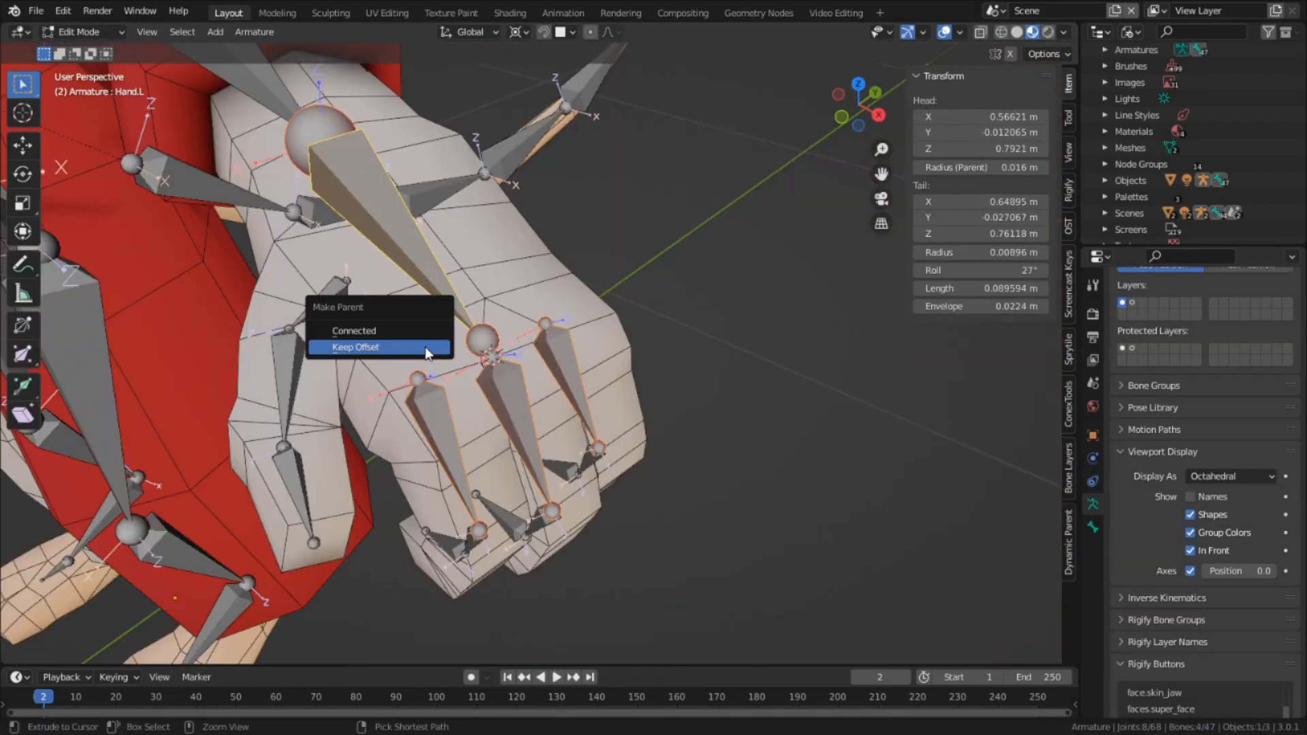
Step: Parent the finger bones to Hand.L keeping their offset
left_click(354, 347)
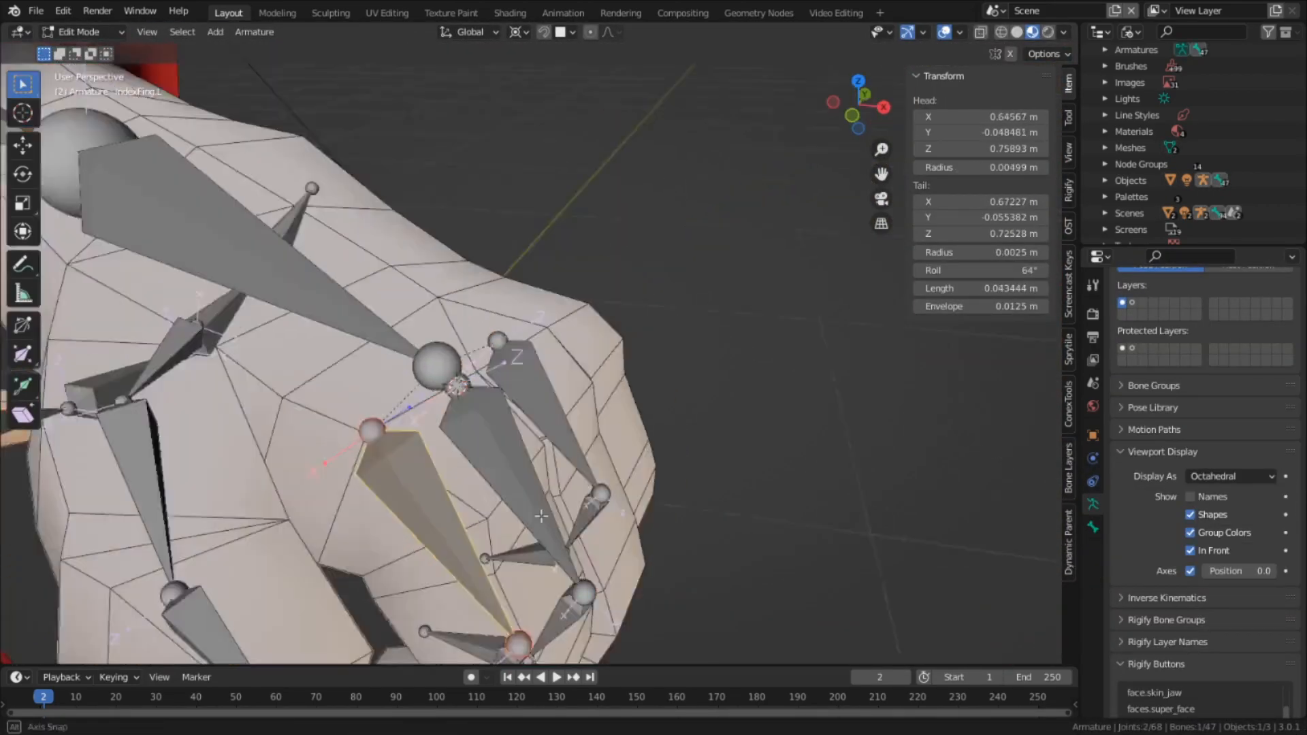
key("ctrl+p")
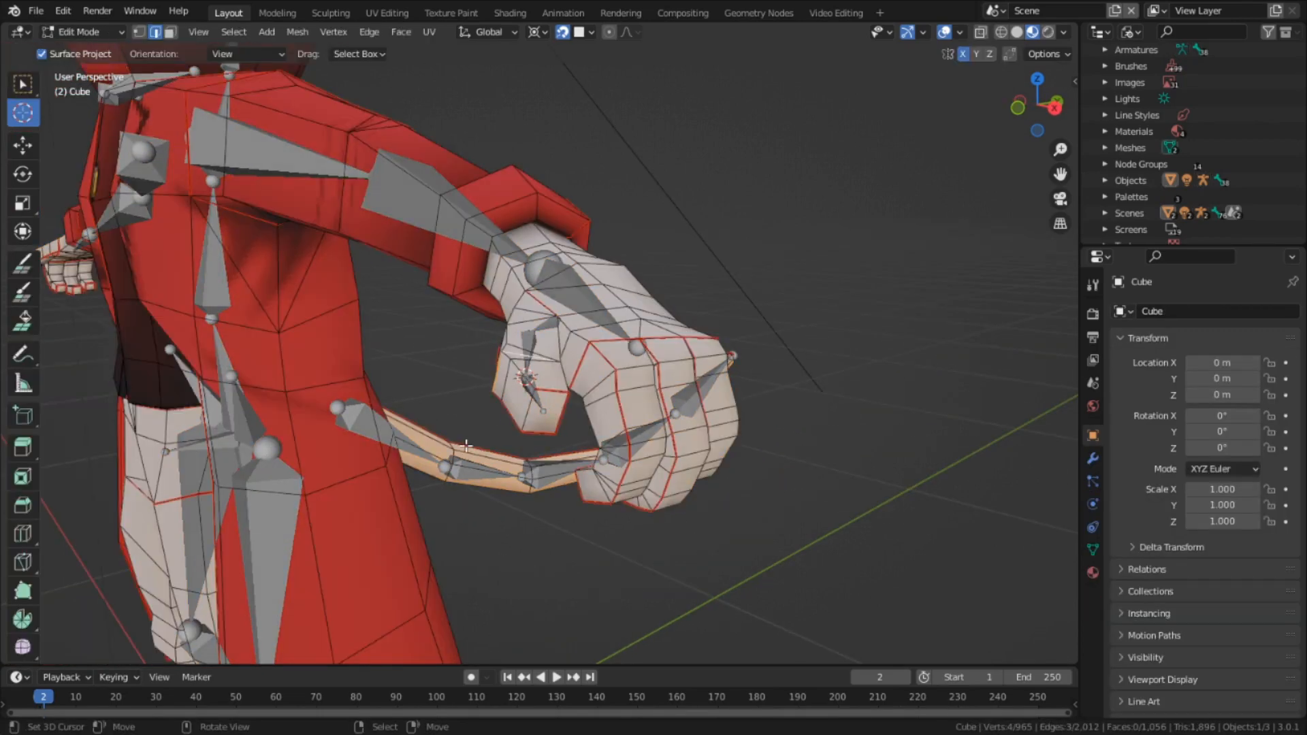
Step: Select the linked mesh geometry and return the character to Object Mode
key("l")
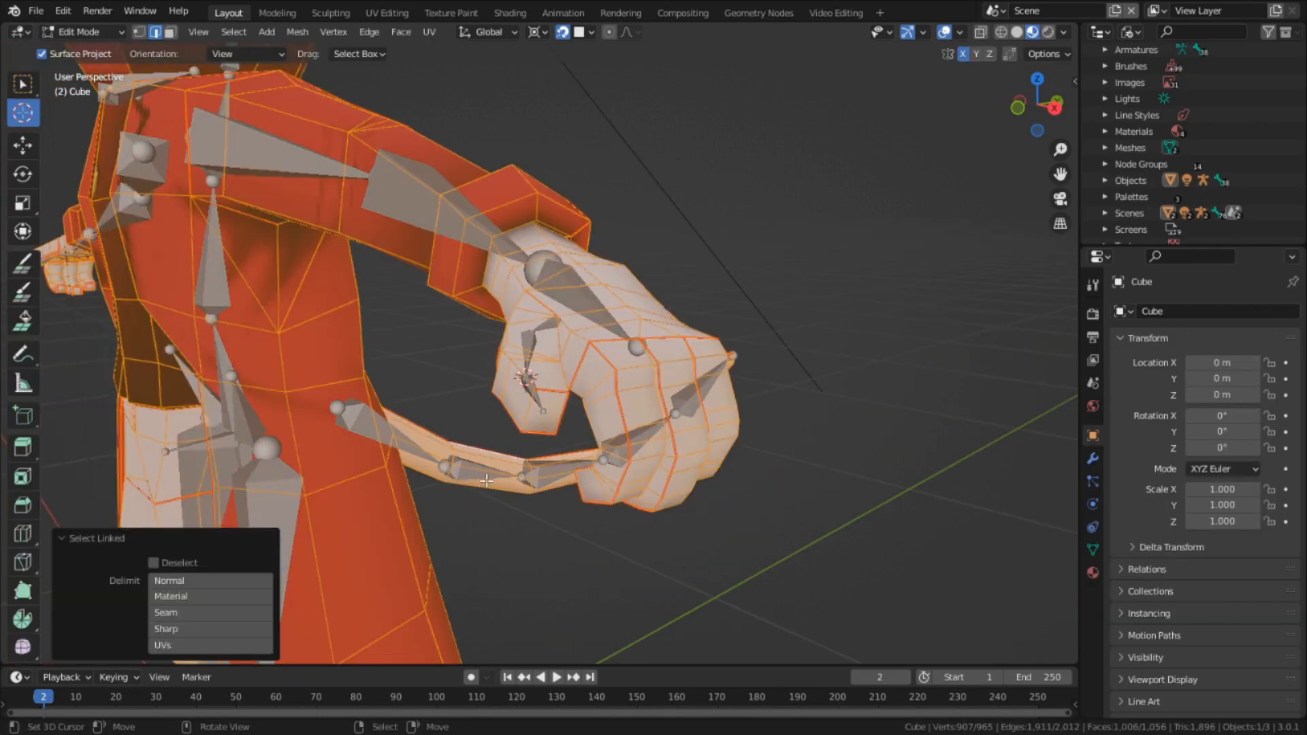
left_click(165, 612)
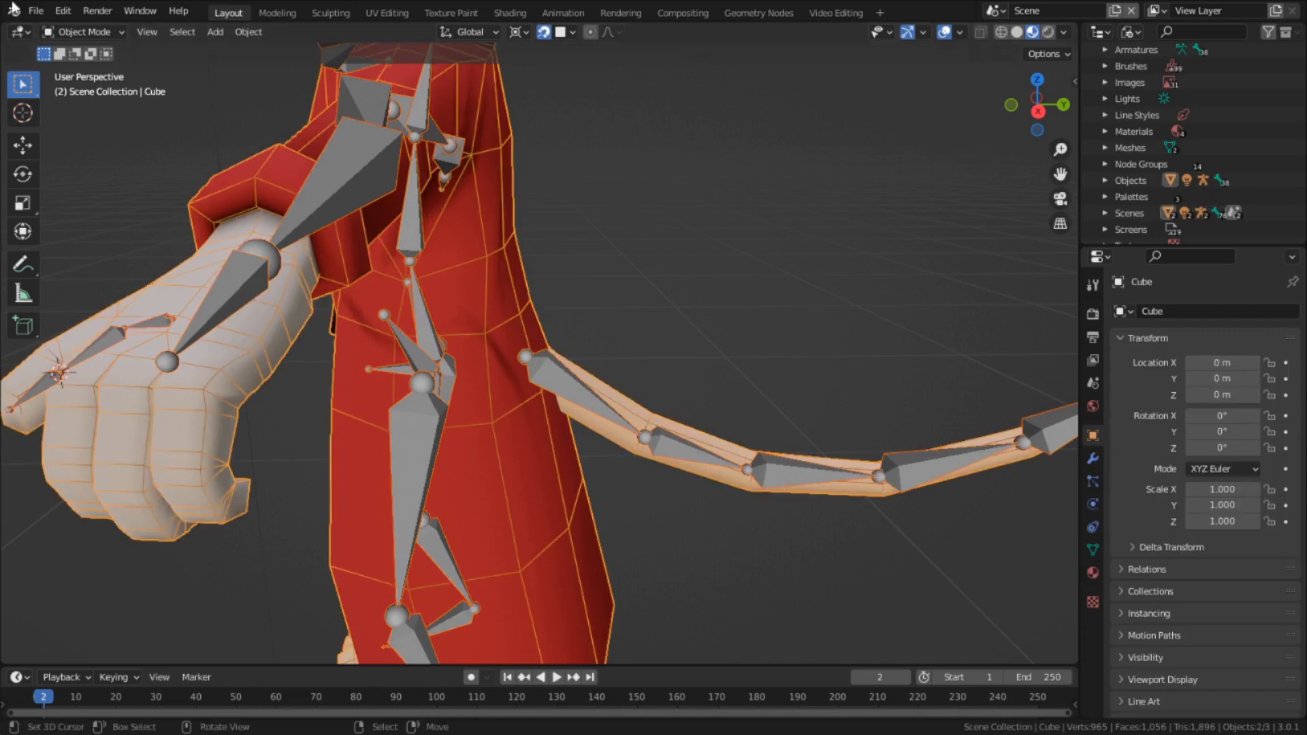
Step: In Weight Paint mode, assign the tail's weights automatically from its bones
left_click(82, 31)
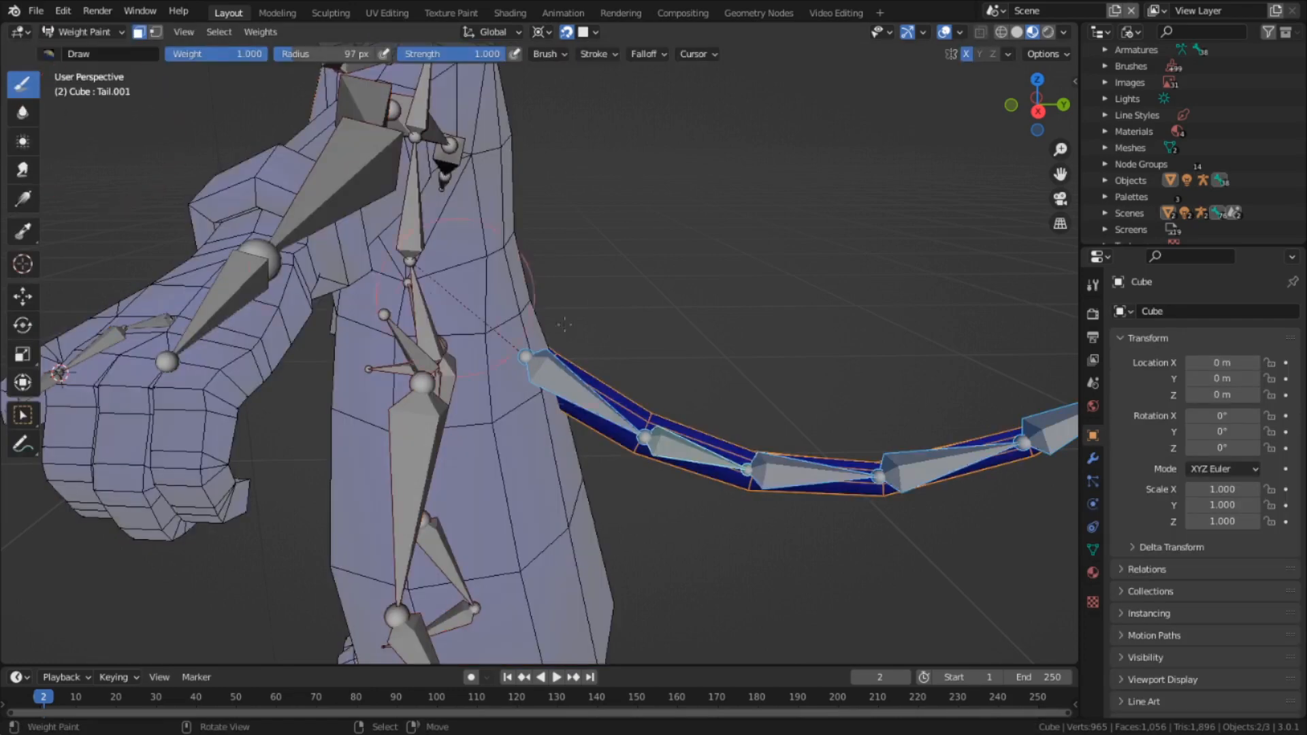
left_click(260, 31)
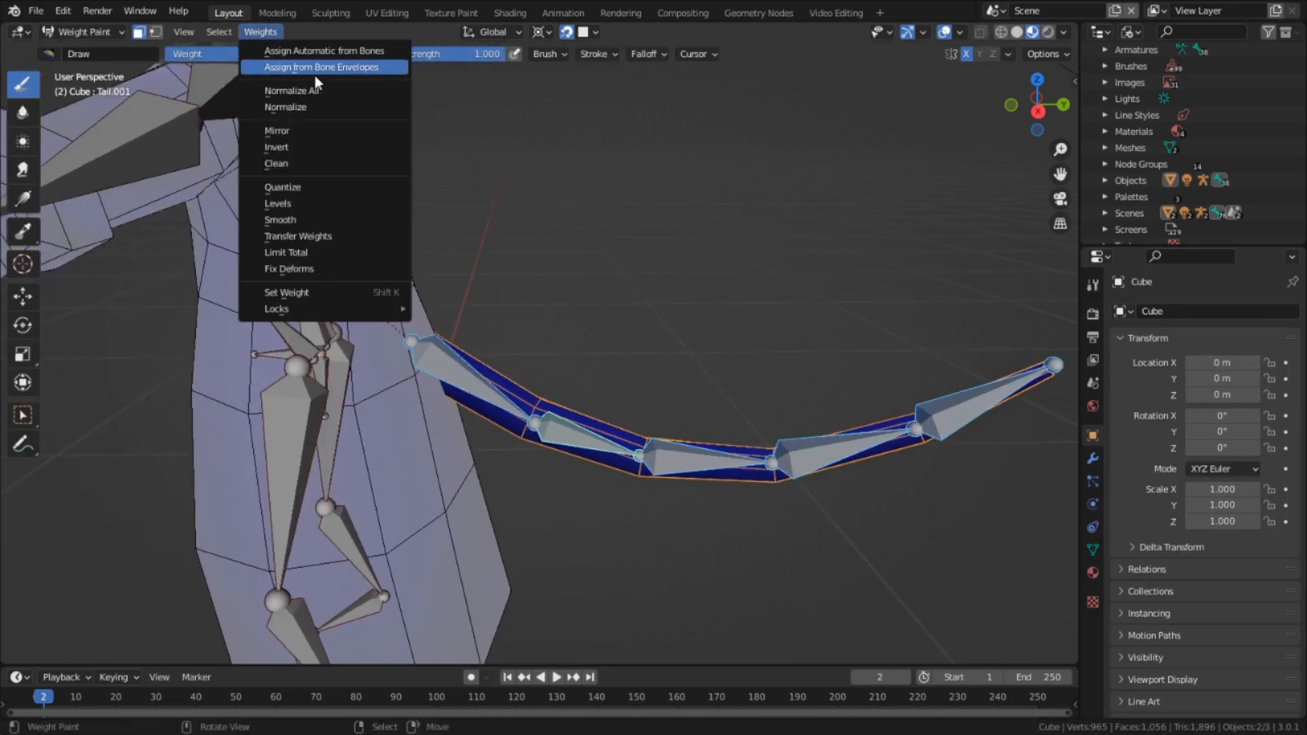
left_click(324, 50)
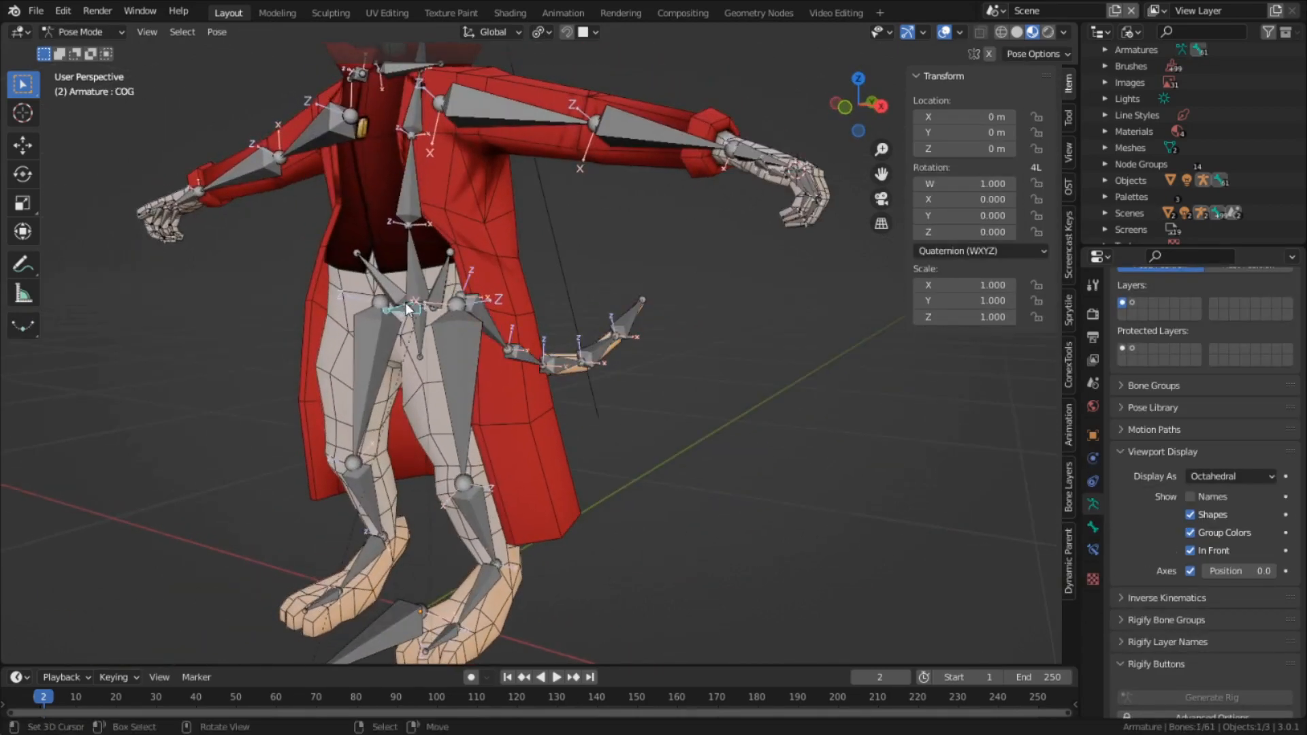
Step: Rotate the Tail bone to test its bend and return to weight painting
left_click(542, 31)
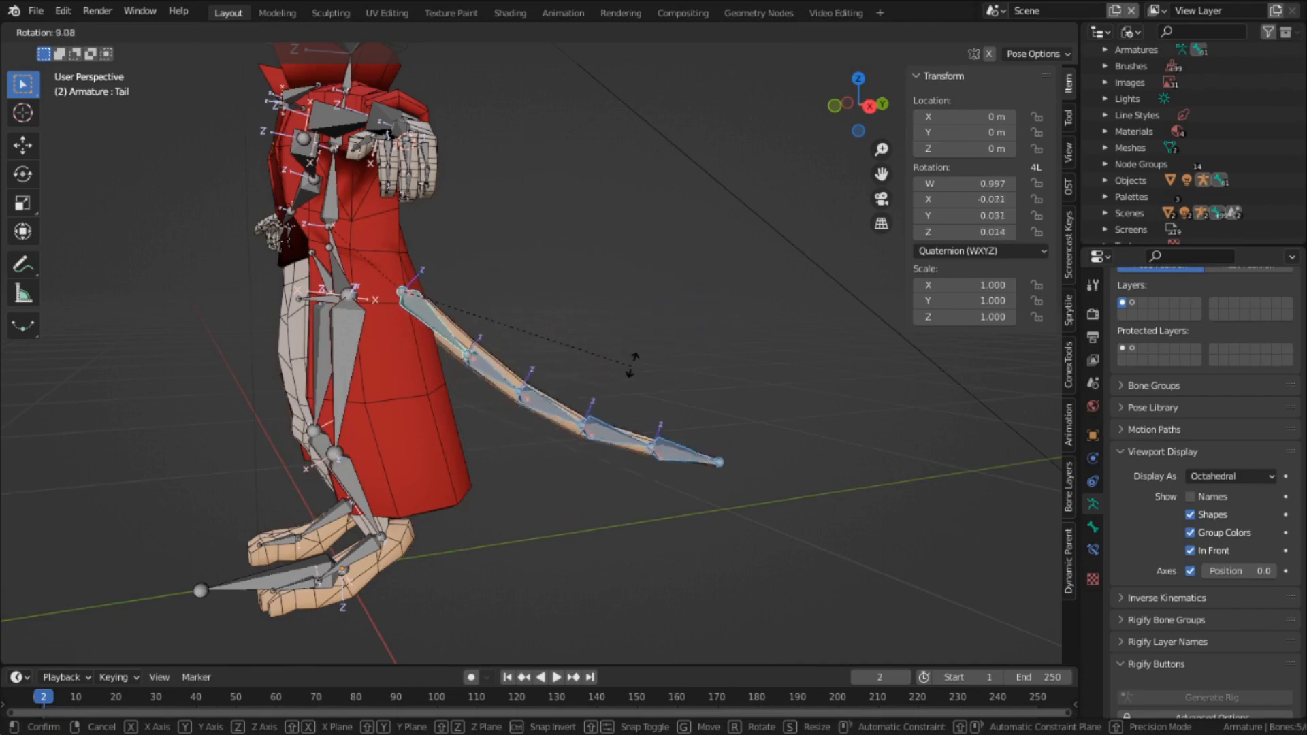
left_click(80, 31)
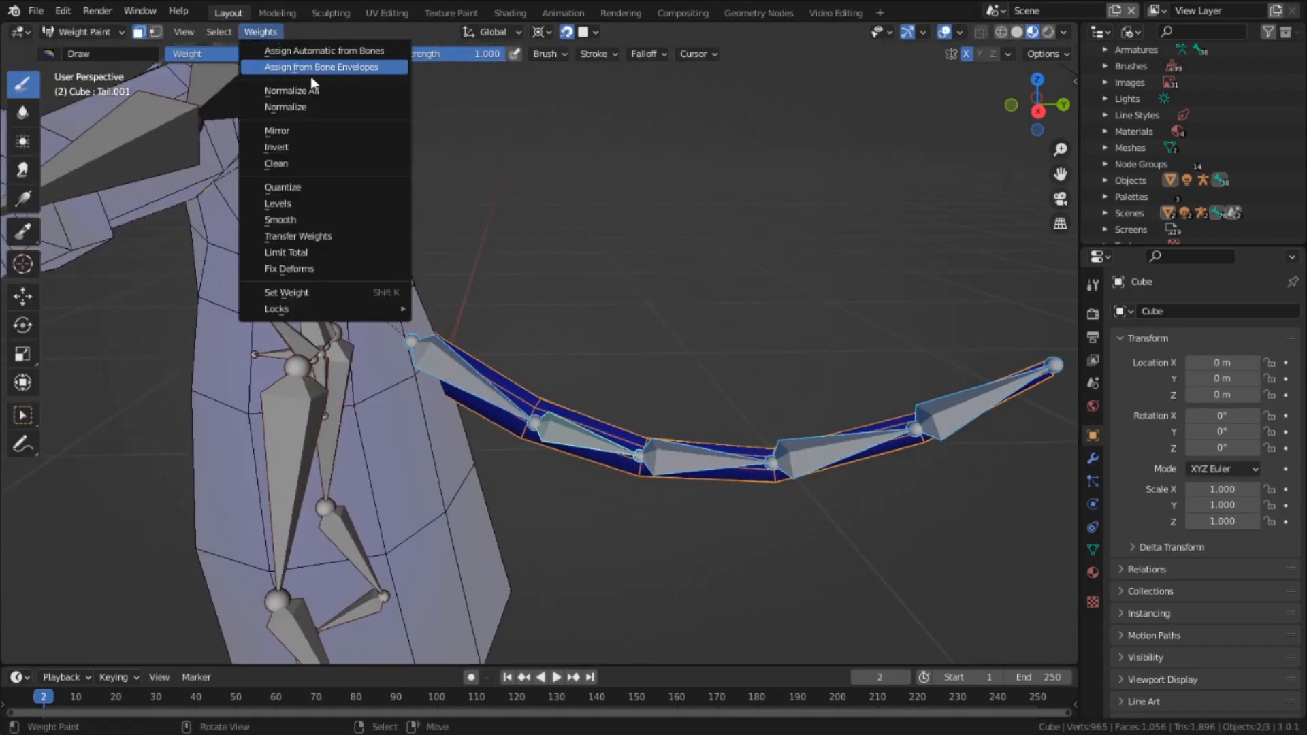
Step: Assign automatic weights from bones to the head and ears, then return to posing the rig
left_click(320, 67)
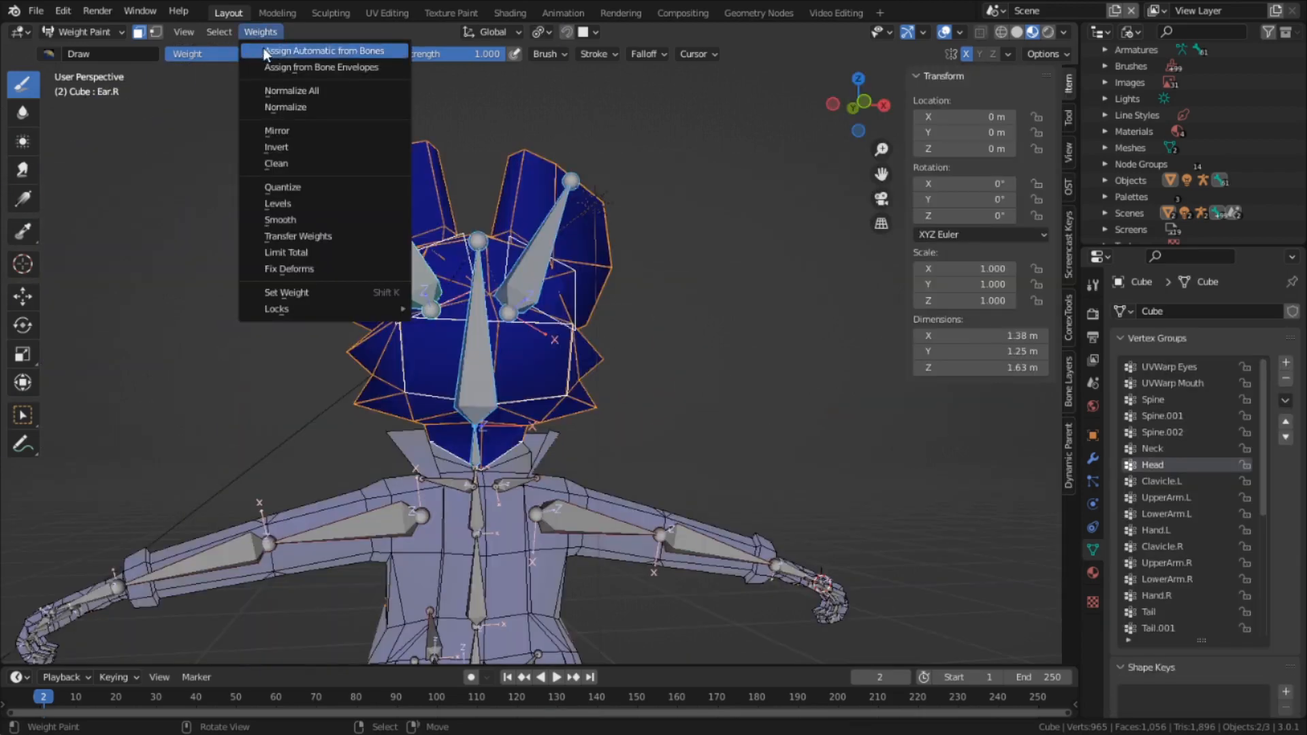
mouse_move(293, 90)
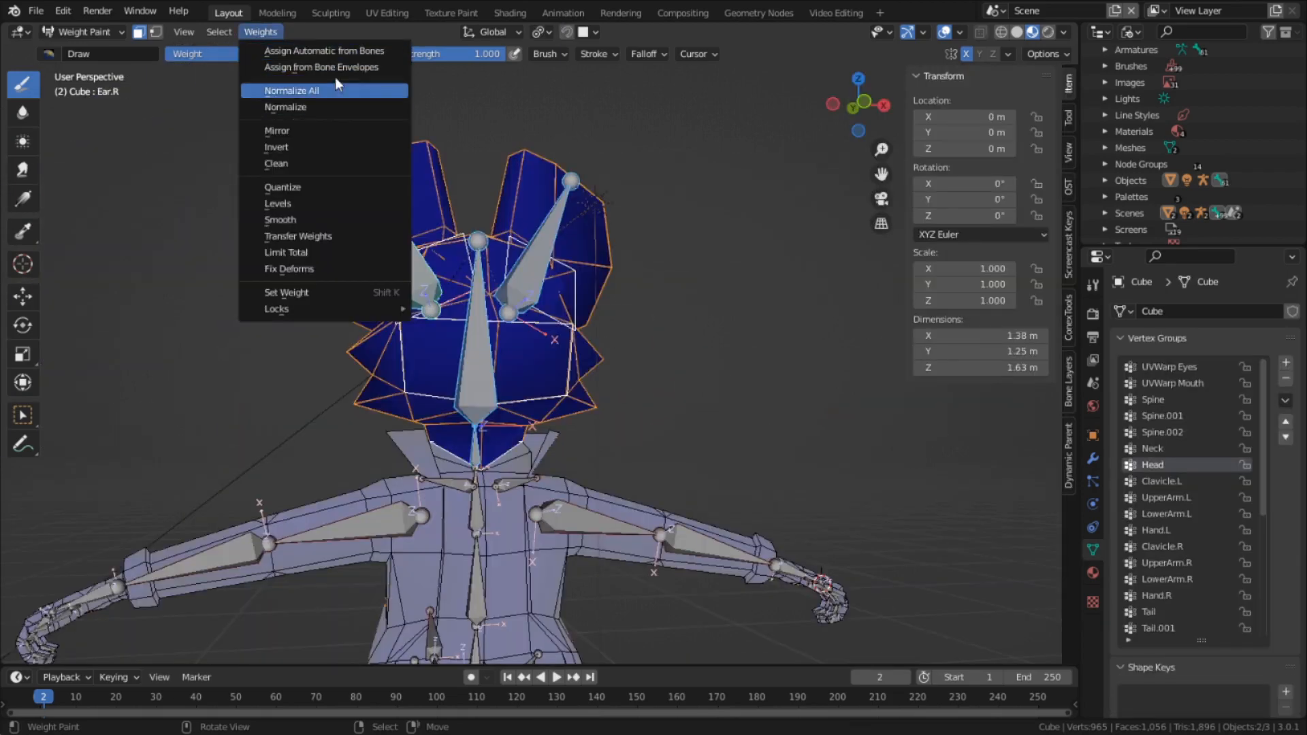
left_click(324, 50)
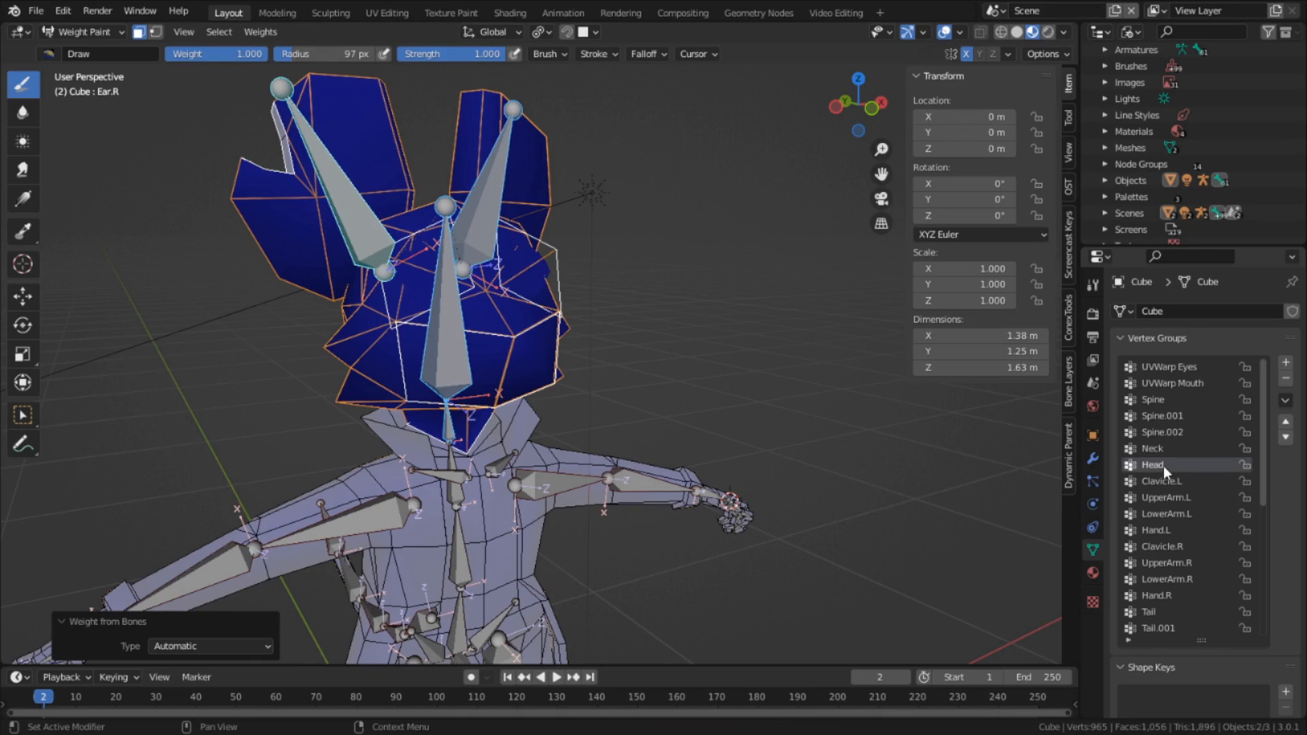
mouse_move(1167, 472)
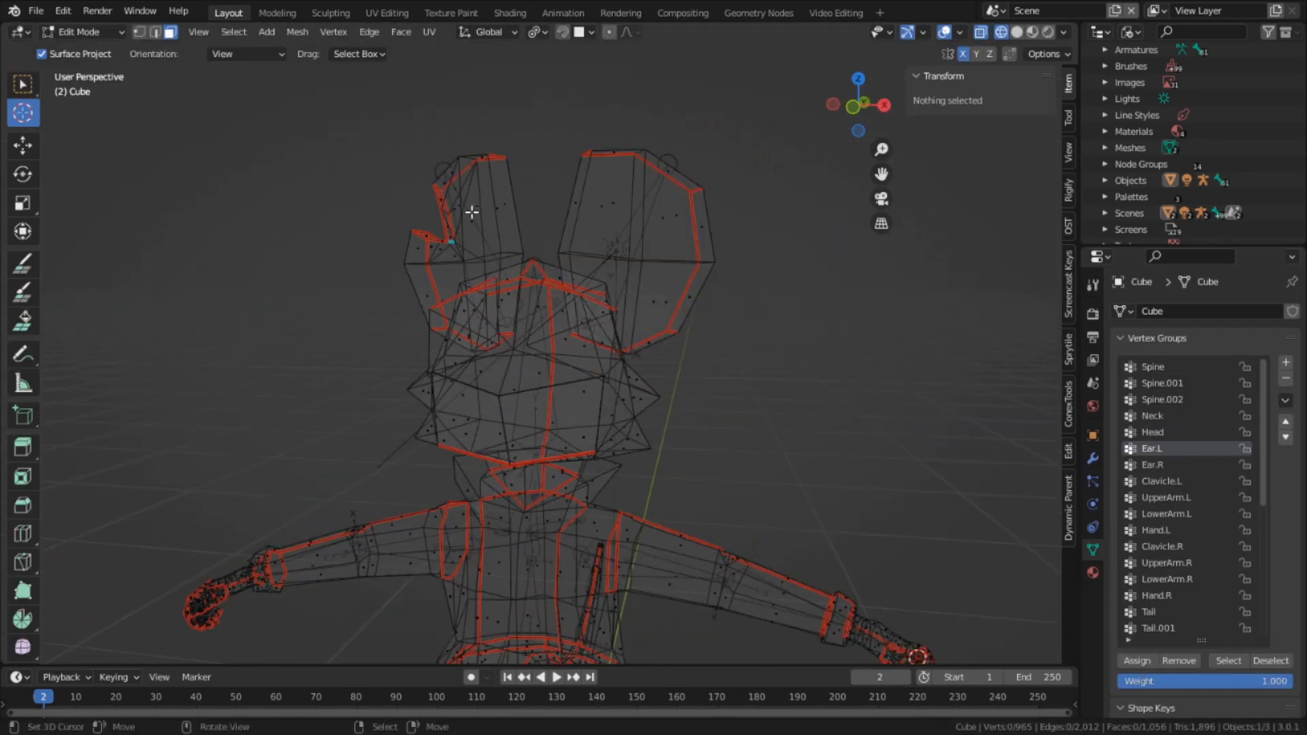
key("h")
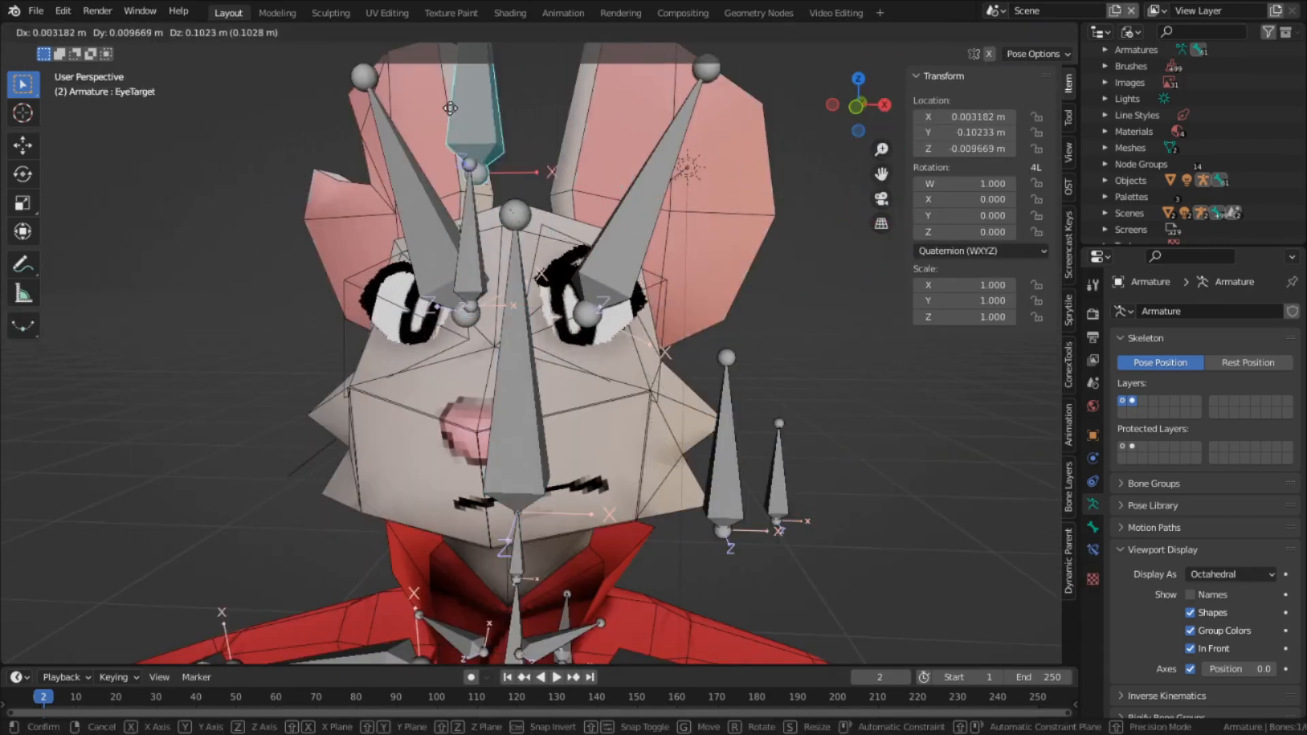
Step: Move the EyeTarget bone and inspect the eyes' UVWarp modifiers in the Shading workspace
left_click(510, 12)
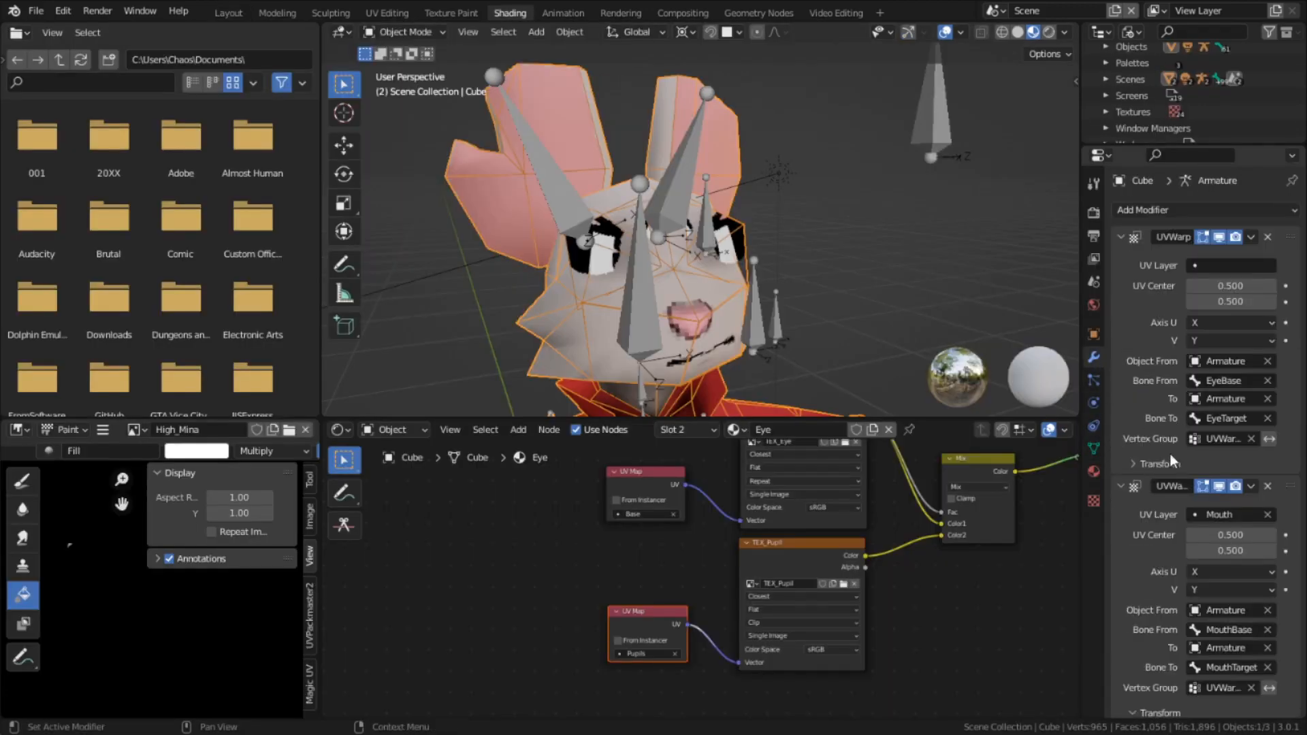
left_click(1234, 266)
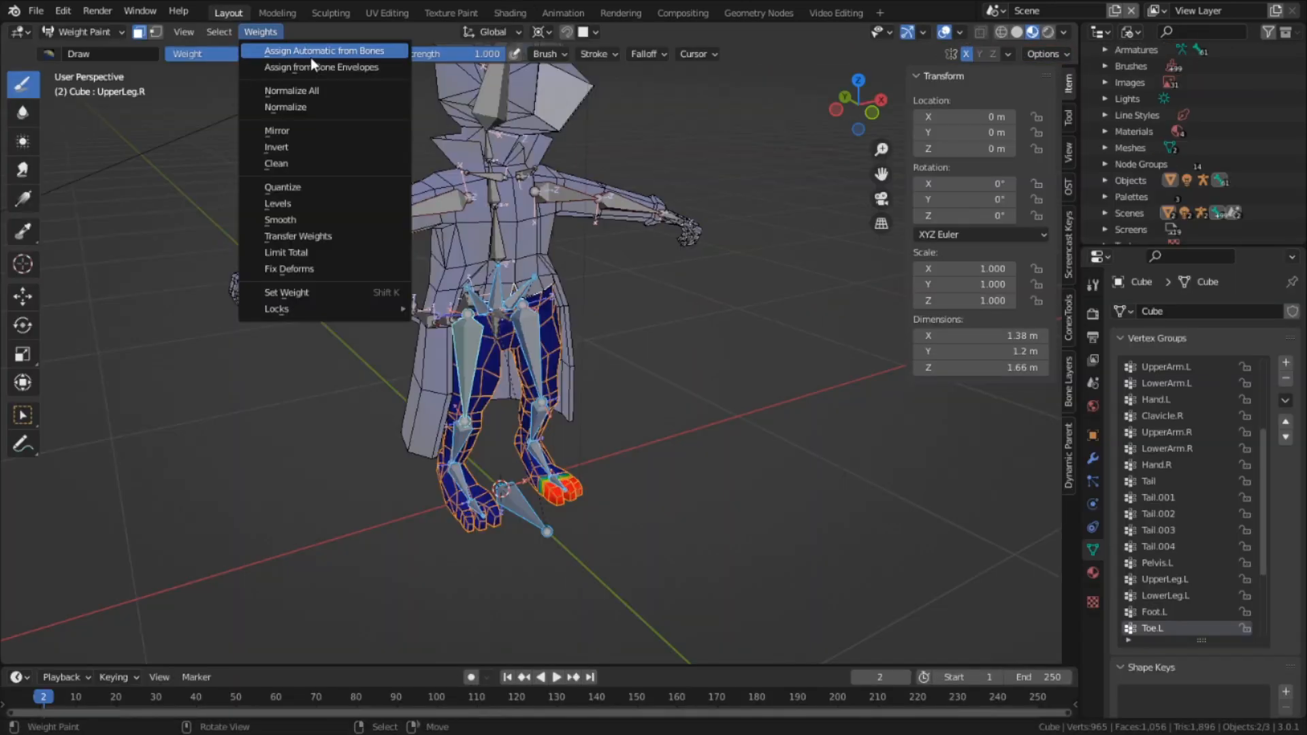
Step: Assign automatic weights to the legs and bend-test LowerLeg.L in Pose Mode
left_click(324, 51)
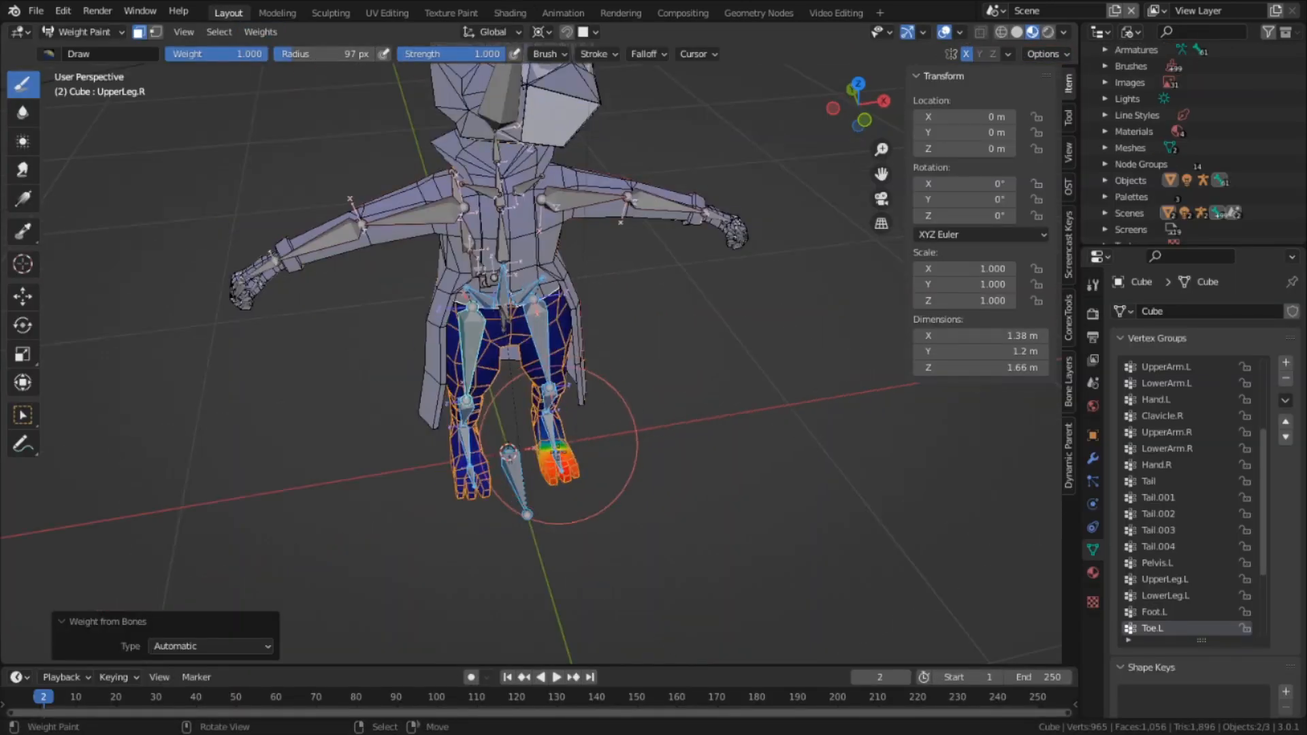
left_click(80, 31)
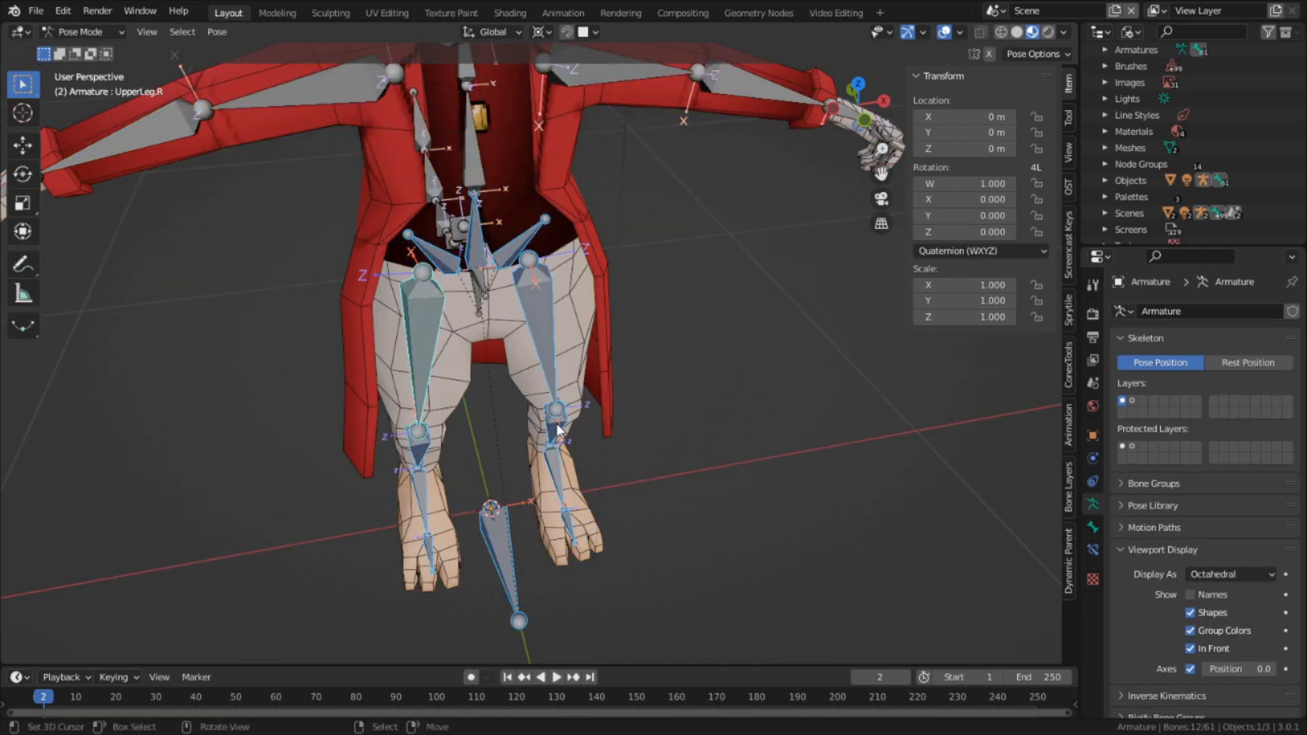
key("r")
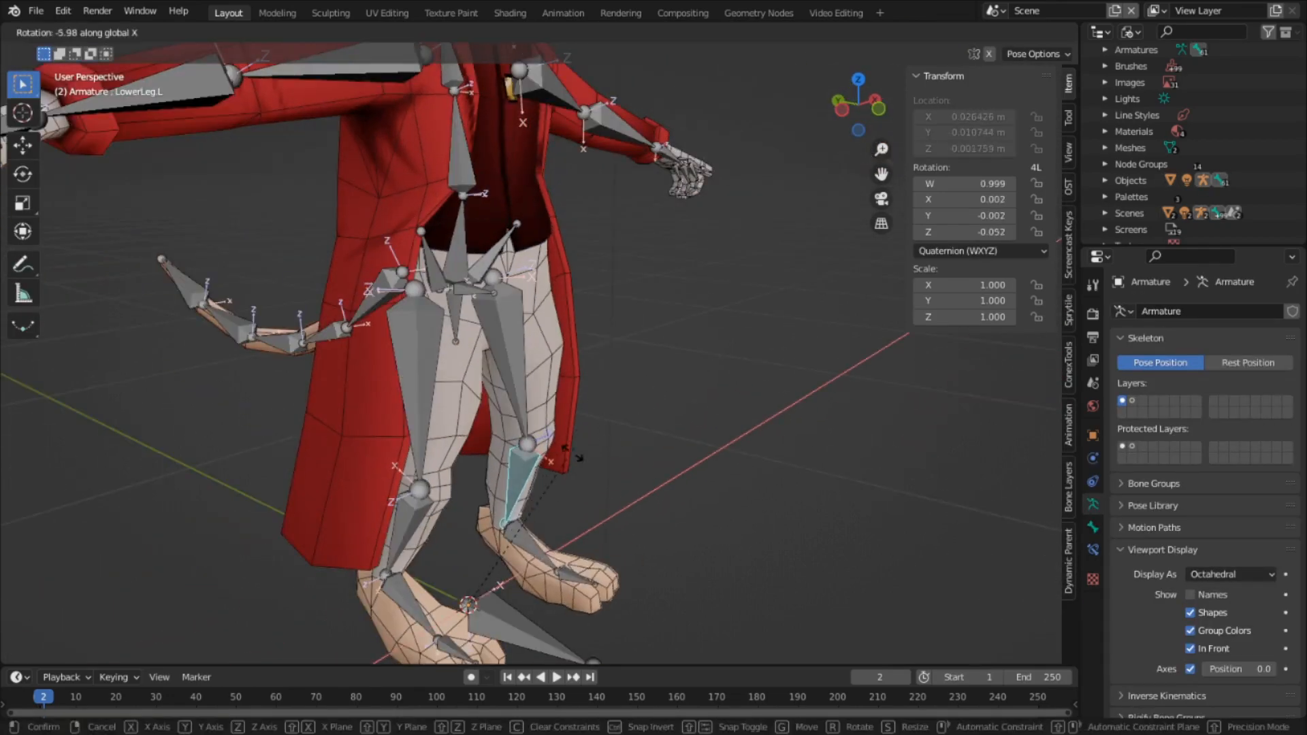
left_click(508, 12)
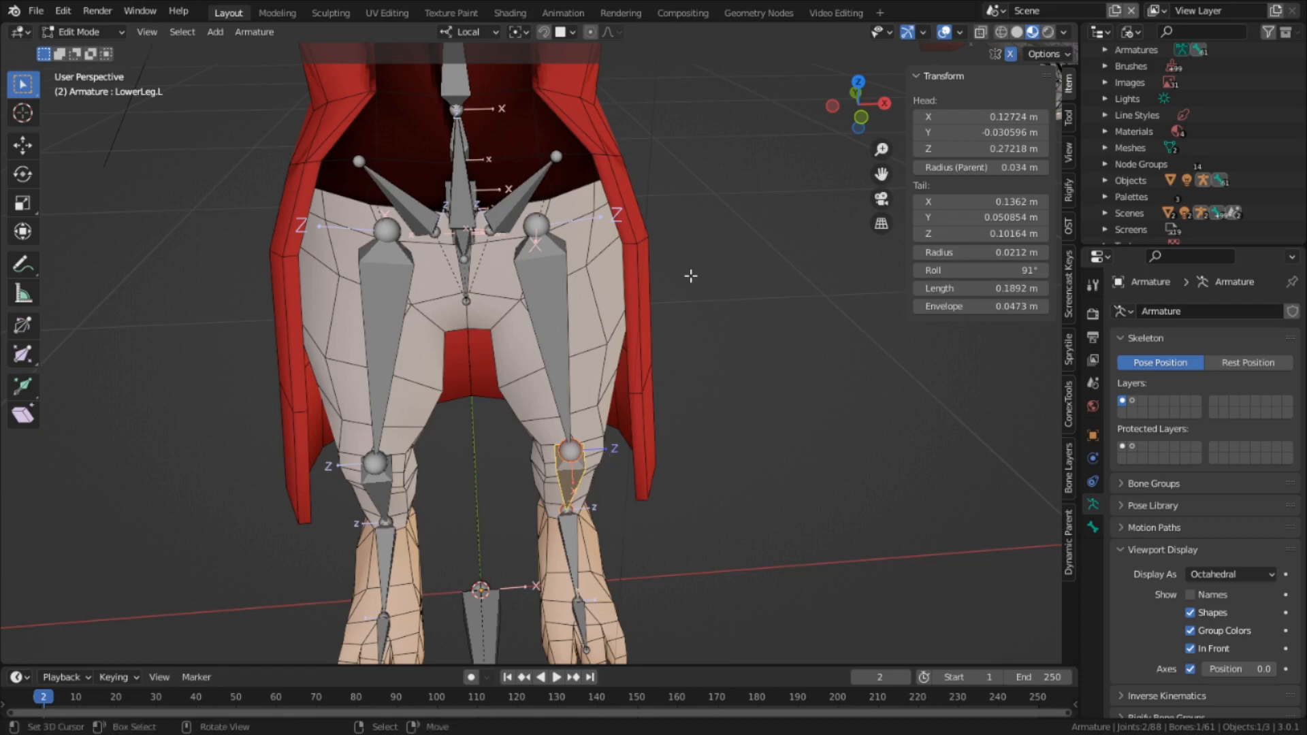
Step: Select UpperLeg.L and recalculate bone rolls in armature Edit Mode
left_click(538, 224)
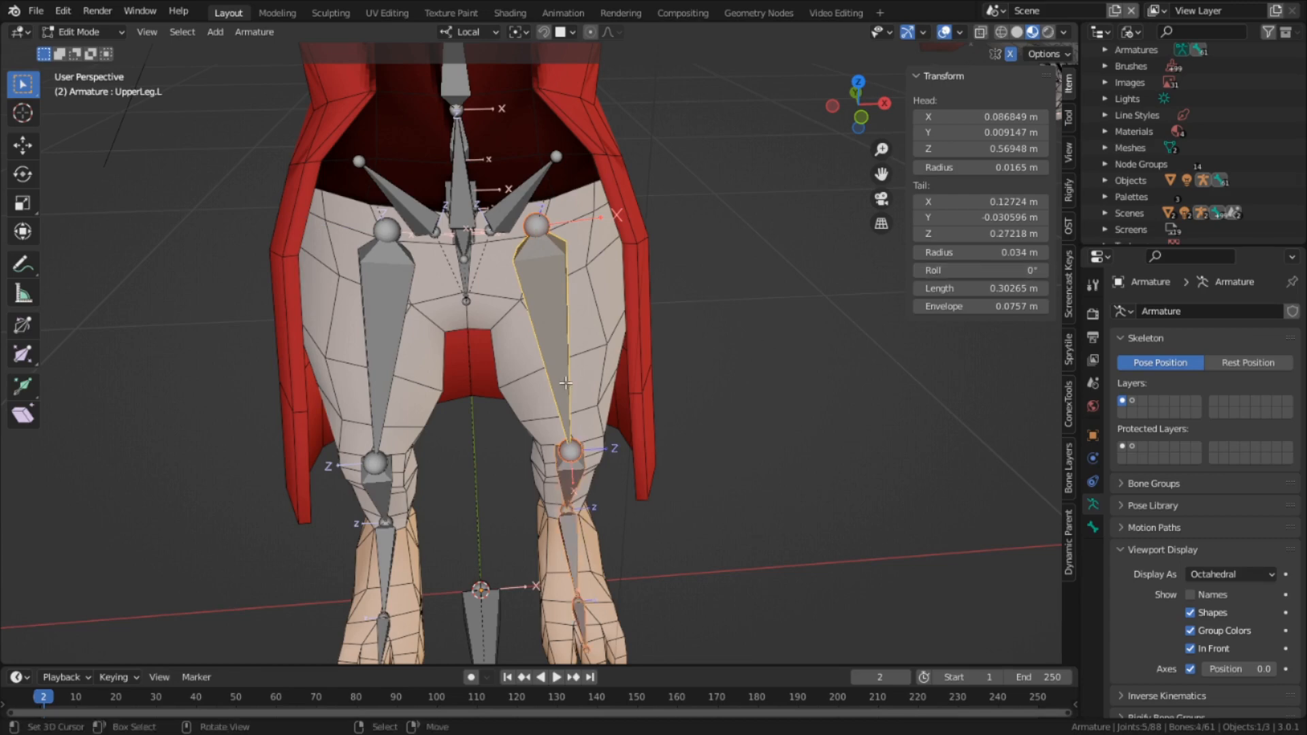
key("shift+n")
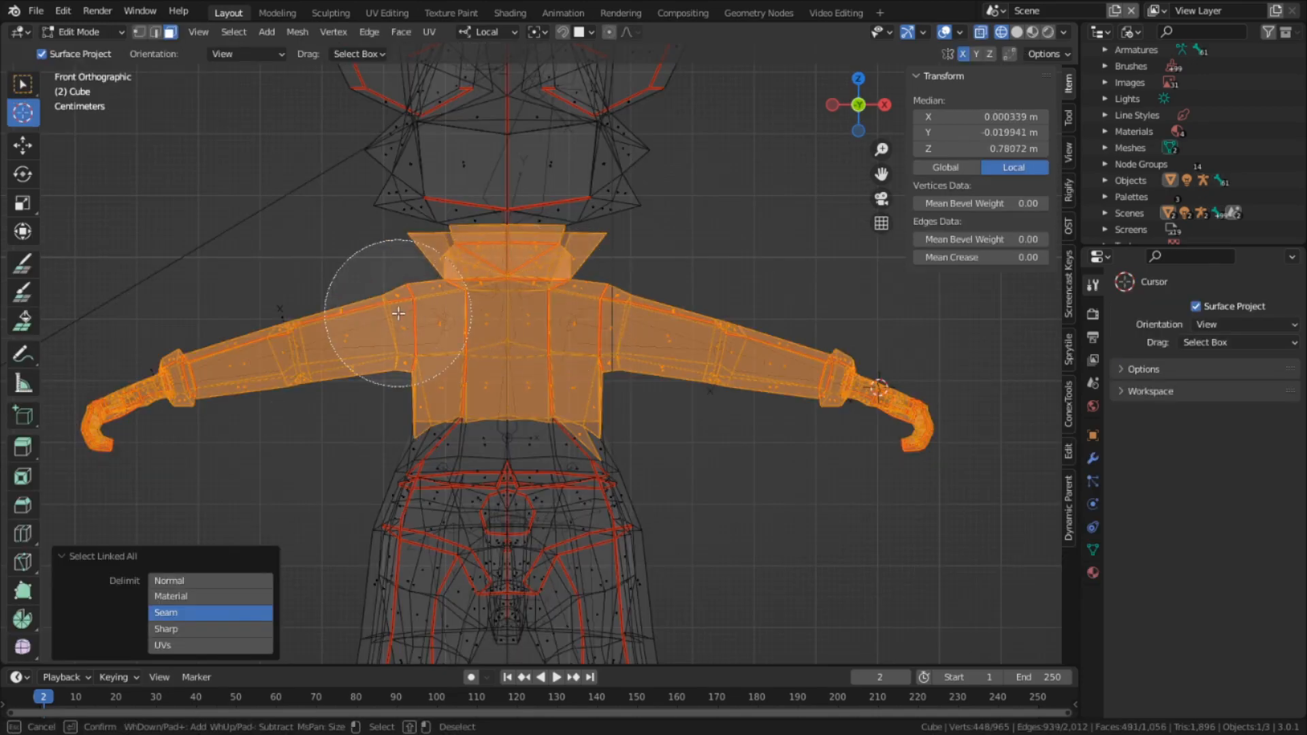
Step: Remove the selected faces from the SmallFing.L vertex group in Edit Mode
key("Tab")
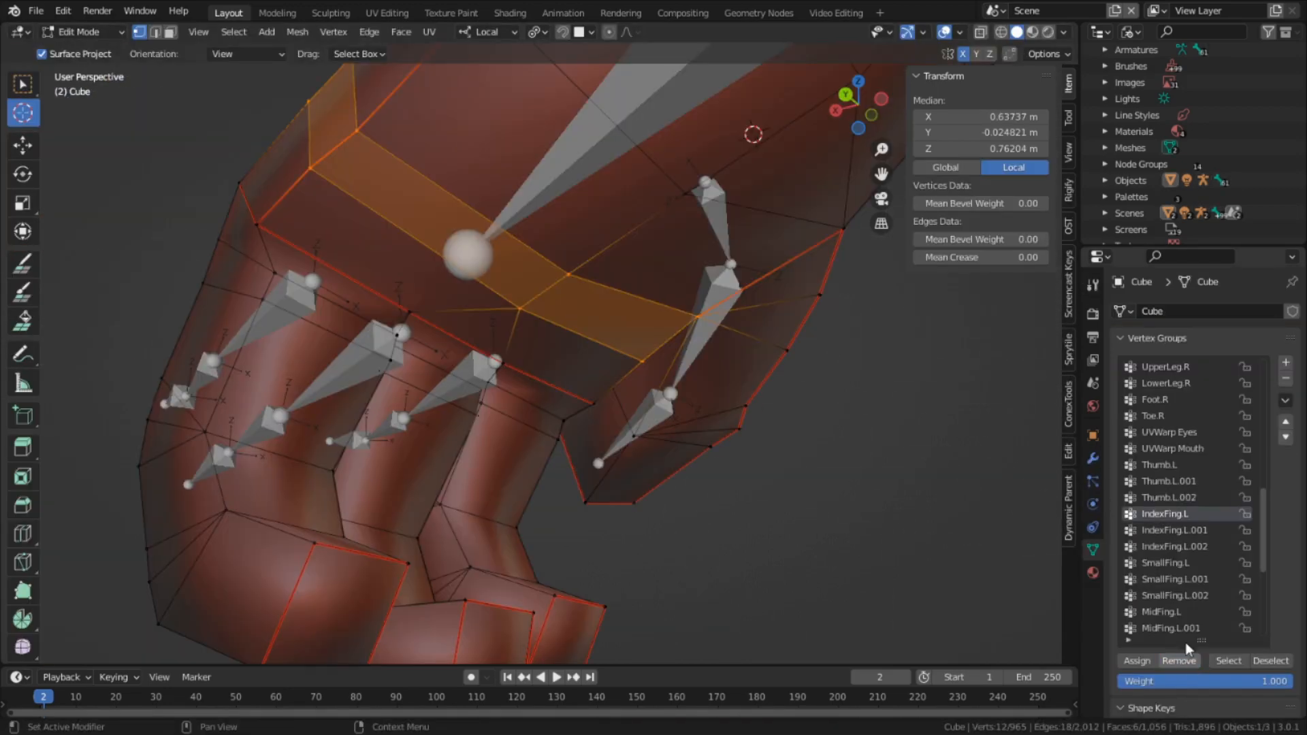
left_click(1167, 563)
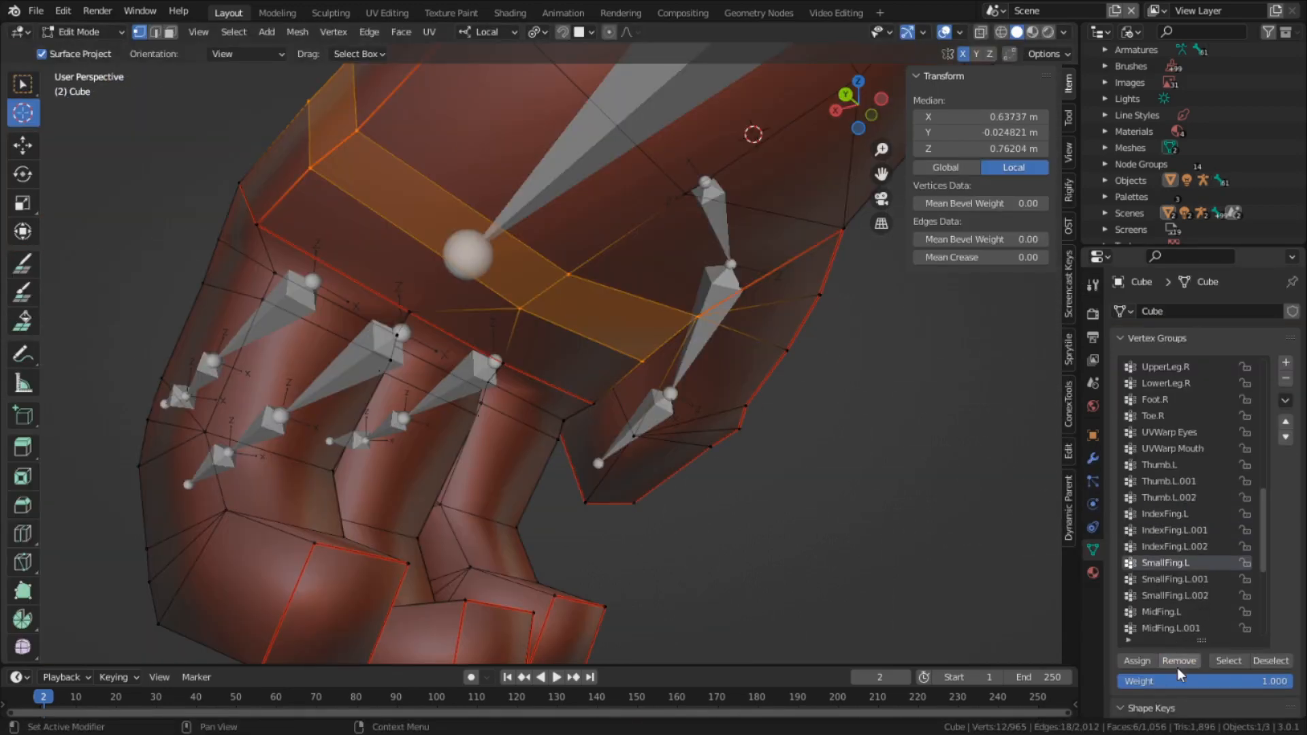
left_click(1175, 595)
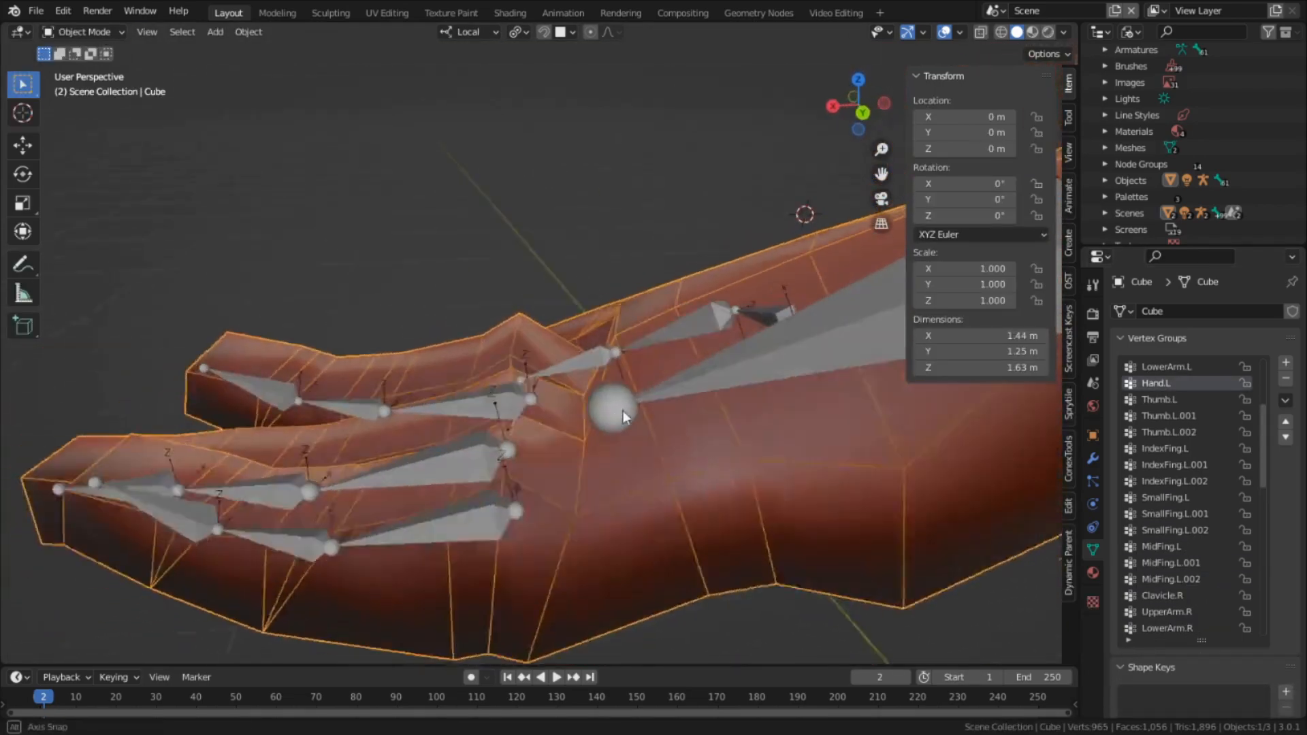
key("Tab")
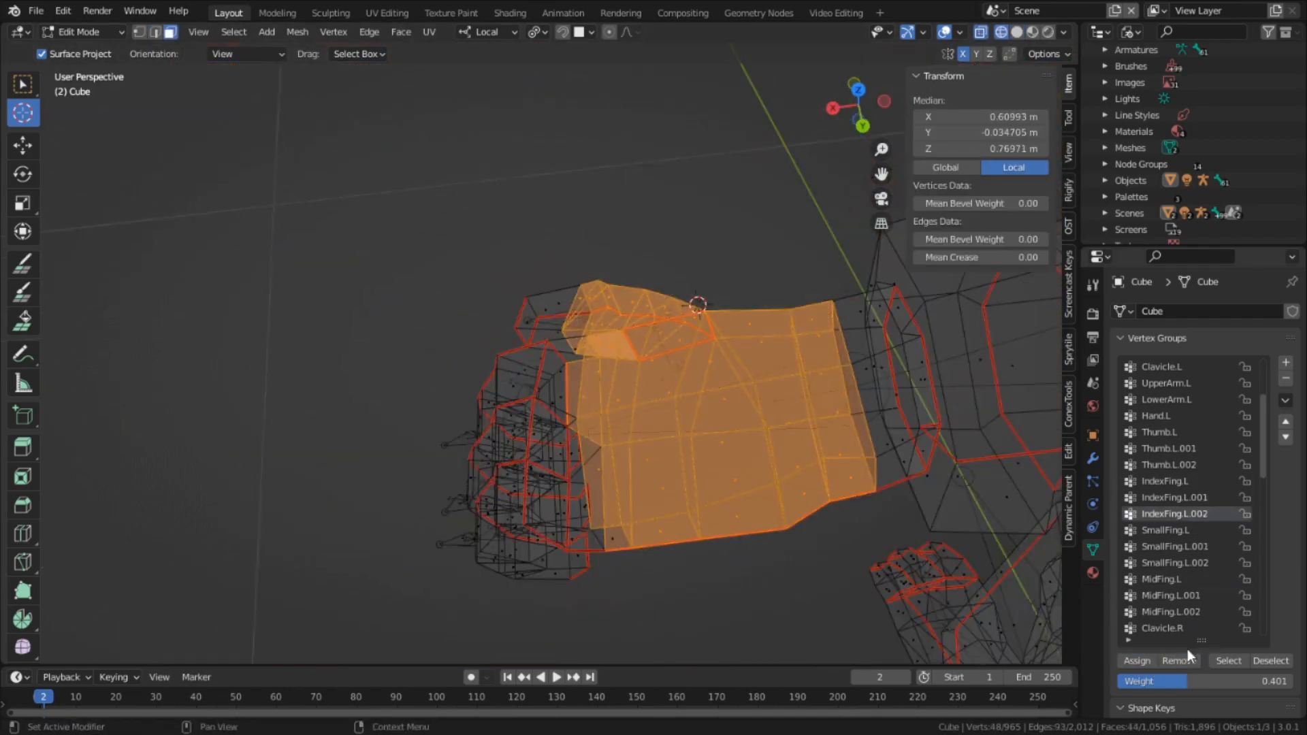
Step: Return the rig to Pose Mode to test the reworked hand groups
left_click(81, 31)
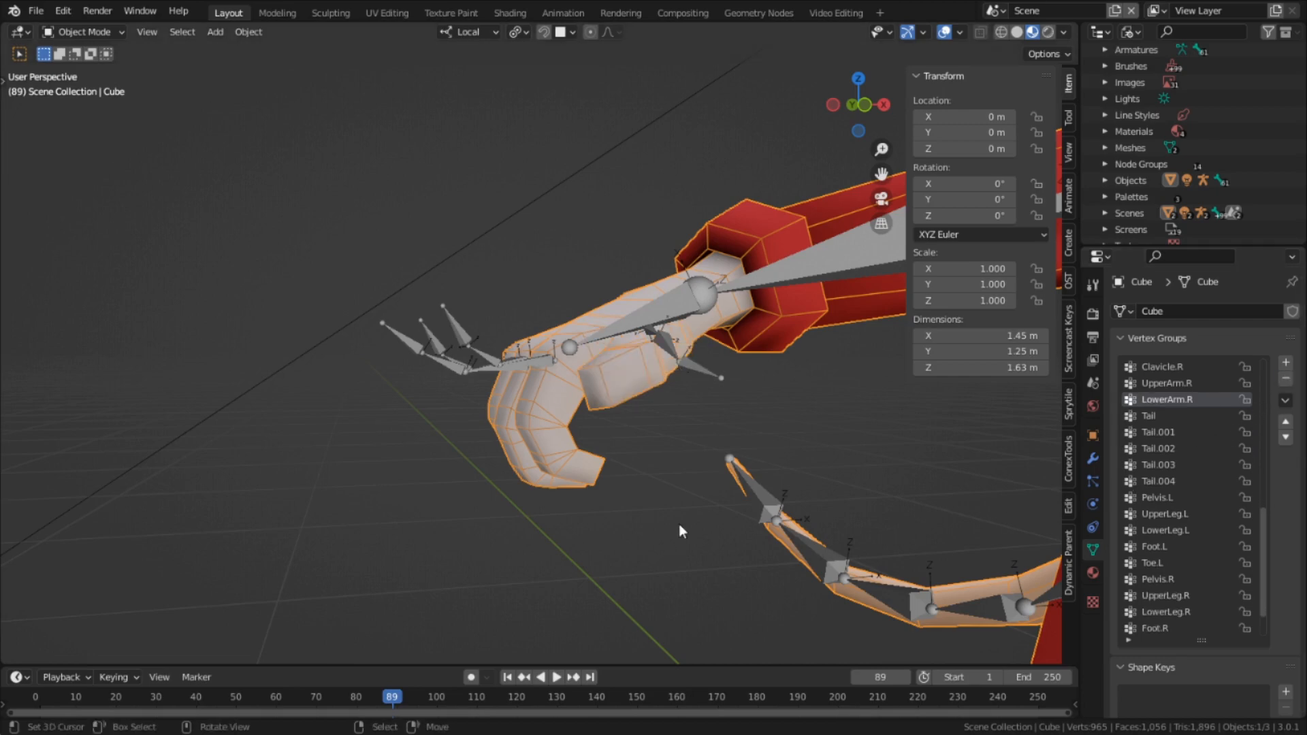
left_click(82, 32)
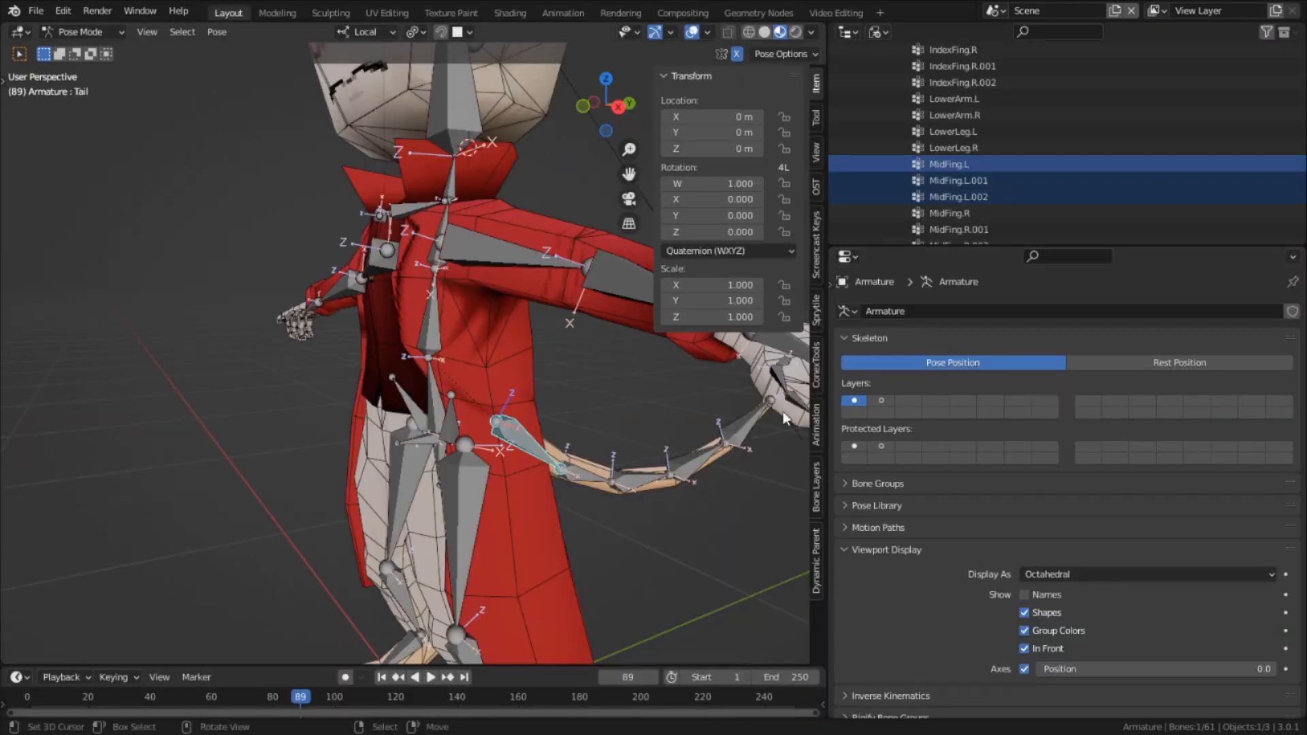
Step: Parent the body mesh to the armature with Automatic Weights and check the Pelvis.R group
left_click(82, 31)
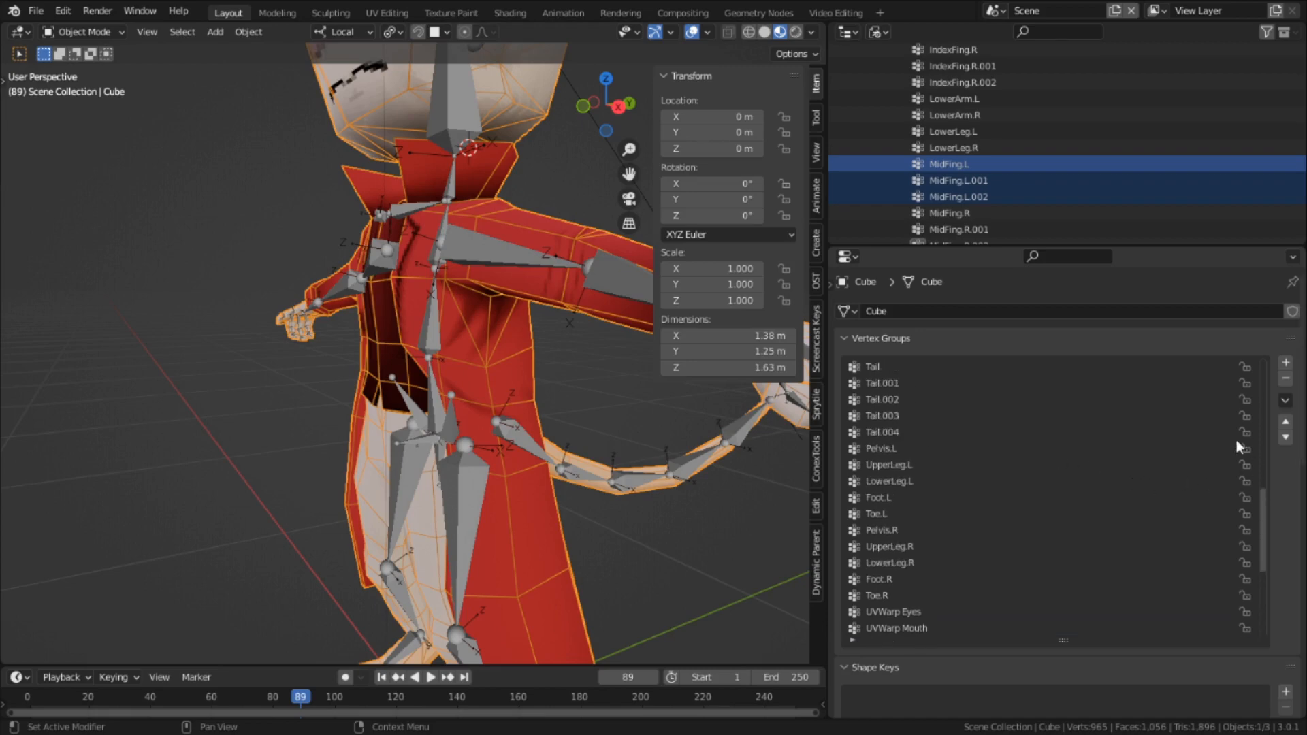
mouse_move(1246, 452)
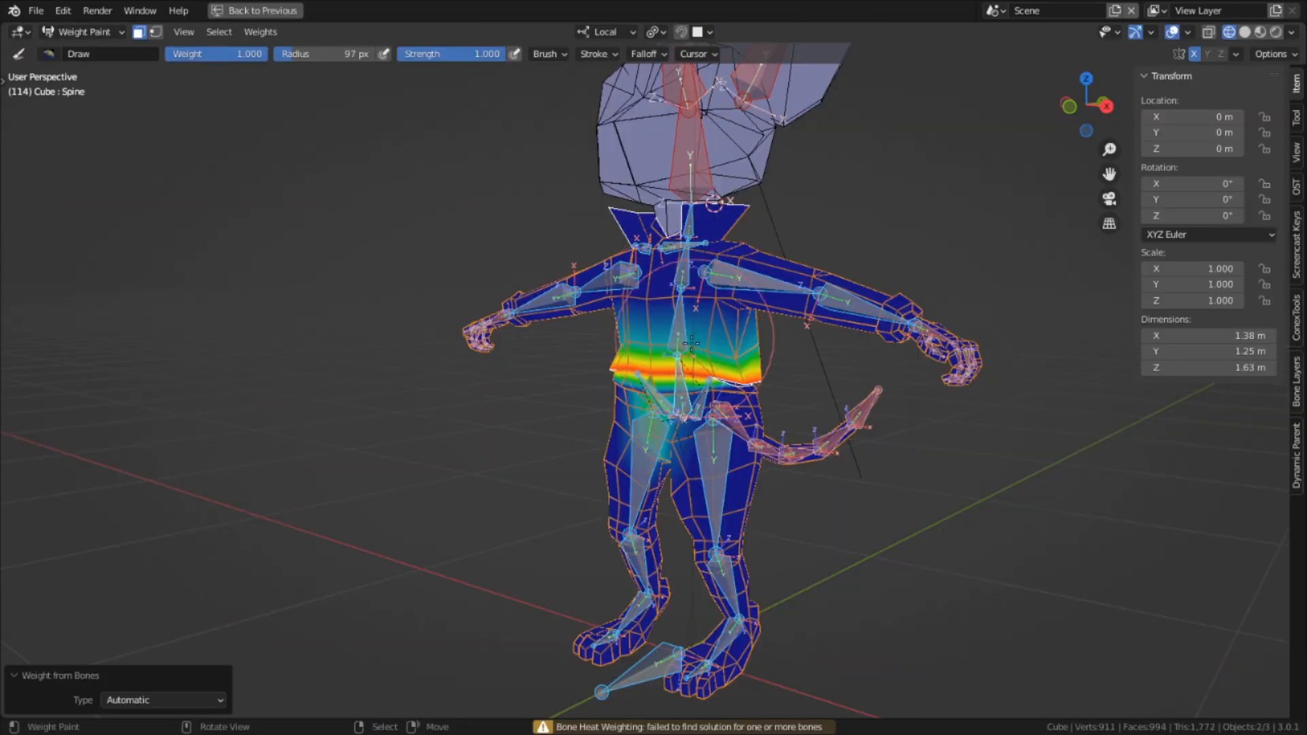
left_click(79, 31)
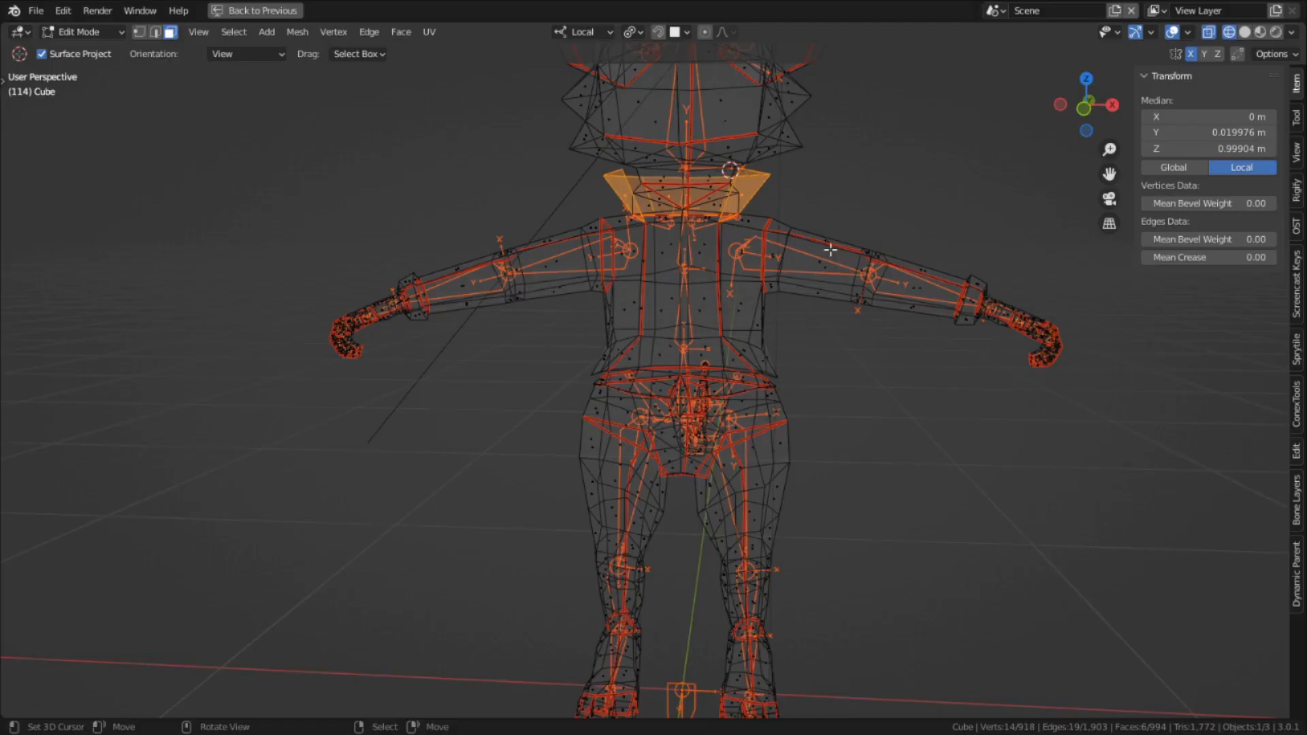
left_click(81, 31)
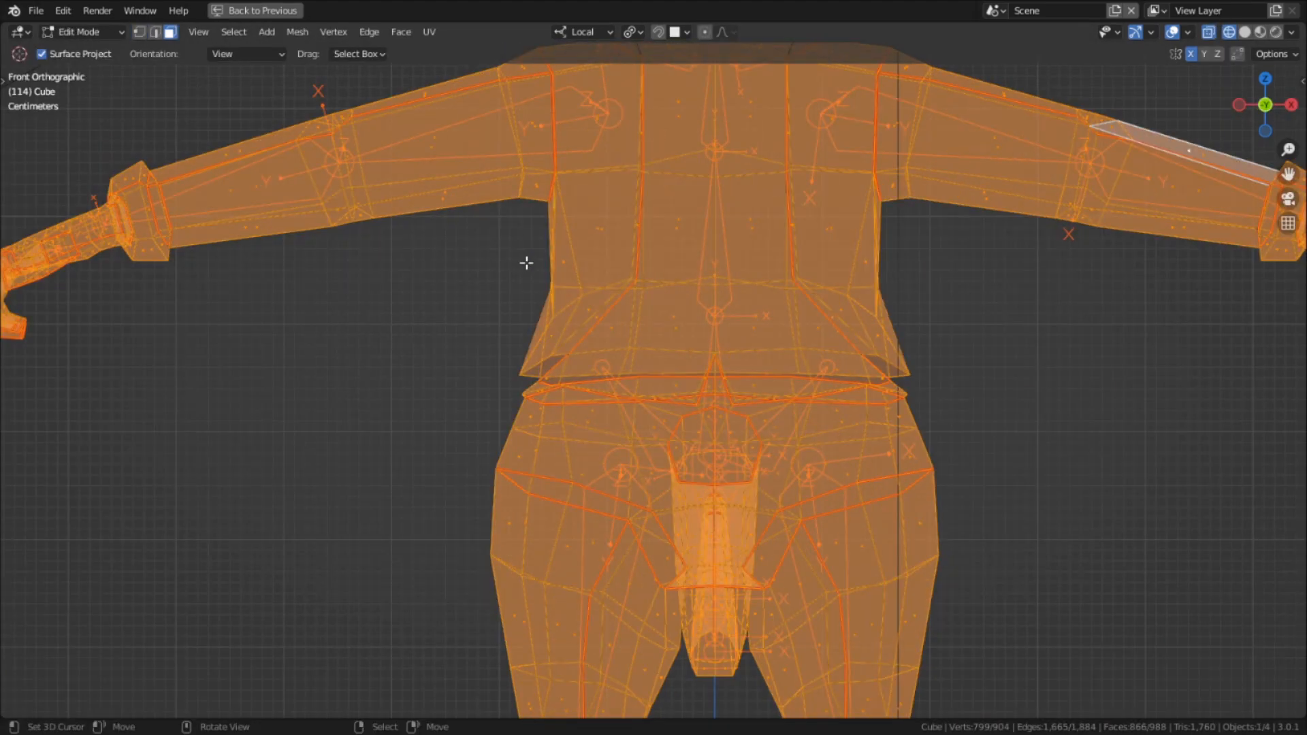
left_click(81, 31)
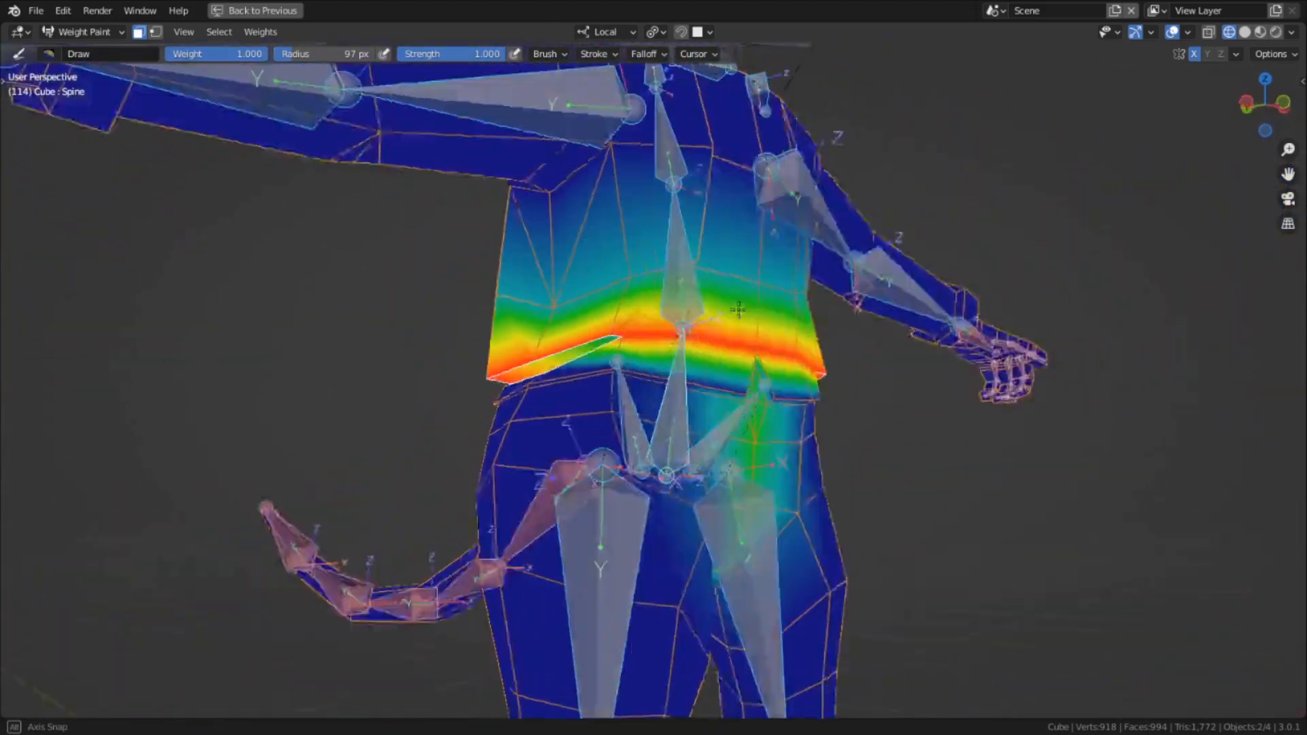
Step: Check the Spine bone's weight band across the torso in Weight Paint
left_click(83, 32)
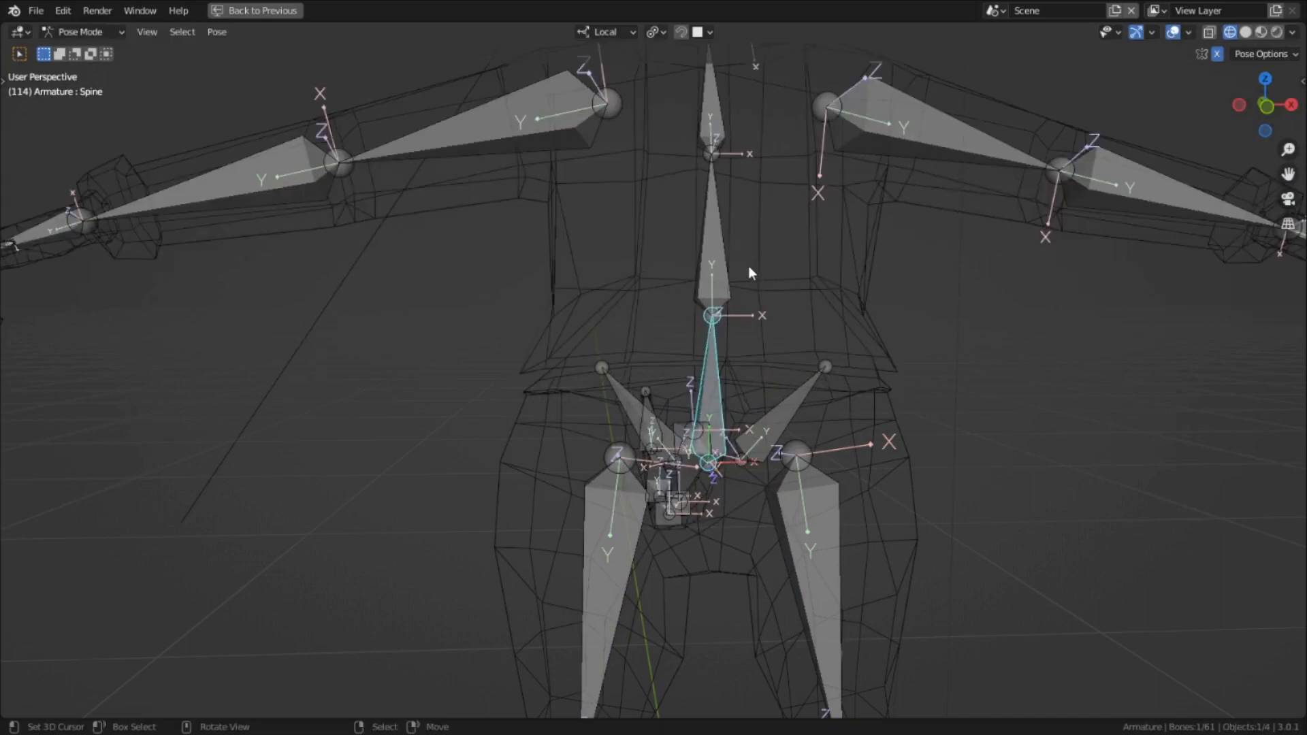
left_click_drag(751, 273, 863, 459)
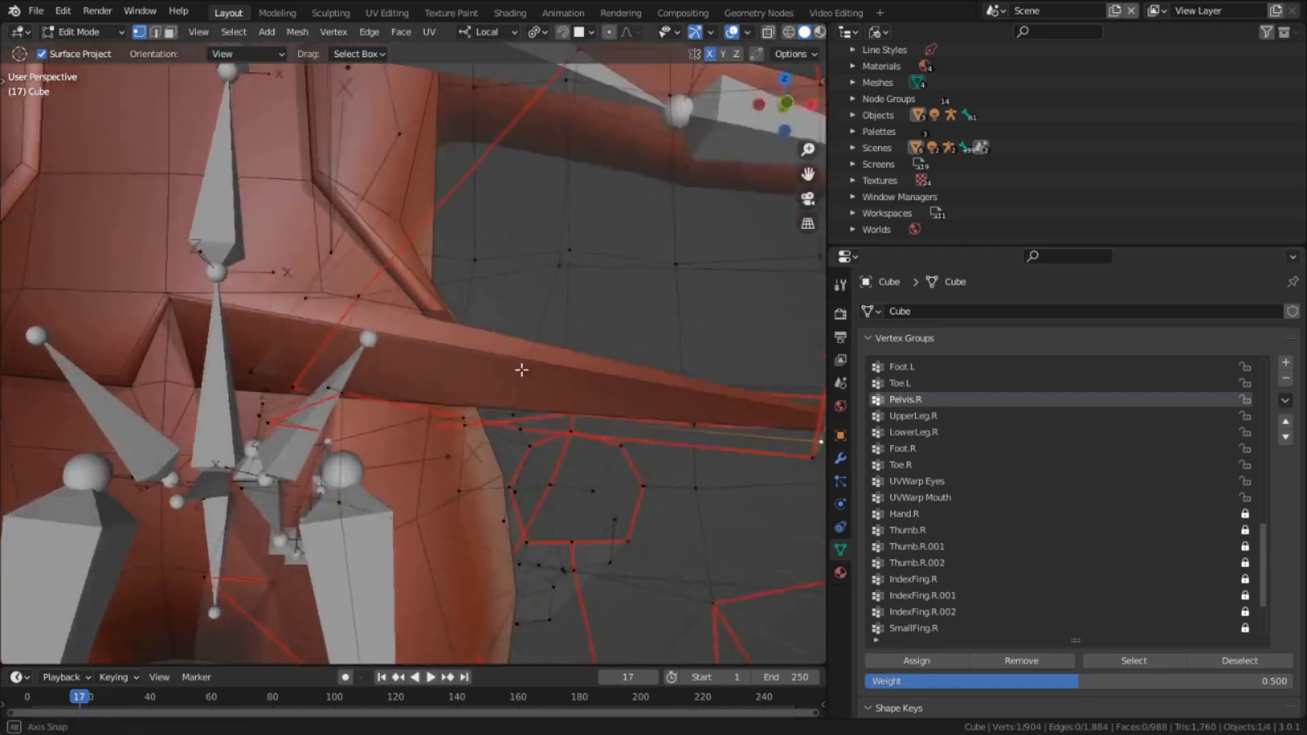
left_click_drag(521, 370, 600, 459)
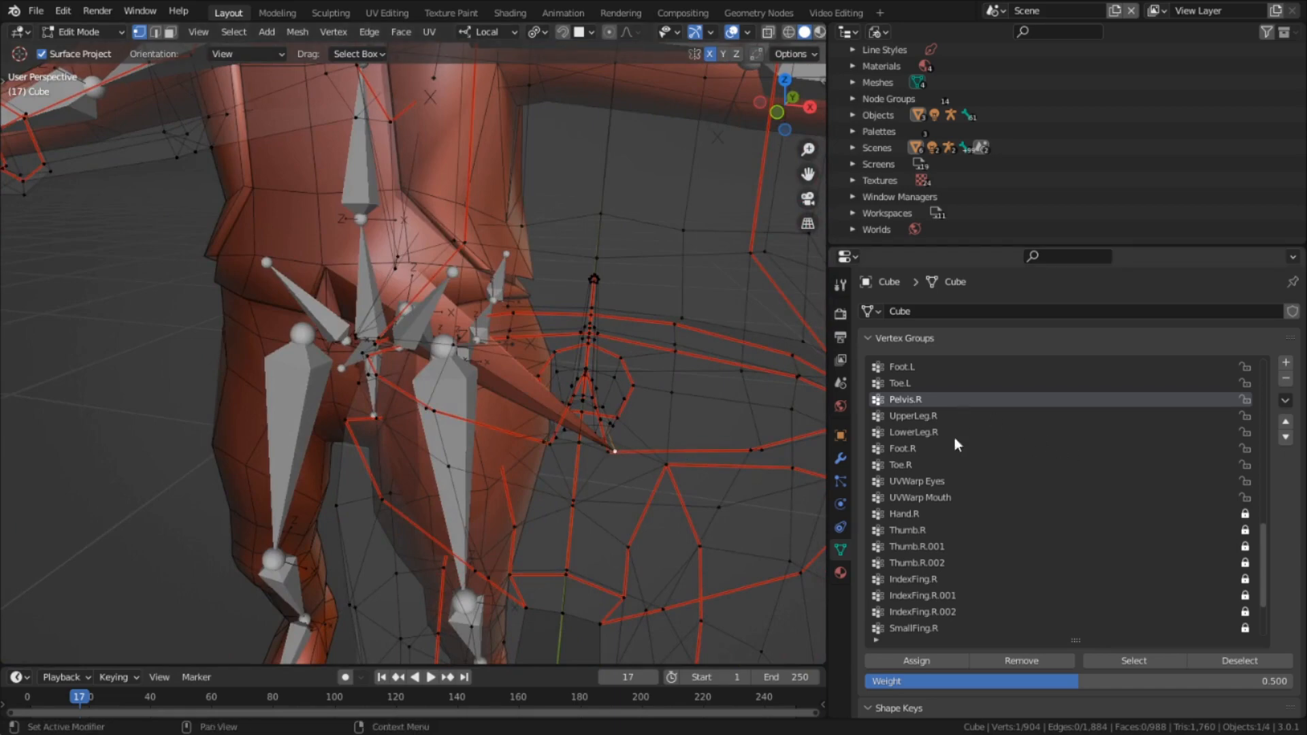
scroll("down", 3)
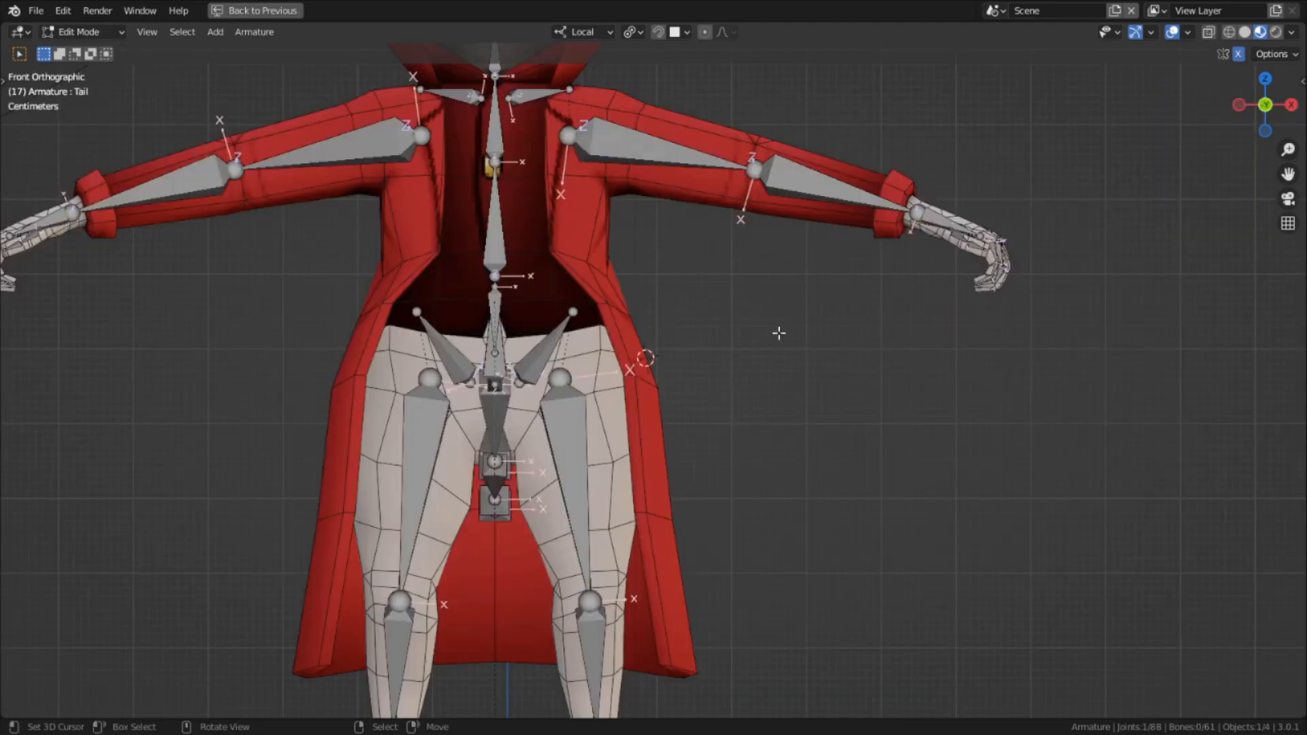
mouse_move(803, 467)
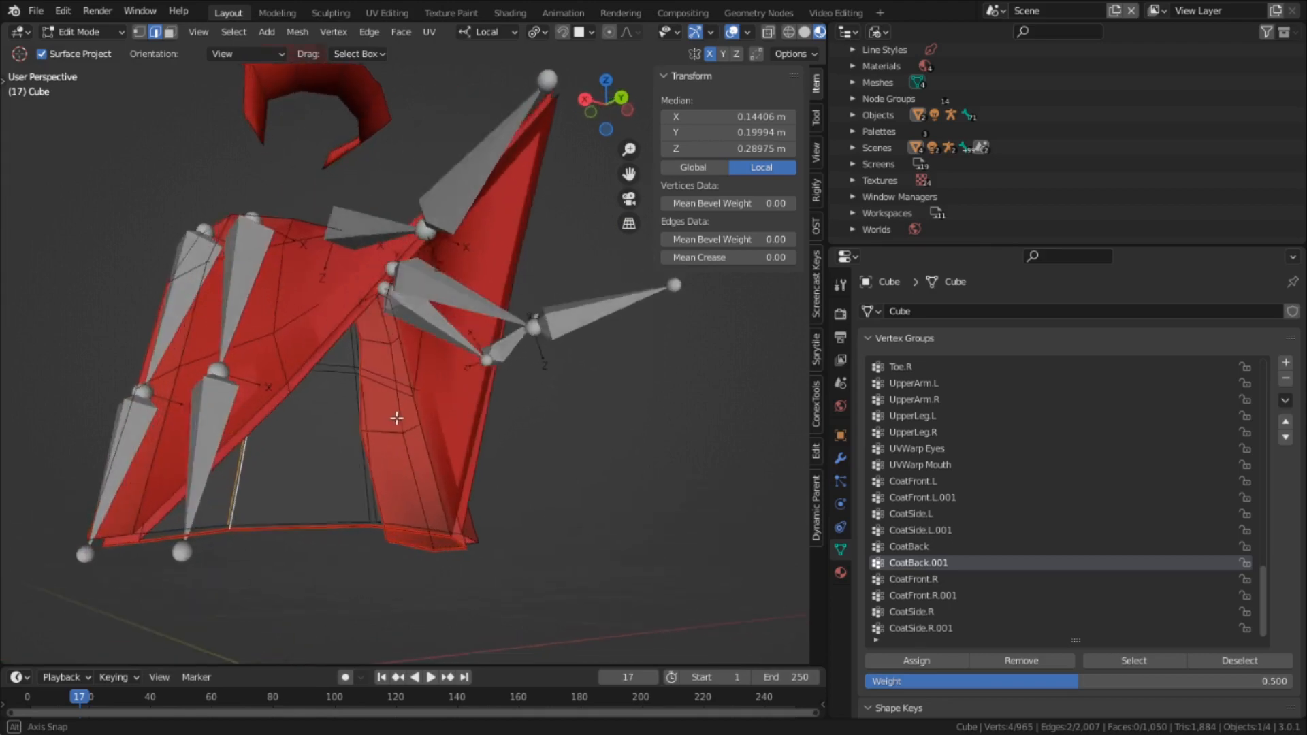
Step: Add coat bones with CoatFront, CoatSide and CoatBack vertex groups on the coat
key("Tab")
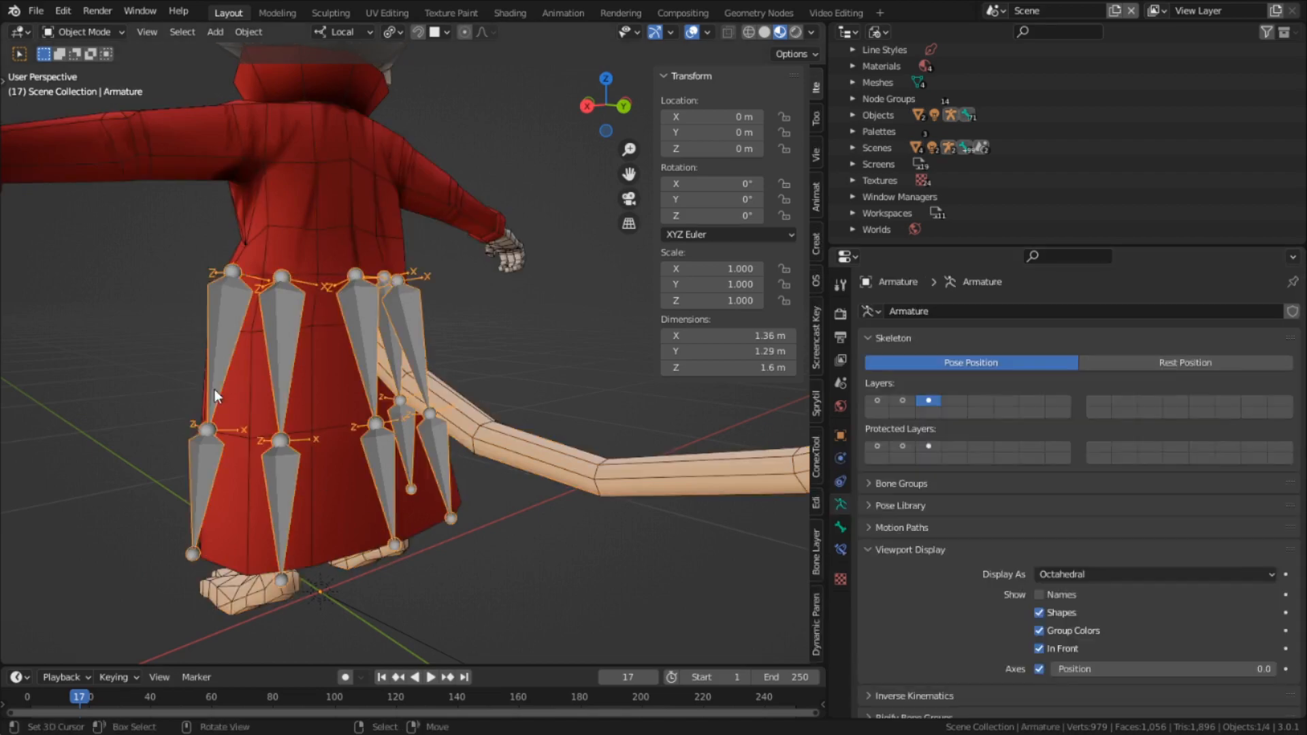
key("Tab")
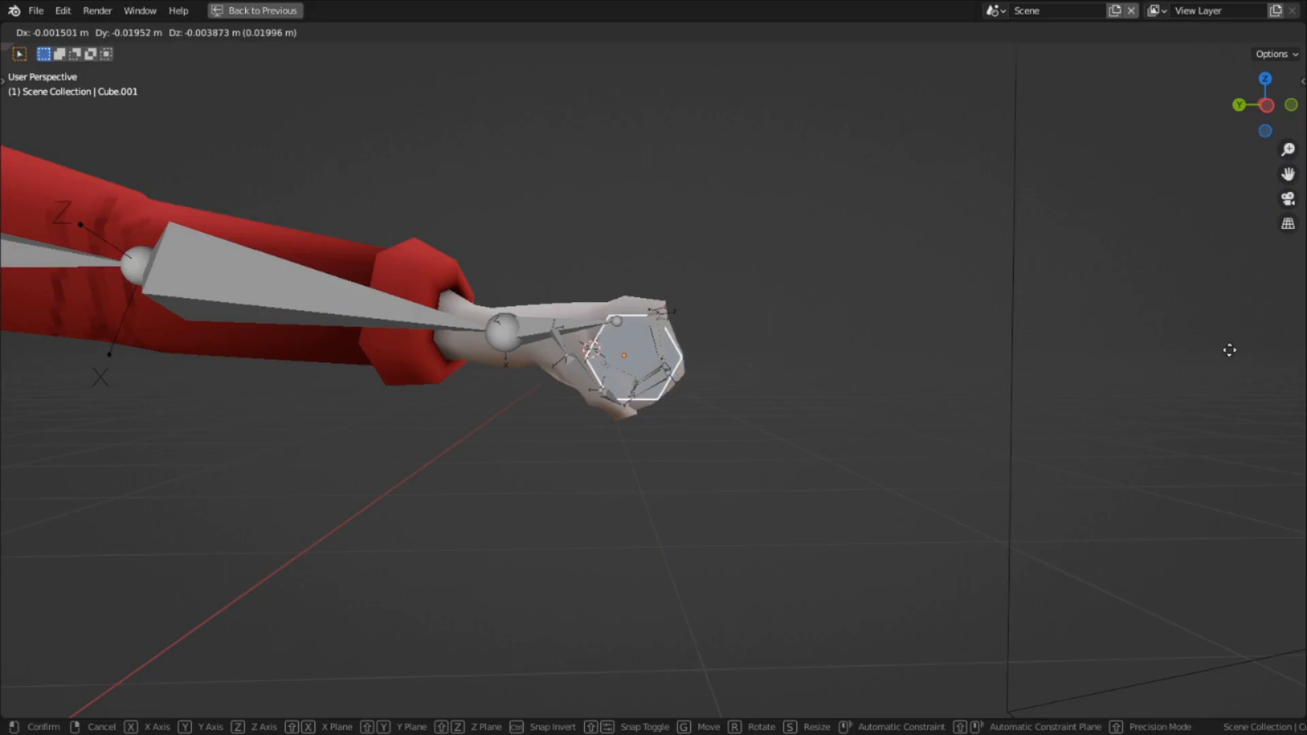
Step: Place Cube.001 at the hand and drive its material from vertex colours, with TEX_Mouth painted
left_click(508, 12)
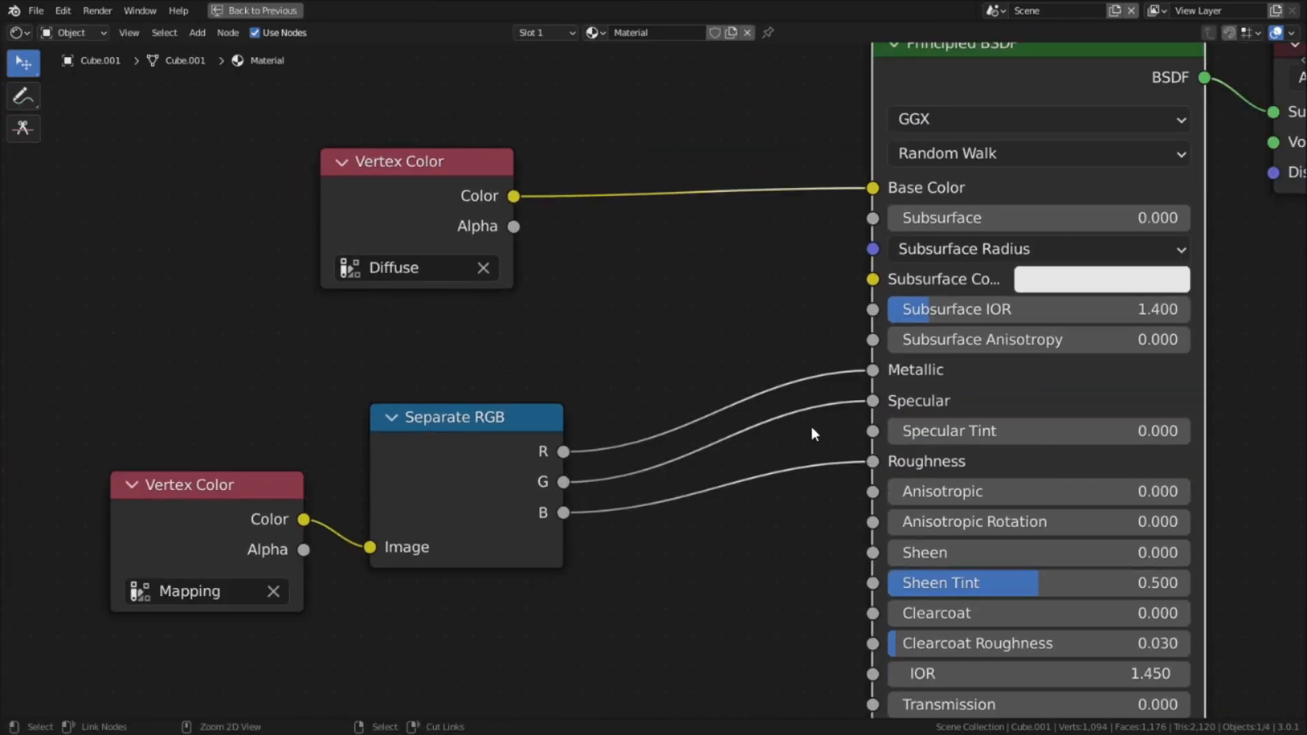
left_click(509, 12)
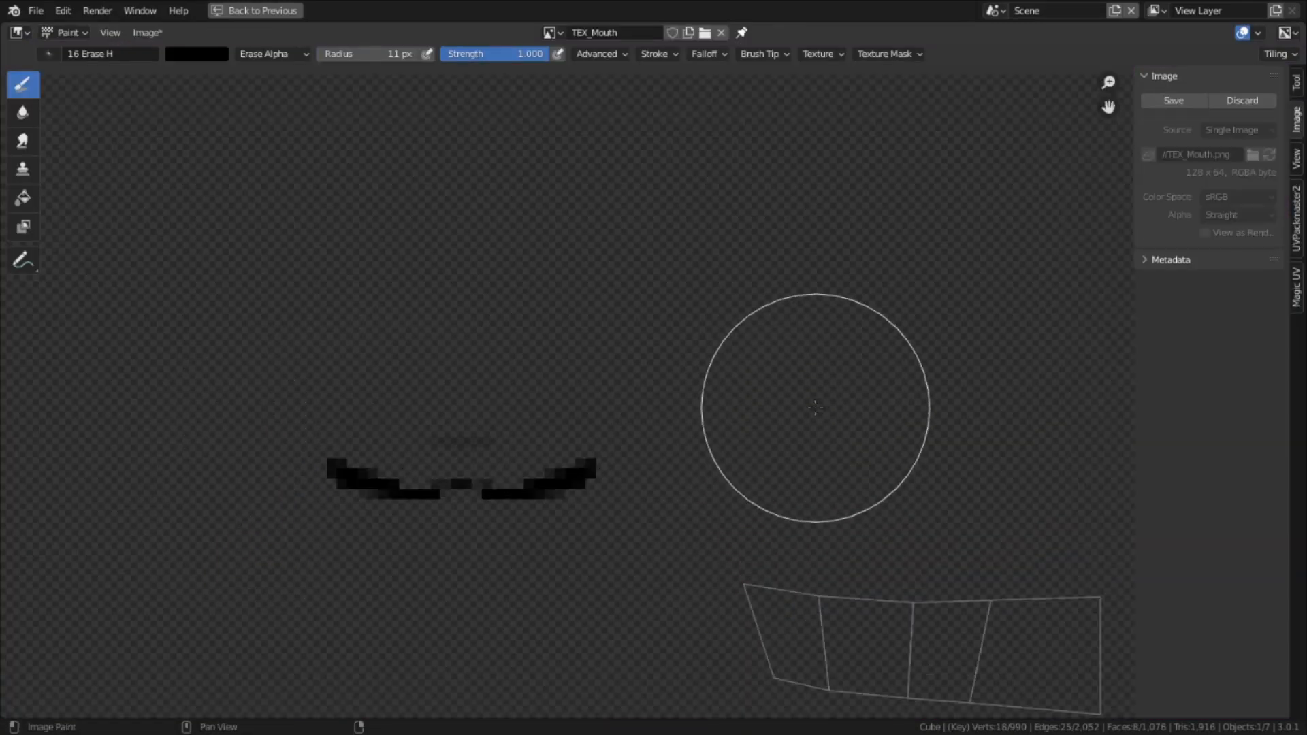
left_click(509, 12)
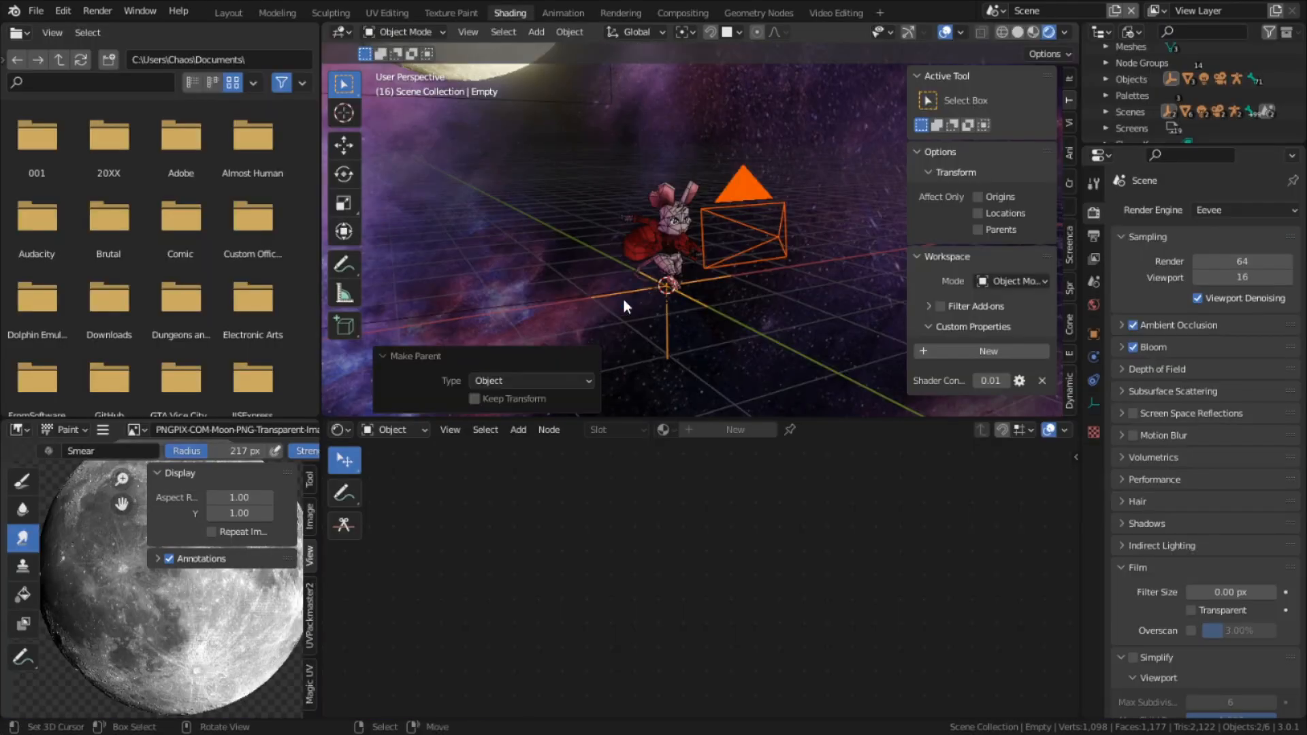
Step: Key the parent empty to spin 180° by frame 240 and render the character in space
left_click(227, 12)
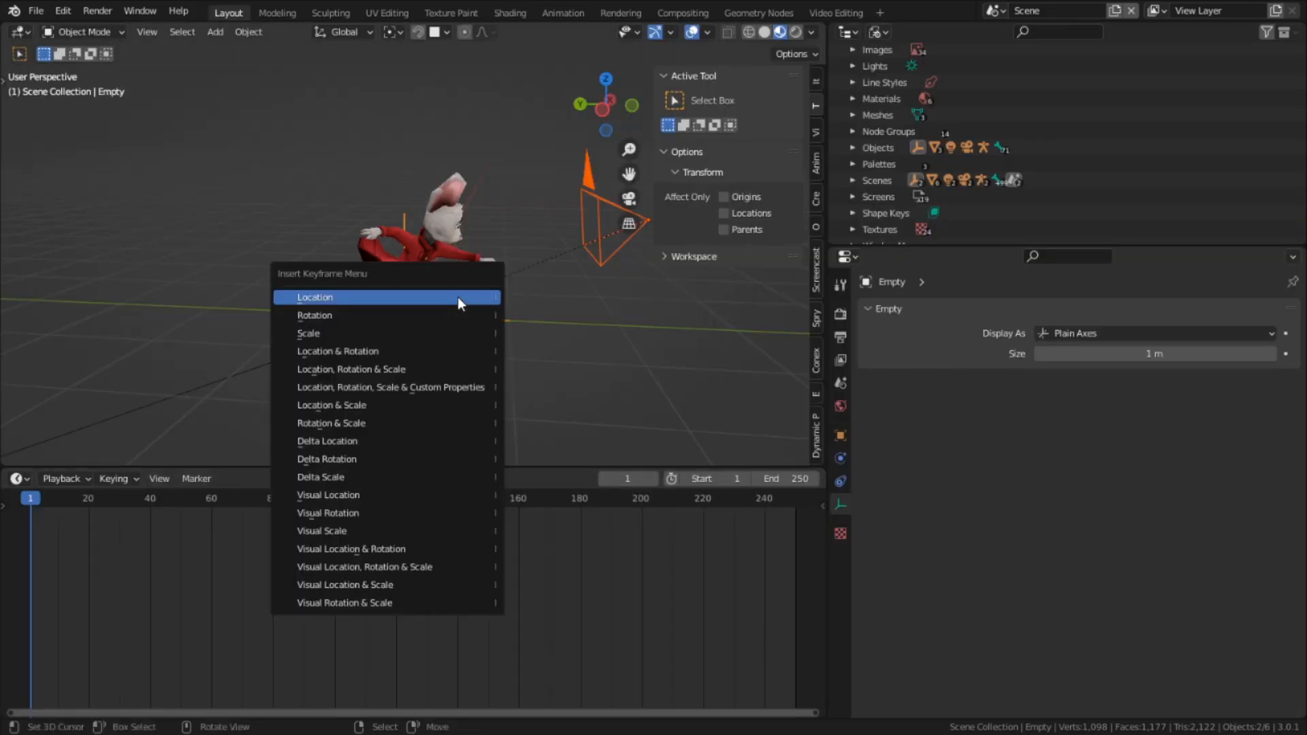
left_click(315, 297)
type("180")
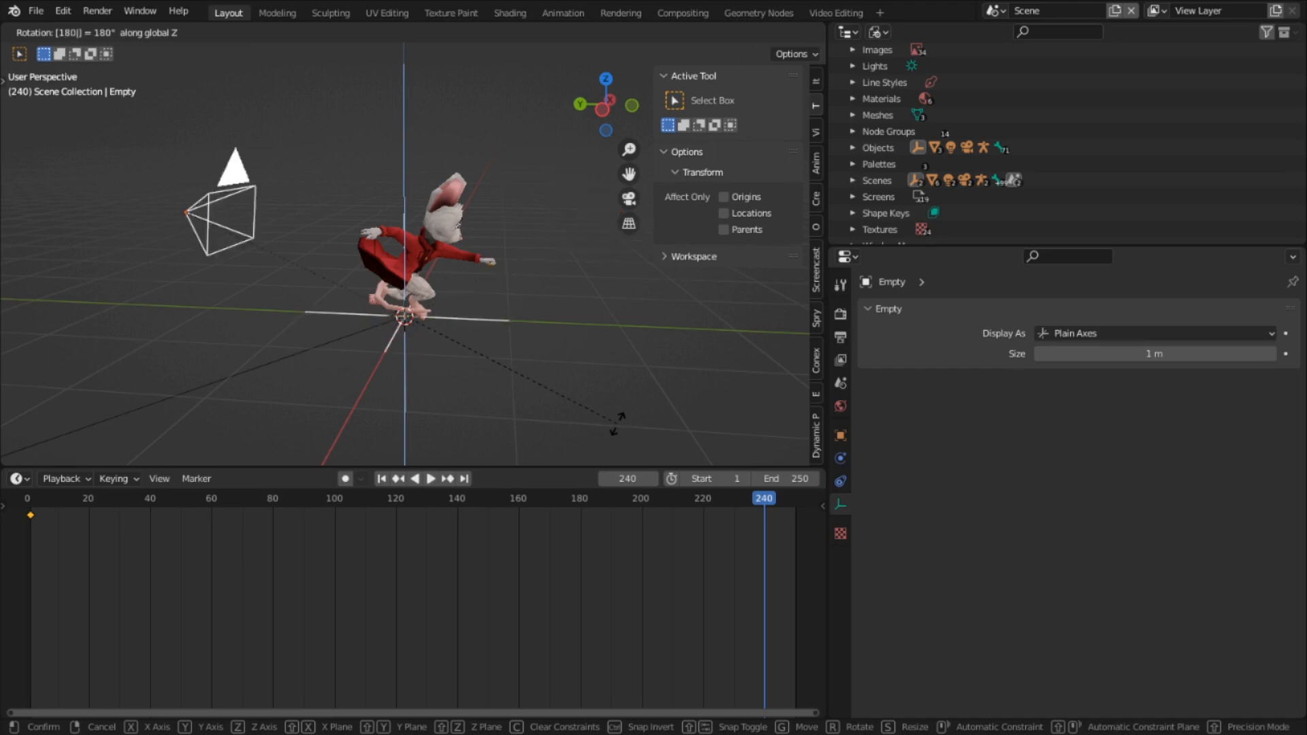
key("t")
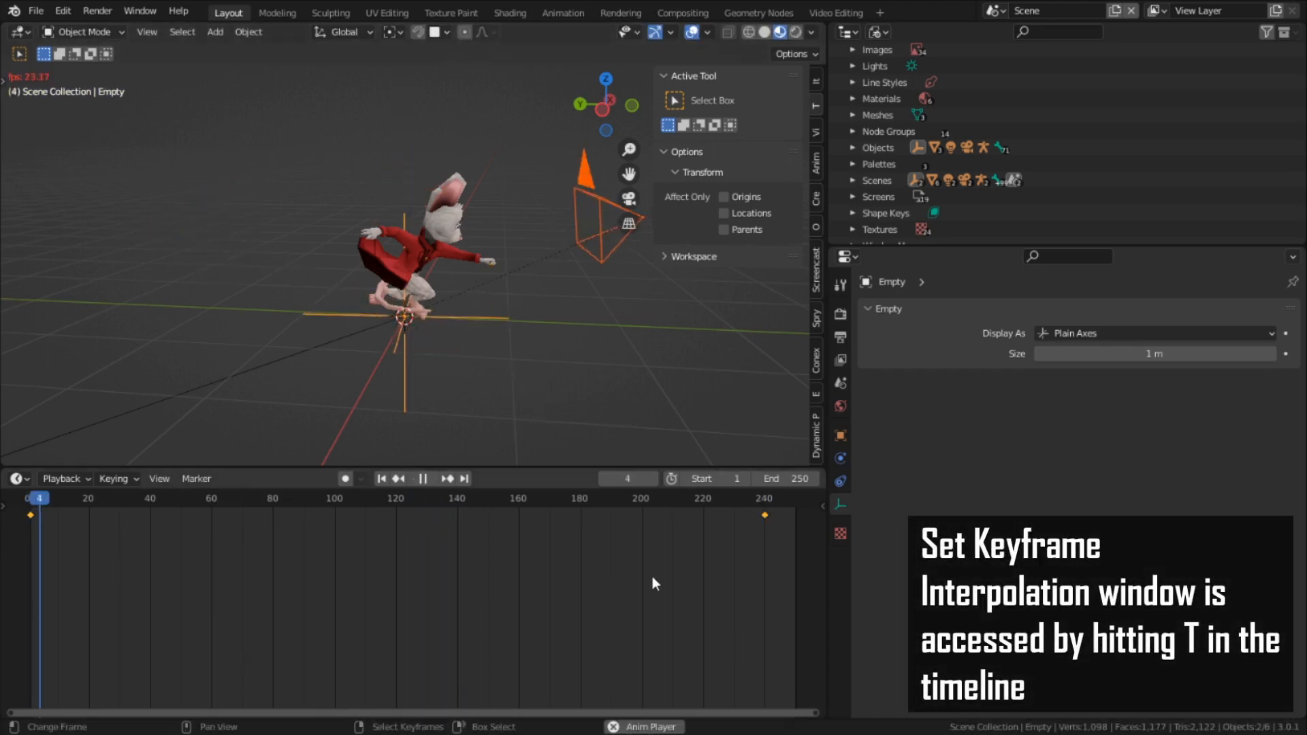
left_click(835, 12)
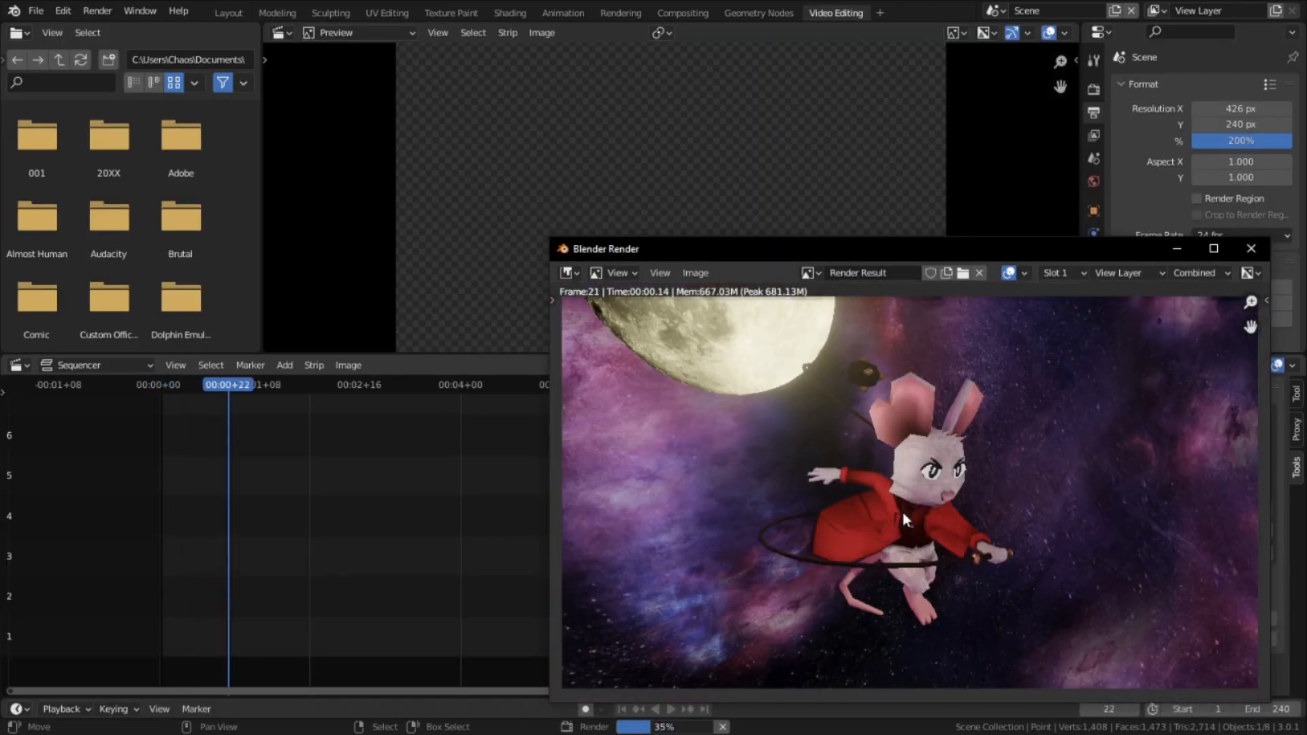
left_click(229, 12)
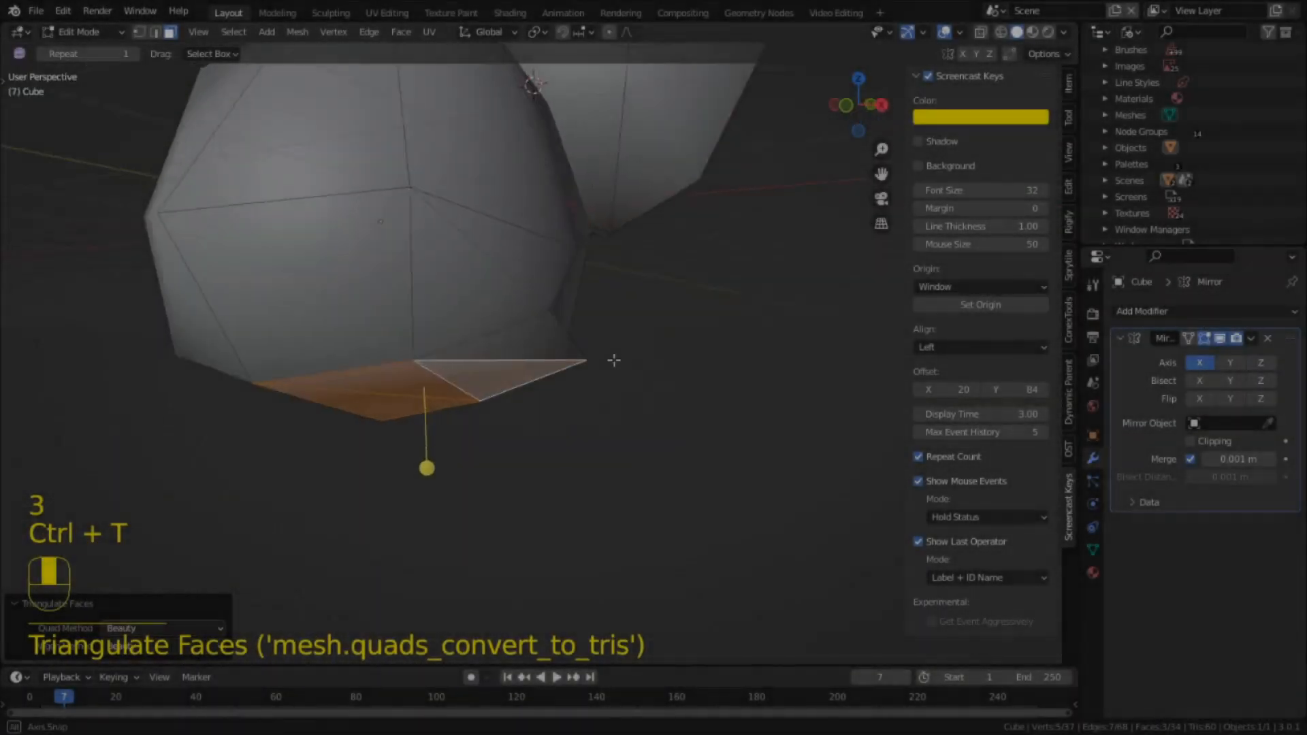
Step: Triangulate the head's bottom faces and mark an edge loop sharp via Ctrl+E
key("Ctrl+T")
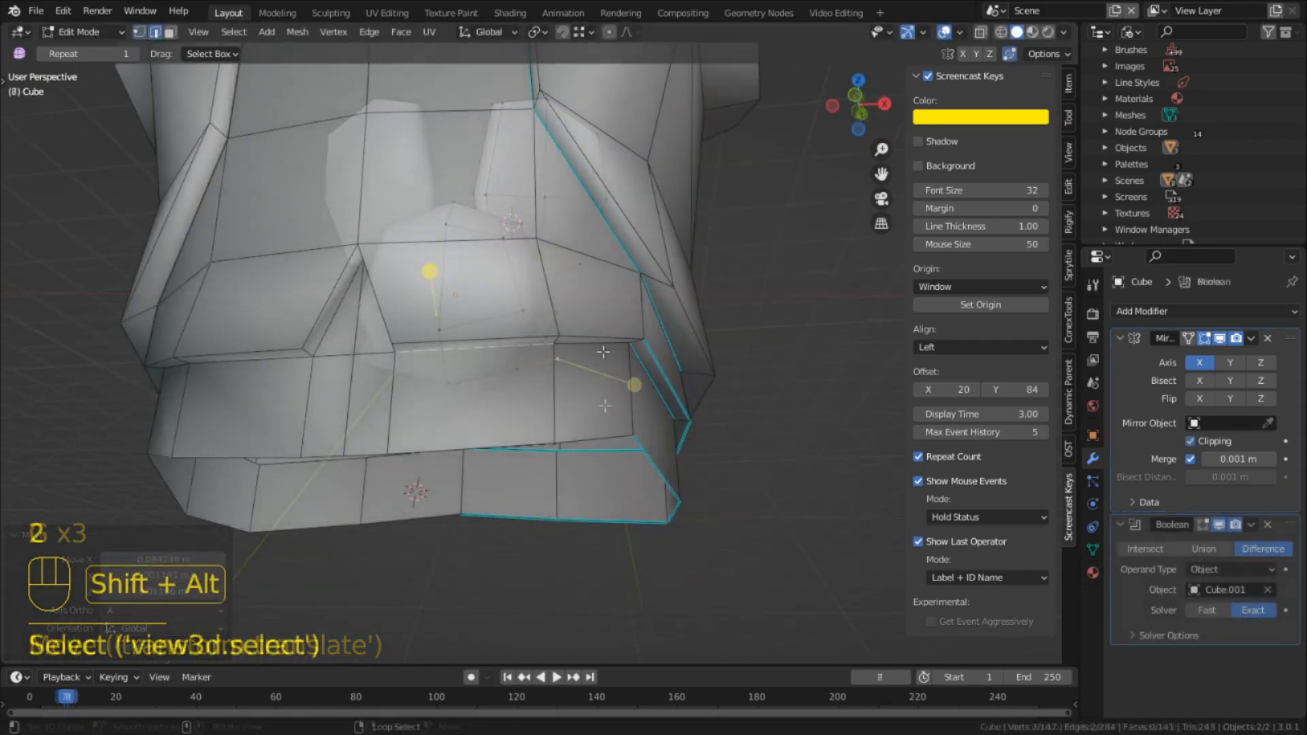
key("ctrl+e")
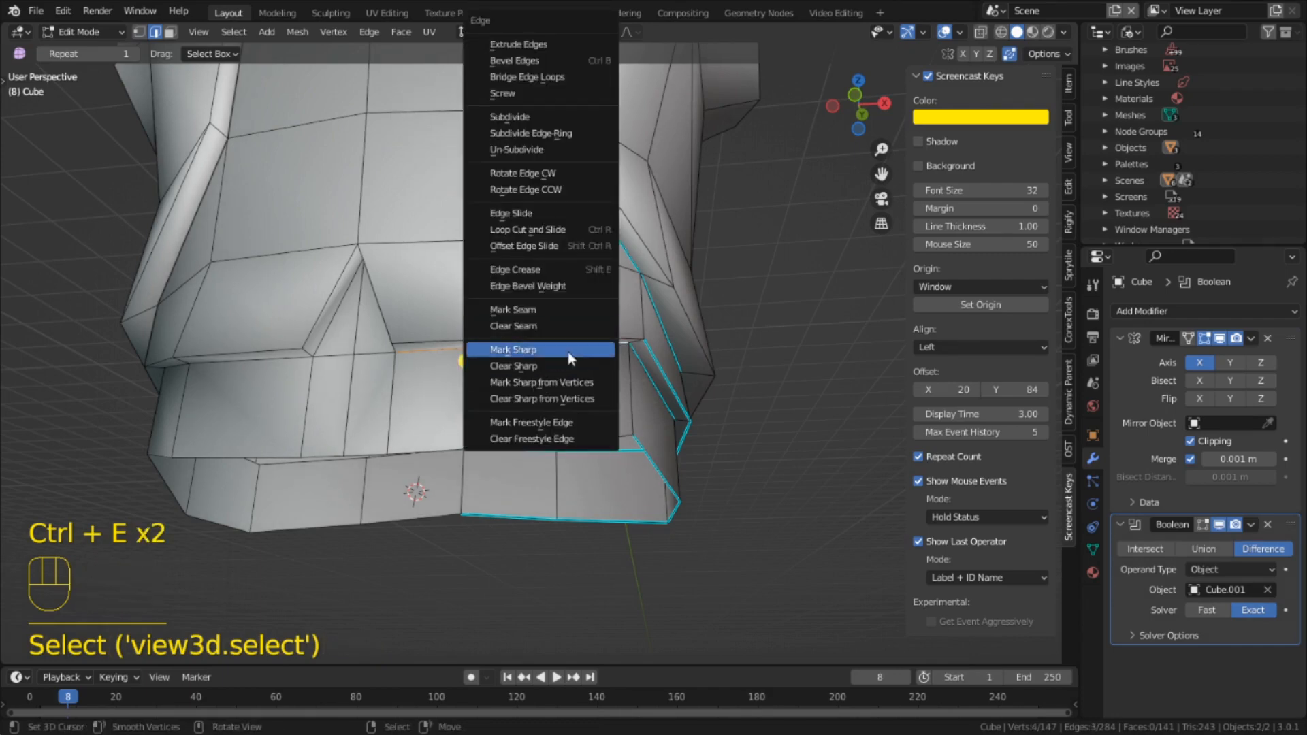
key("Tab")
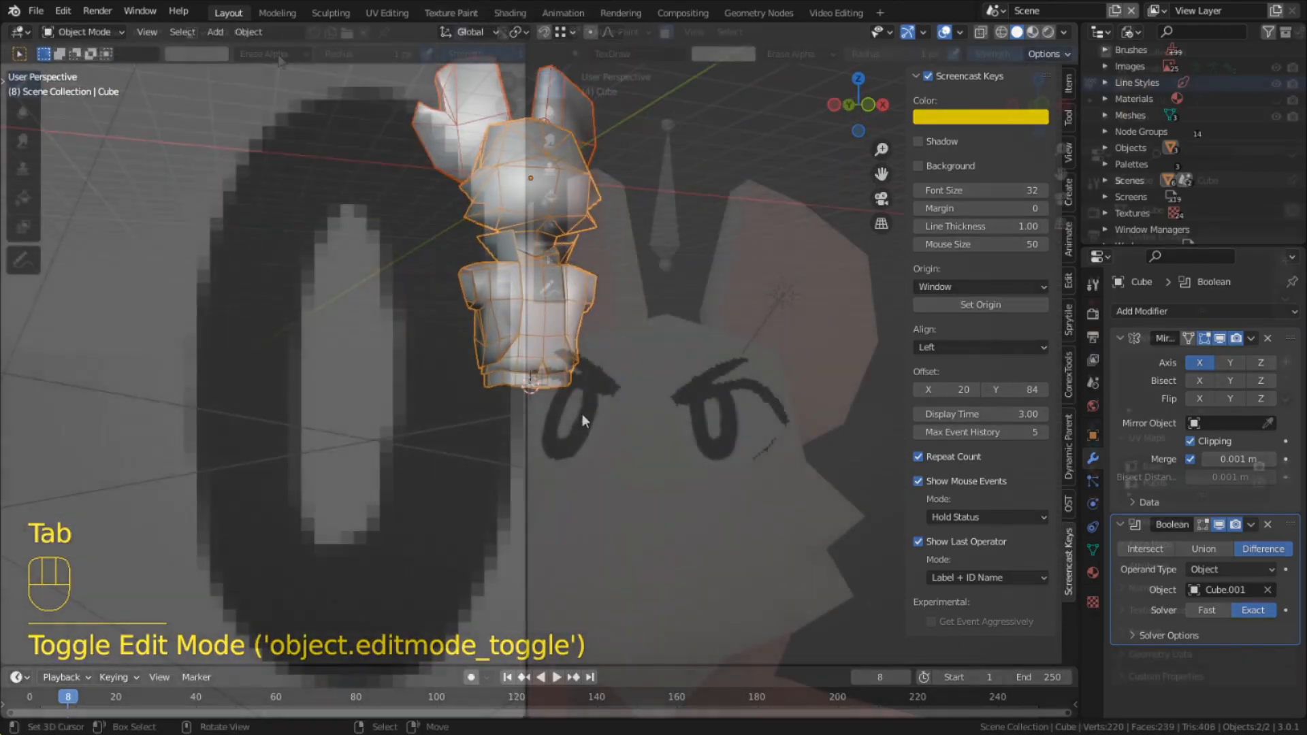
left_click(451, 13)
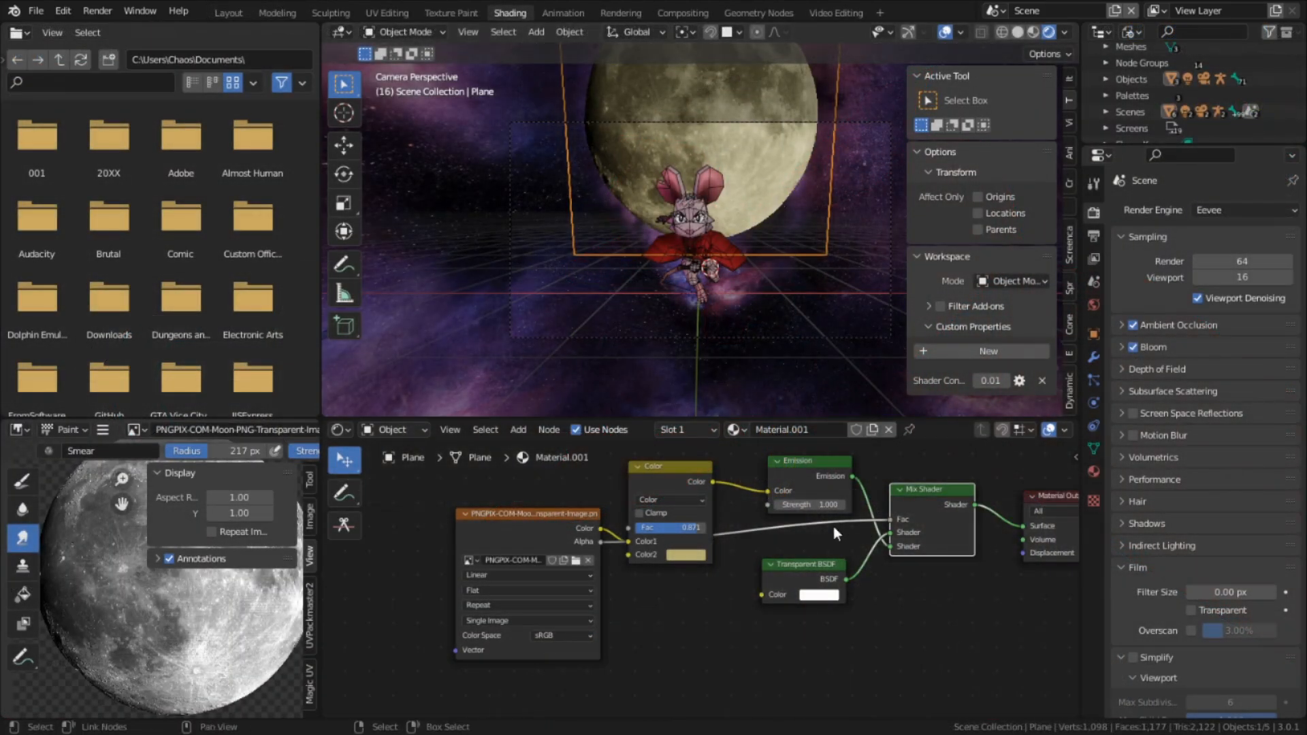
Step: Raise the moon material's Emission strength to 4.4 so the moon glows brighter
left_click_drag(801, 504, 834, 504)
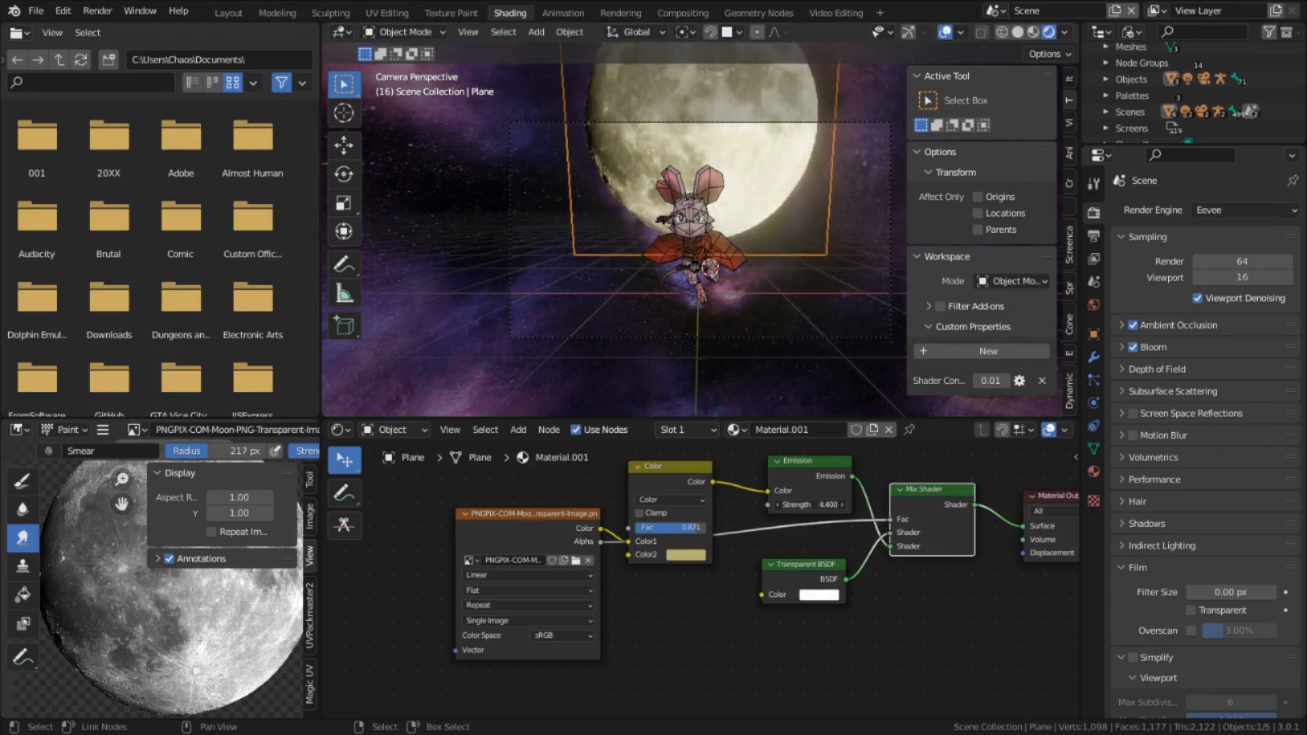